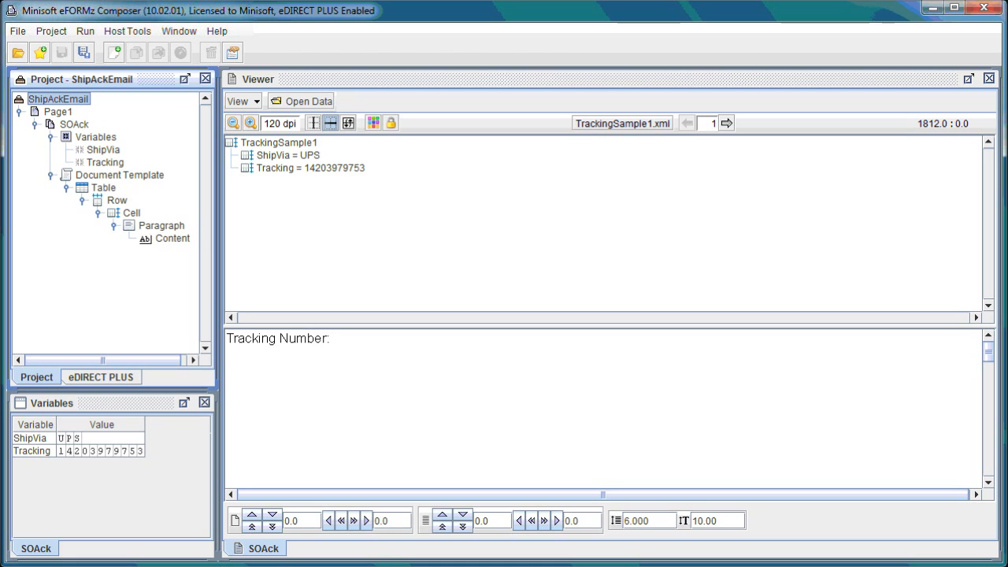
mouse_move(355, 184)
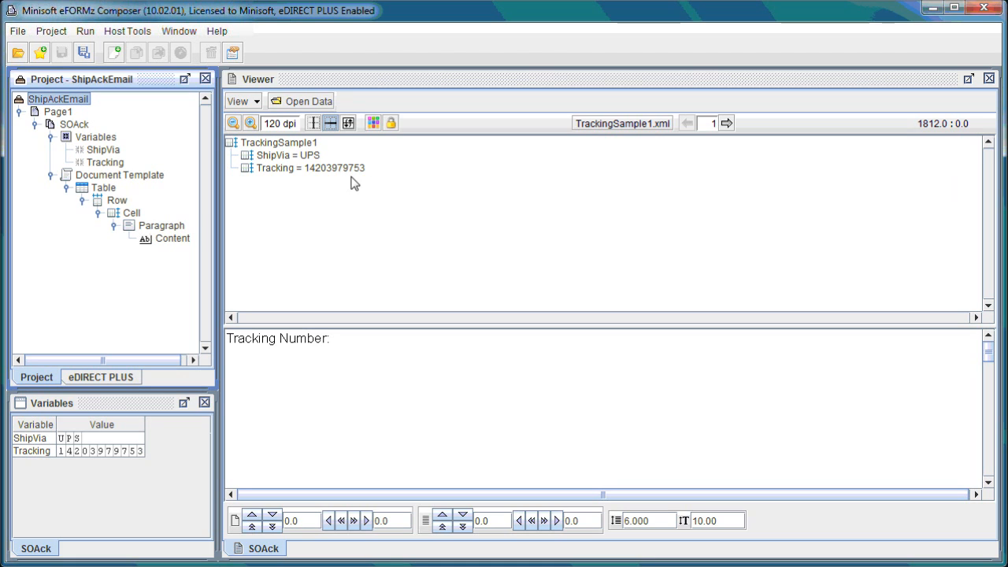
mouse_move(347, 177)
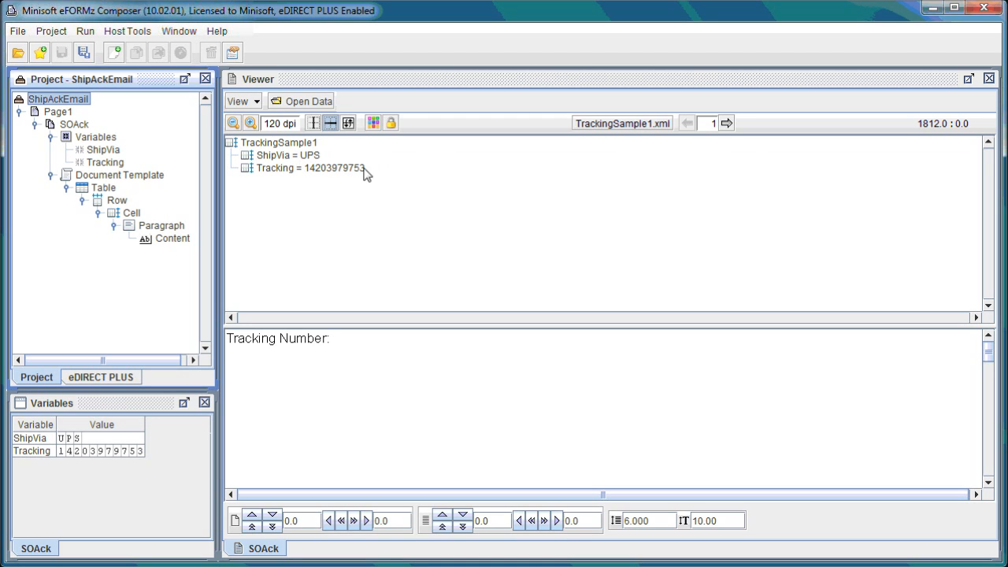
mouse_move(305, 178)
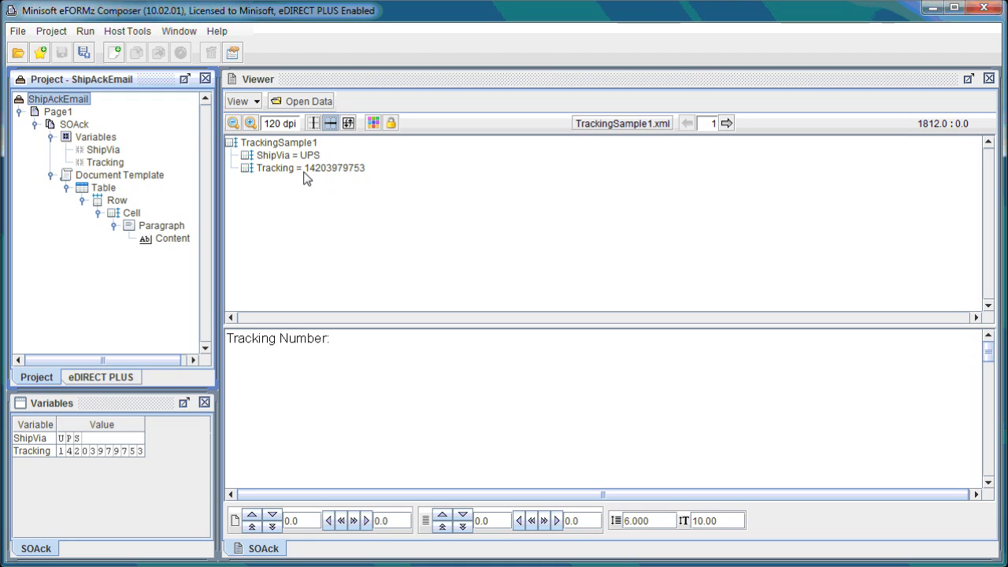
mouse_move(301, 207)
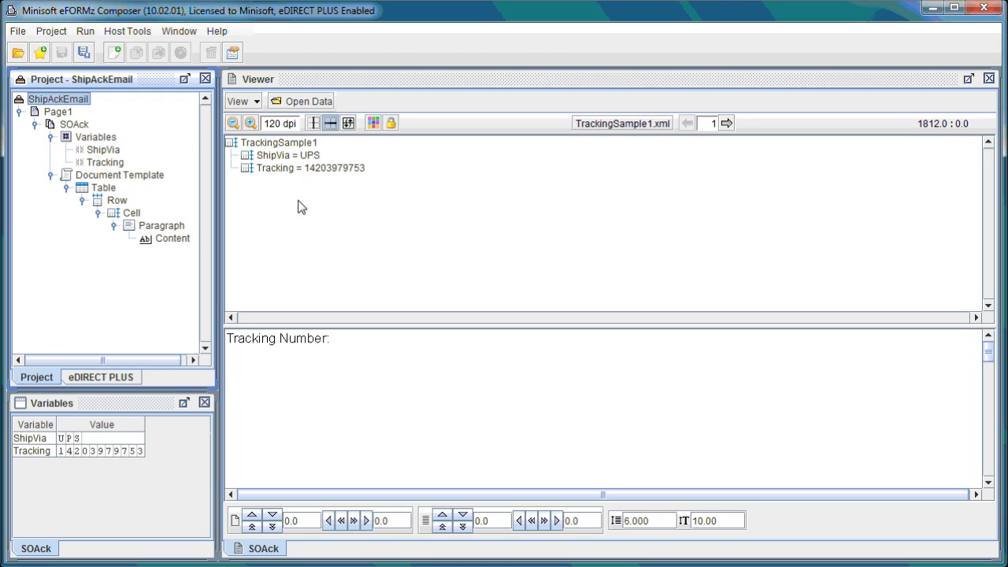
mouse_move(186, 158)
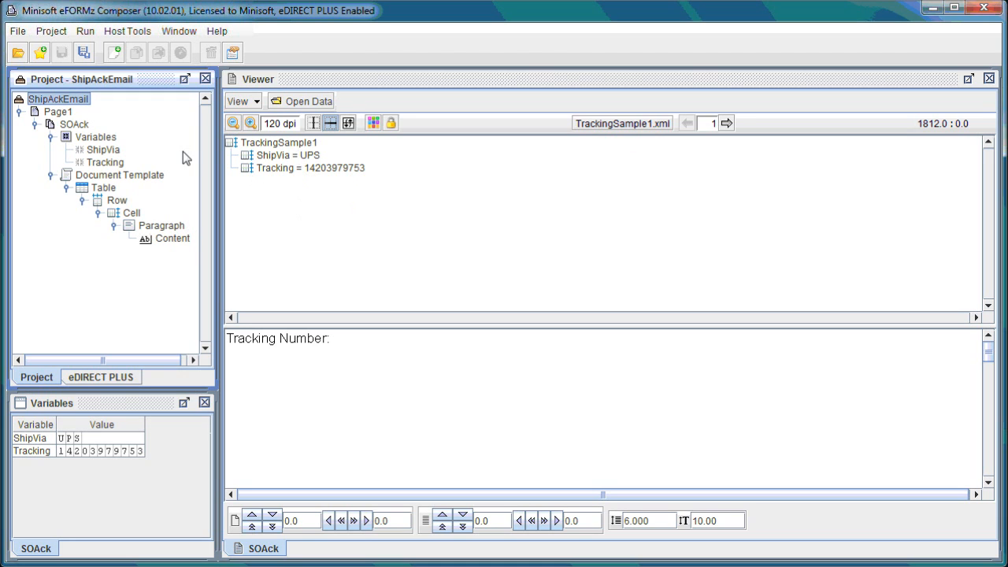
mouse_move(201, 186)
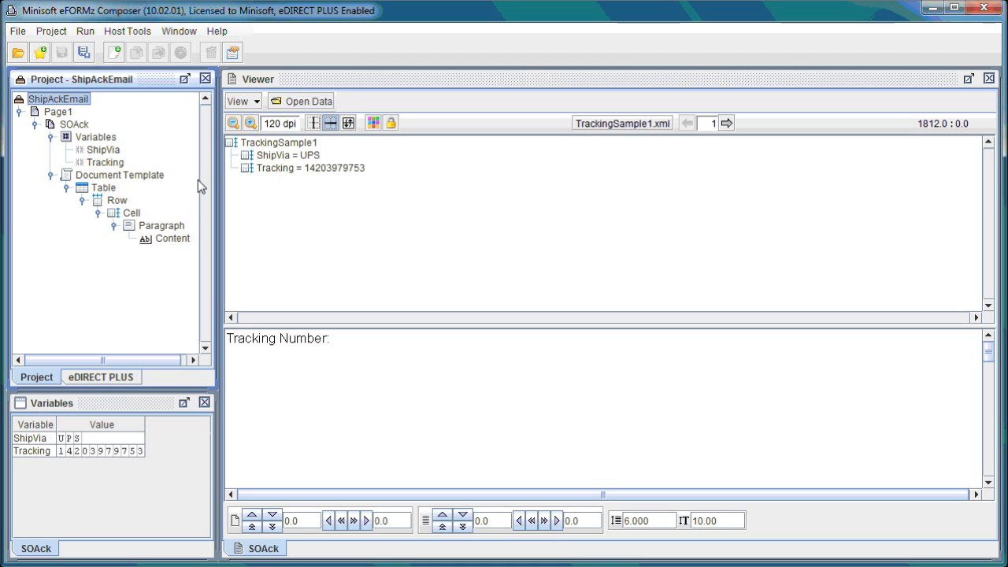
mouse_move(313, 359)
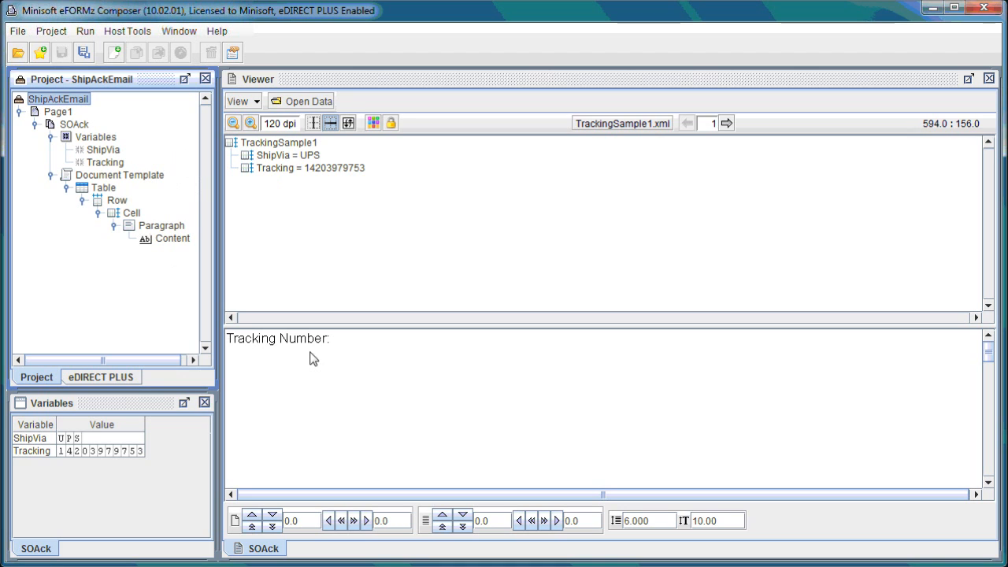
mouse_move(329, 342)
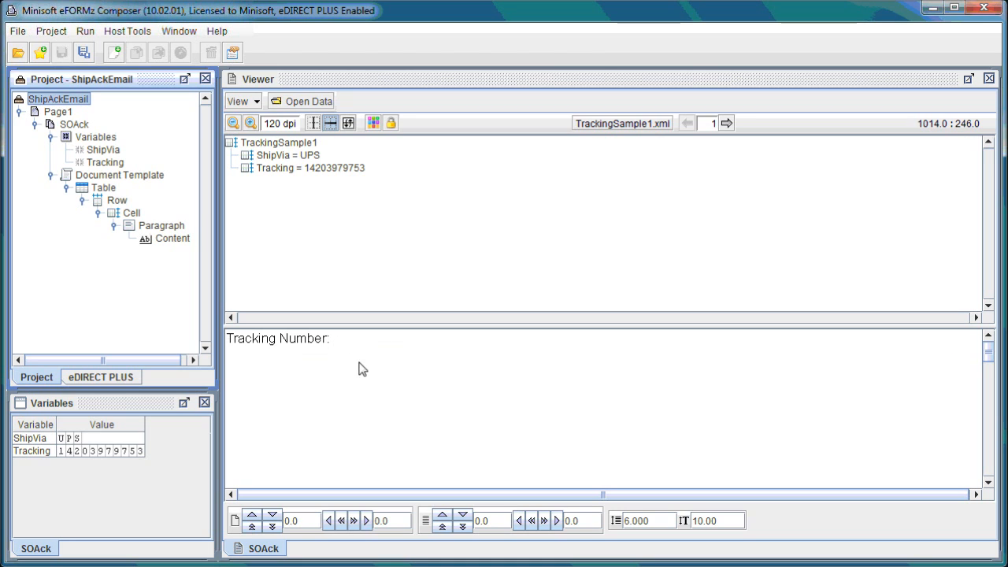
mouse_move(141, 304)
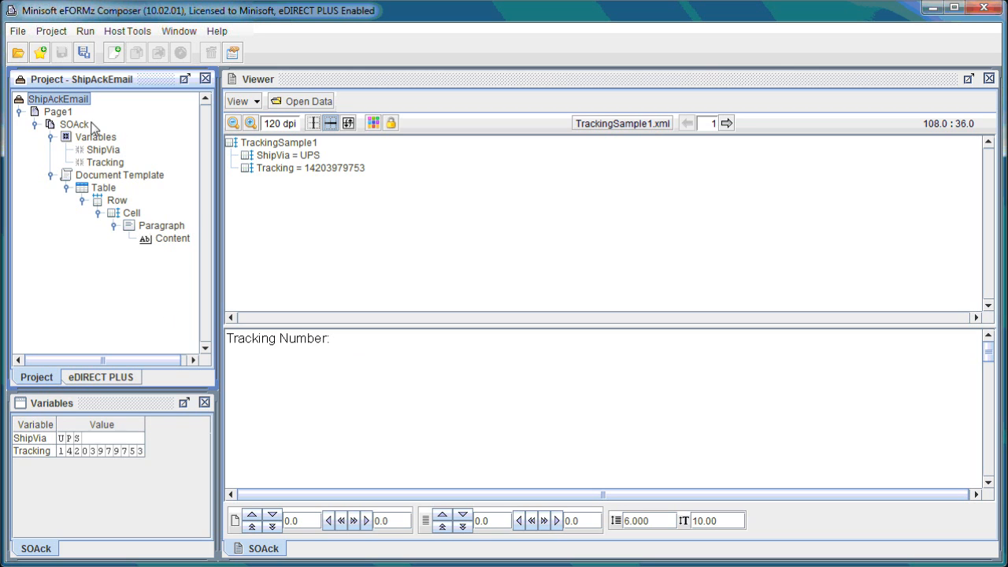
- Add a by-position variable named UPS to the SOAck form
right_click(73, 124)
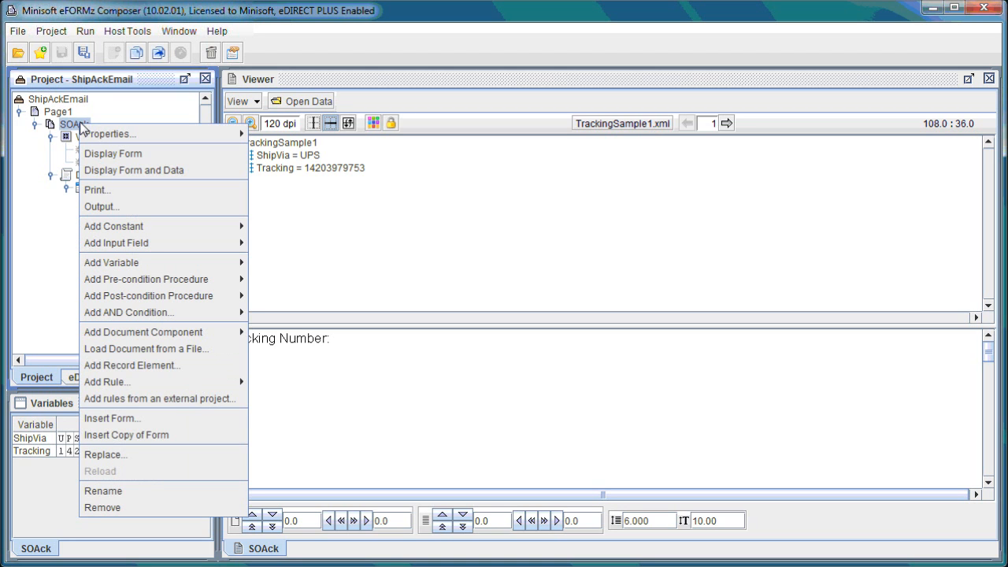
mouse_move(111, 263)
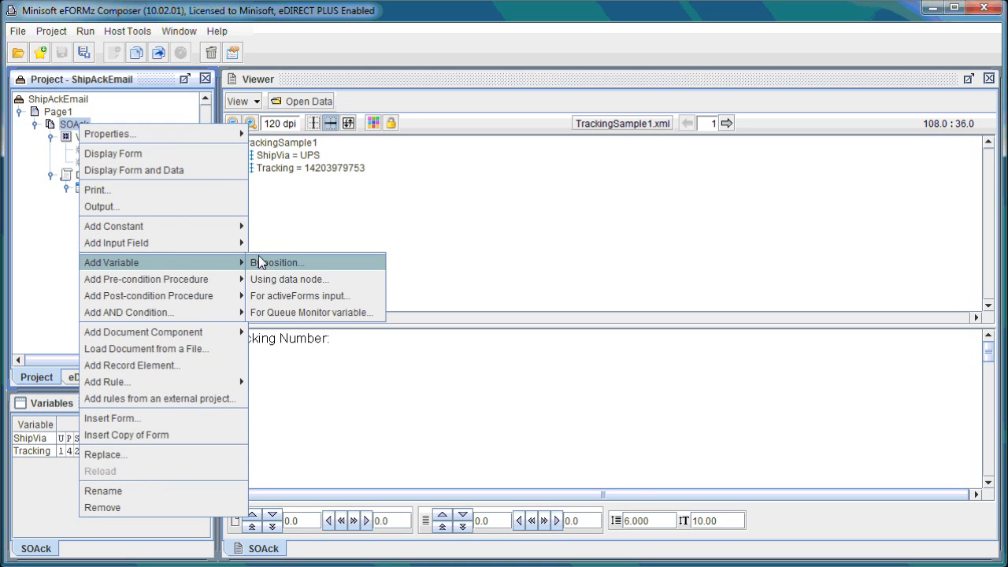
click(277, 263)
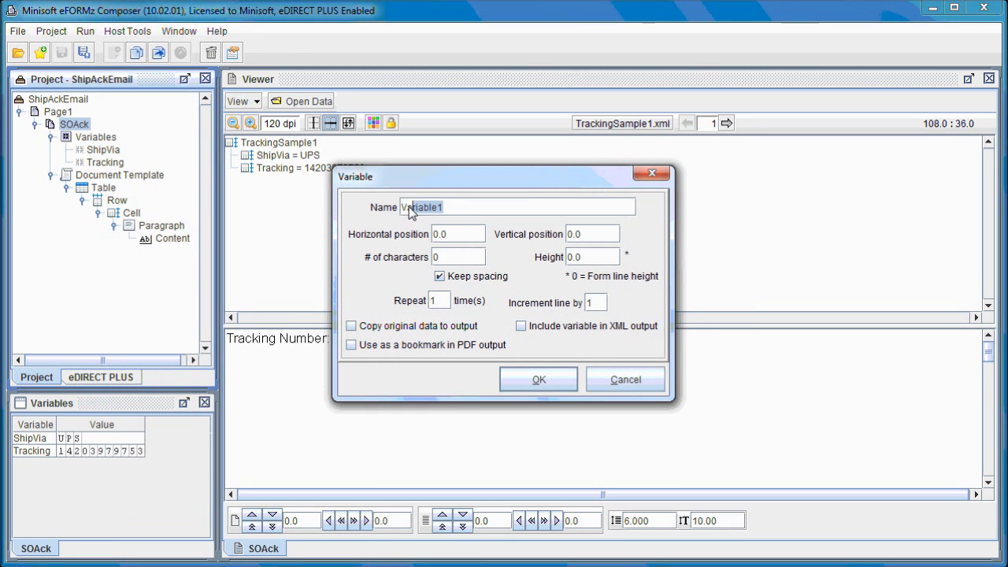
text(UPS)
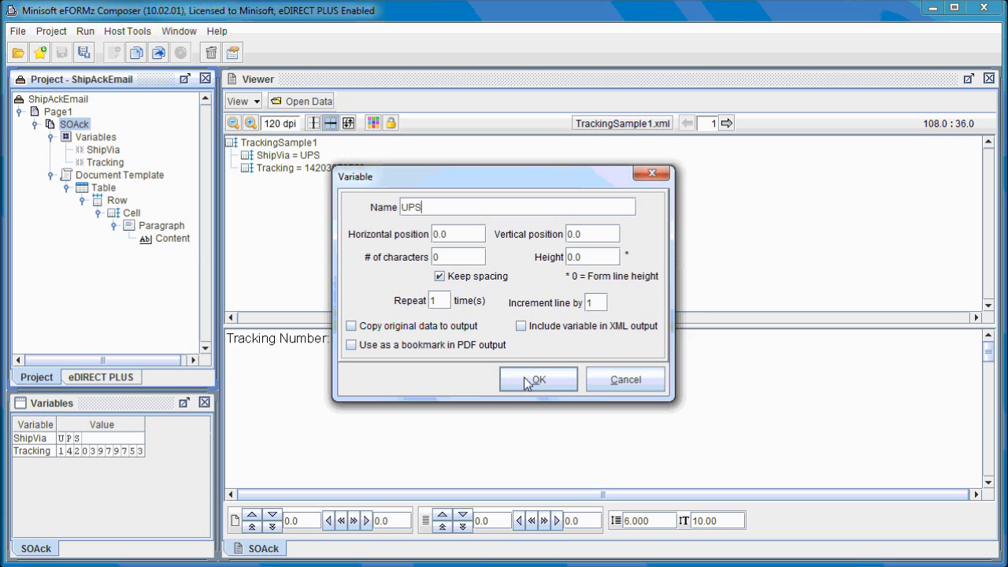
click(538, 379)
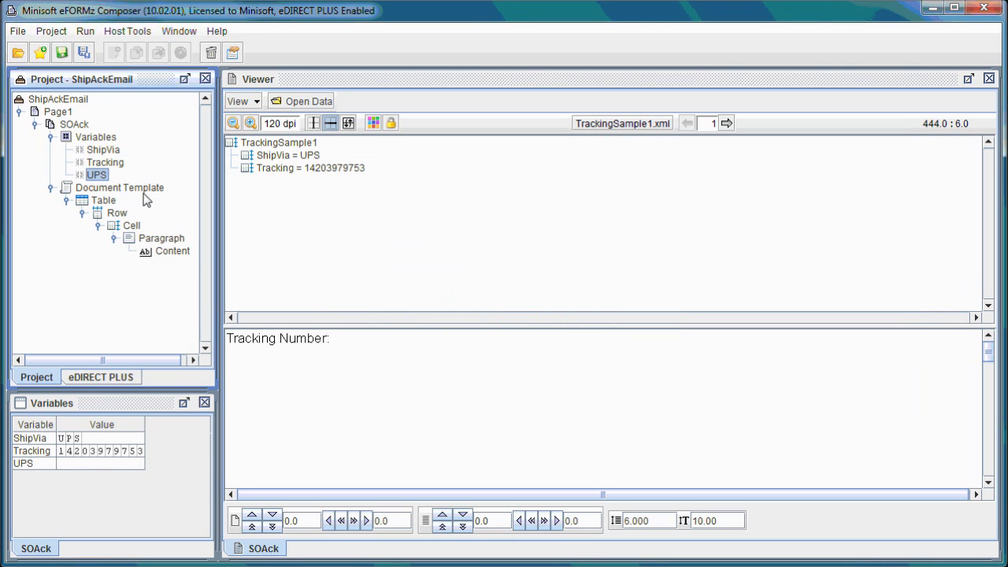
mouse_move(152, 182)
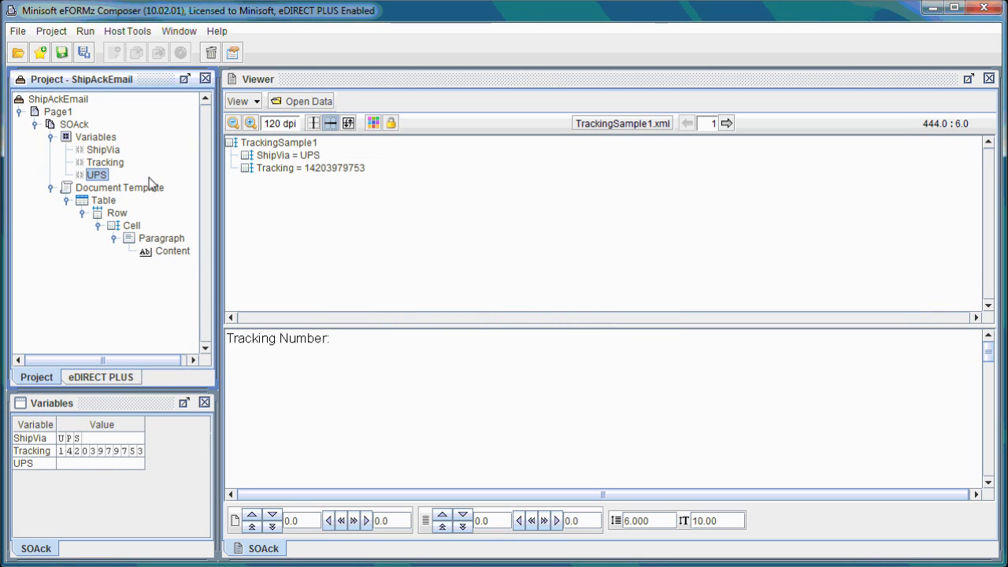
mouse_move(119, 207)
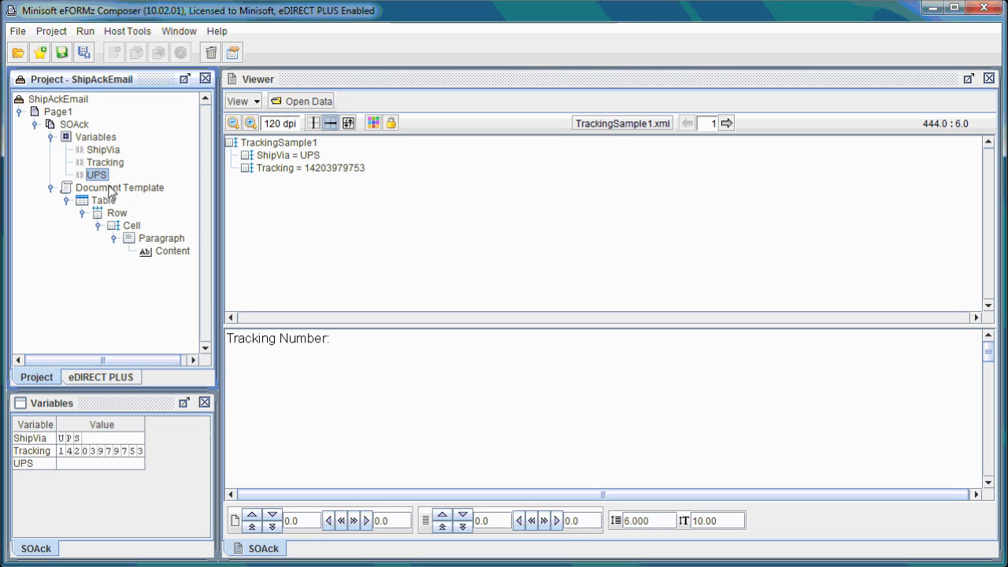
- Set UPS to a constant UPS web-tracking URL ending in trackNums=
right_click(97, 174)
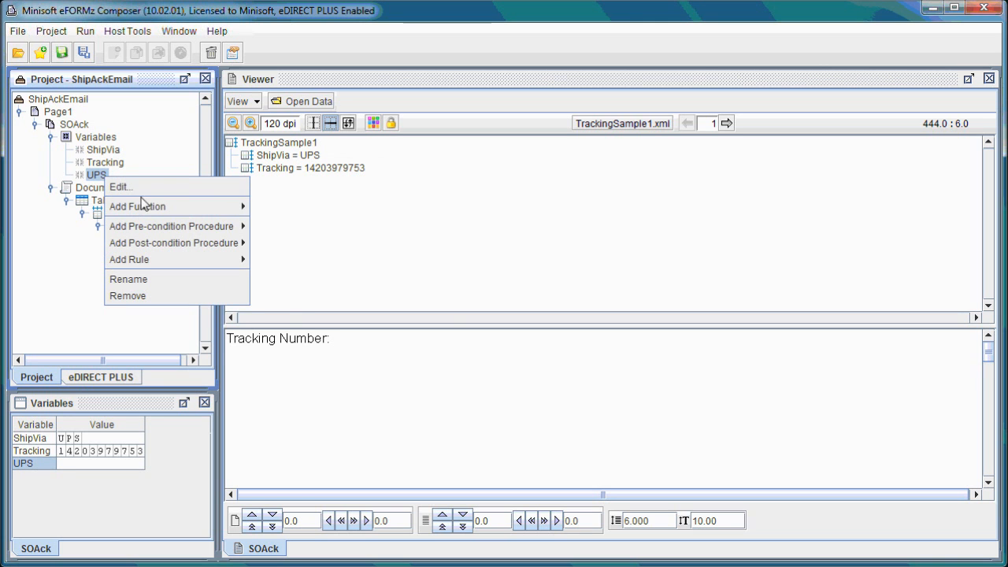
click(138, 207)
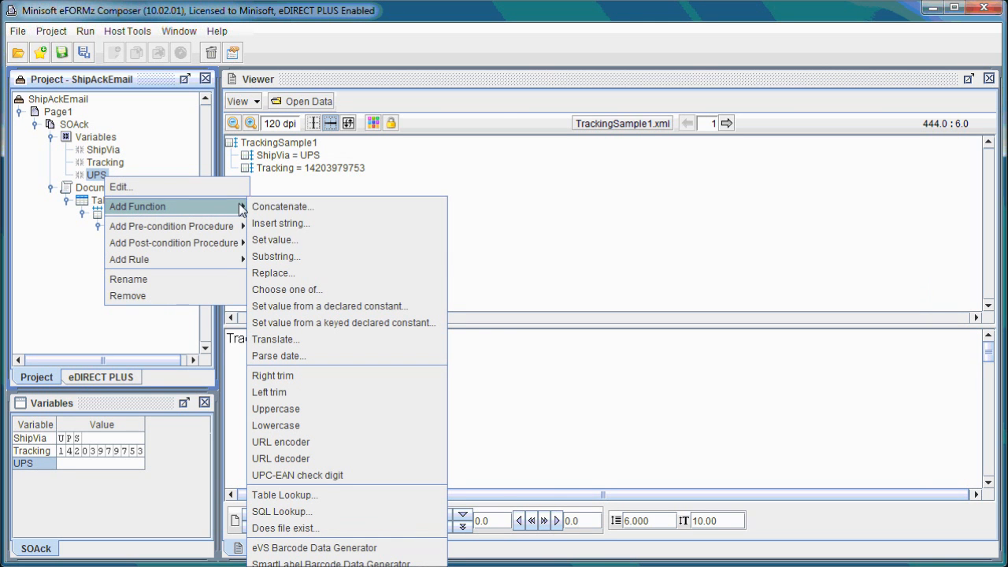
click(274, 240)
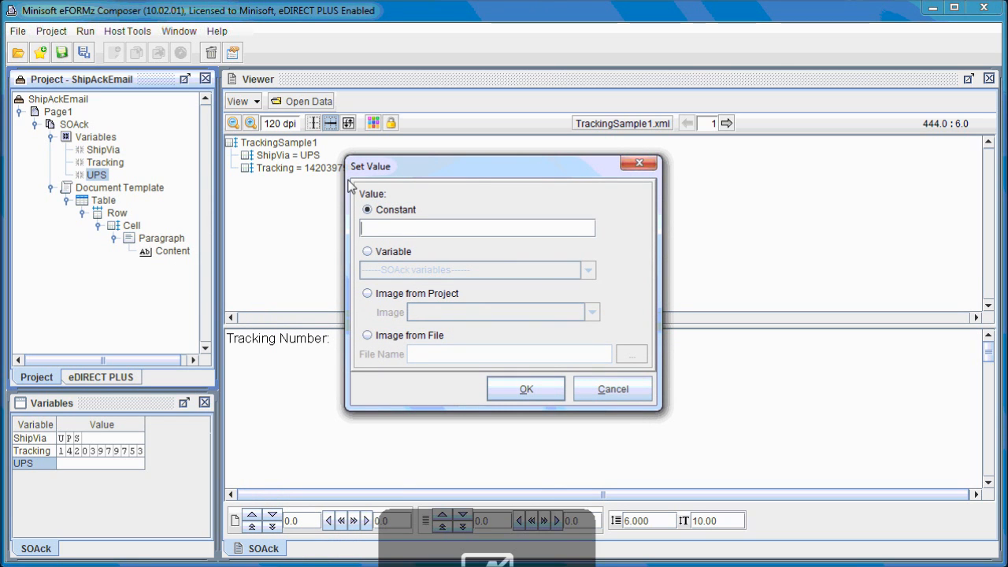
text(http://)
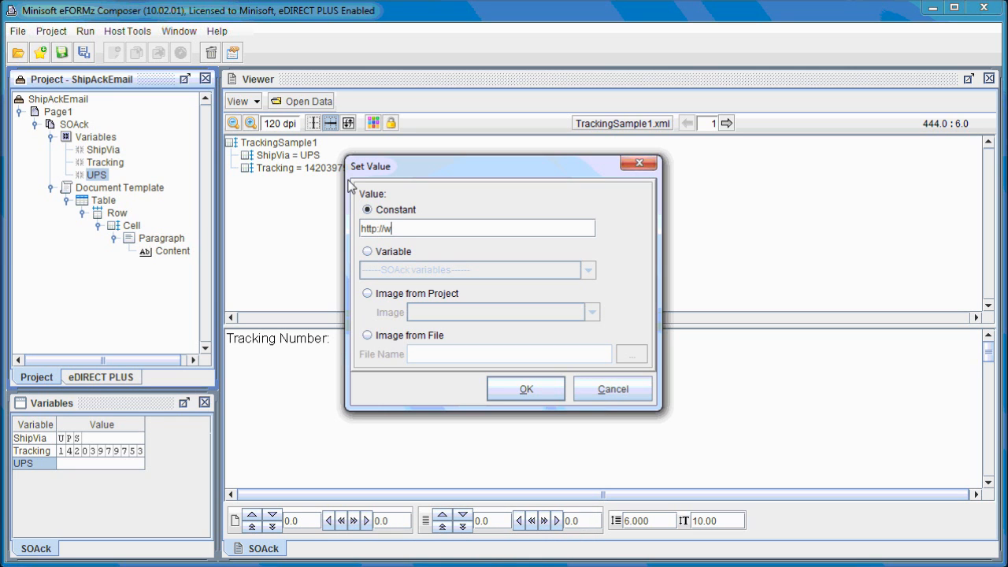
text(wapps)
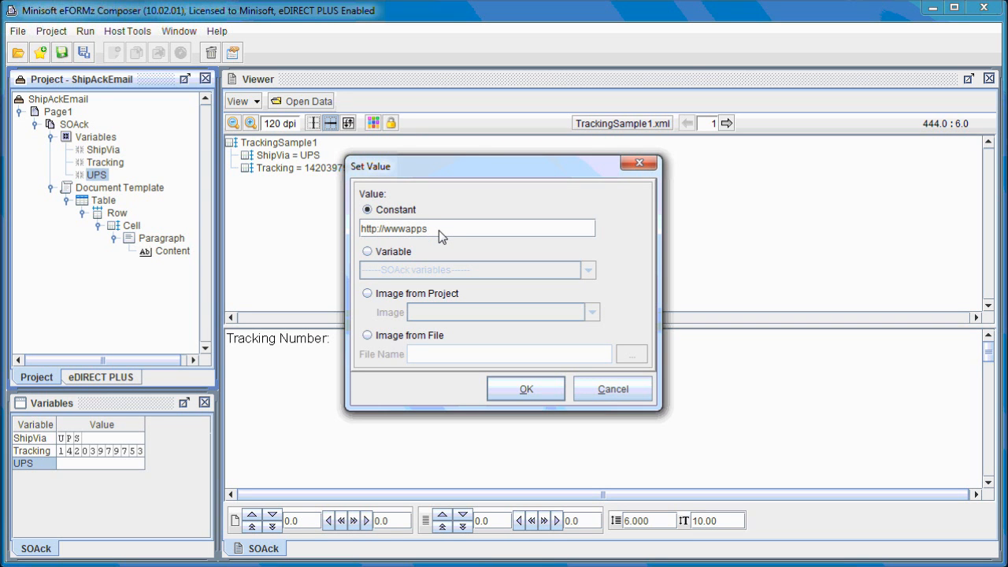
text(.ups.com)
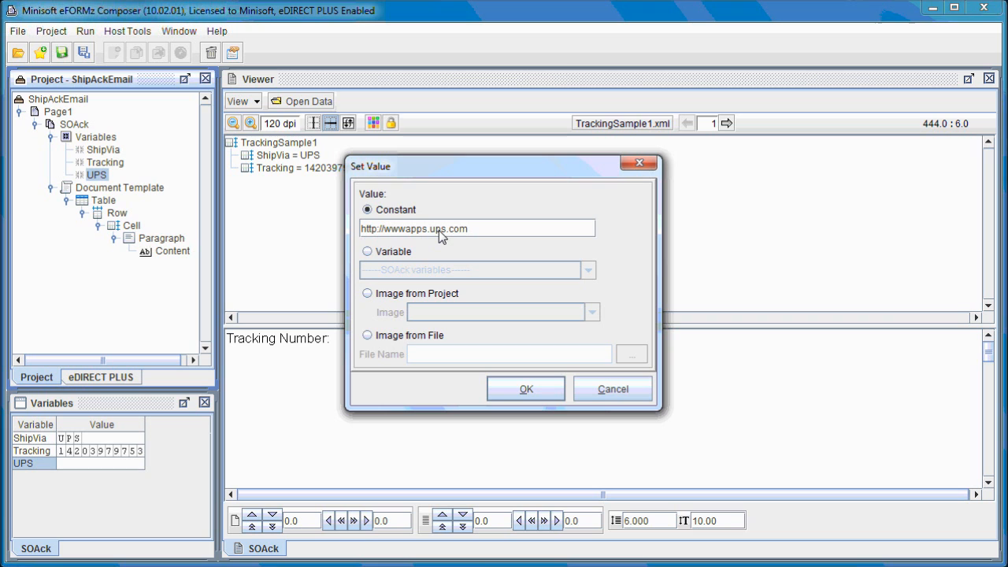
text(/W)
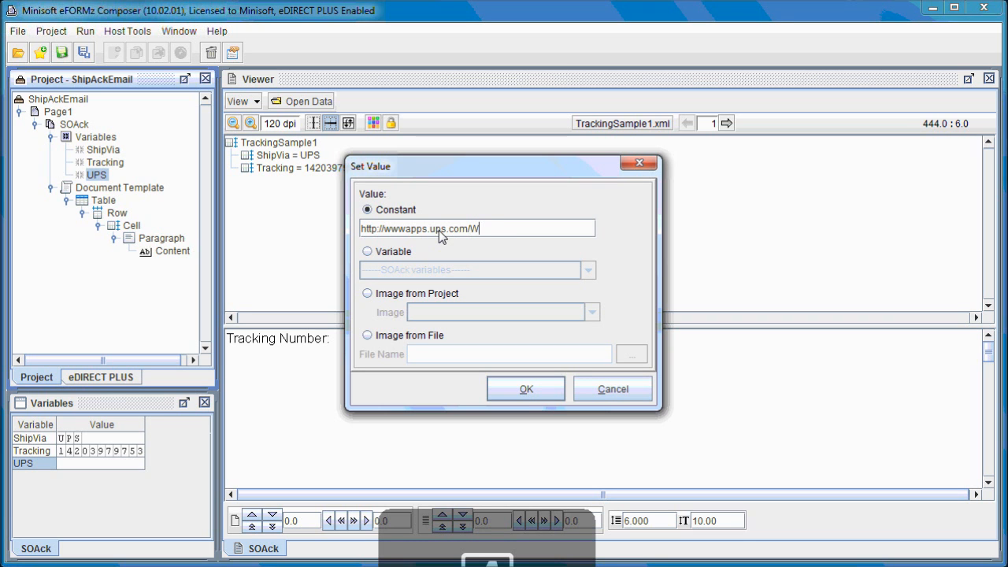
text(ebTracking)
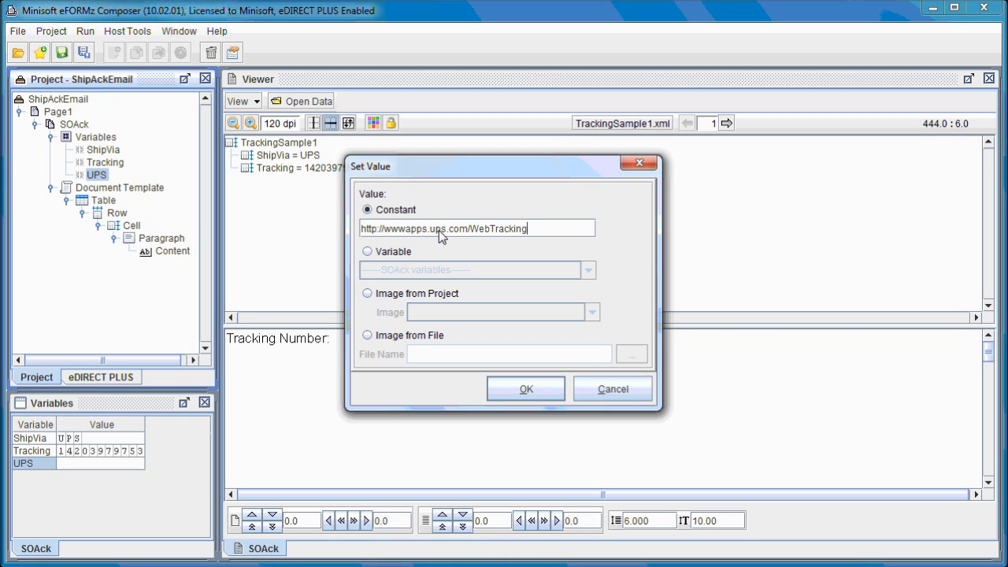
text(/trac)
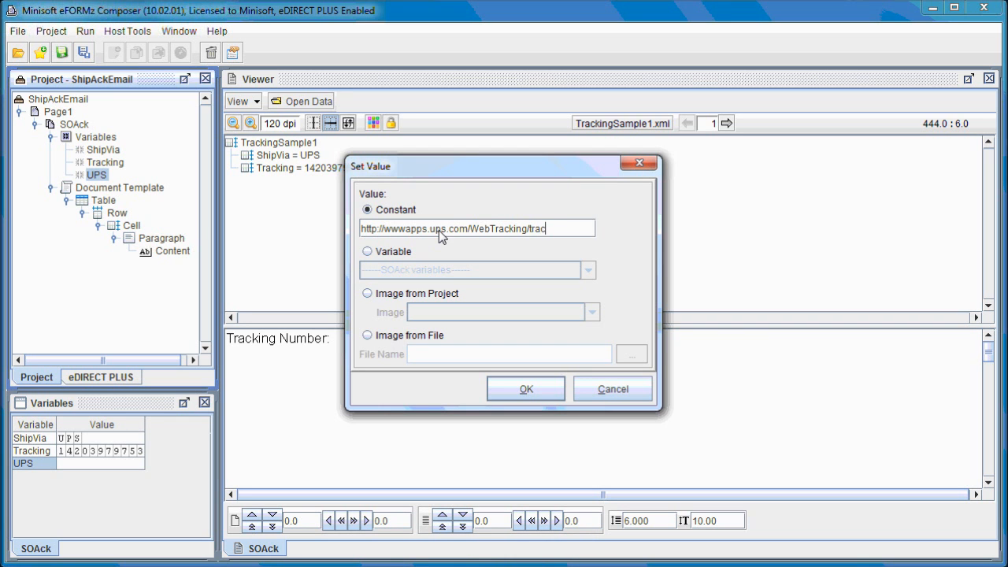
text(k?track=)
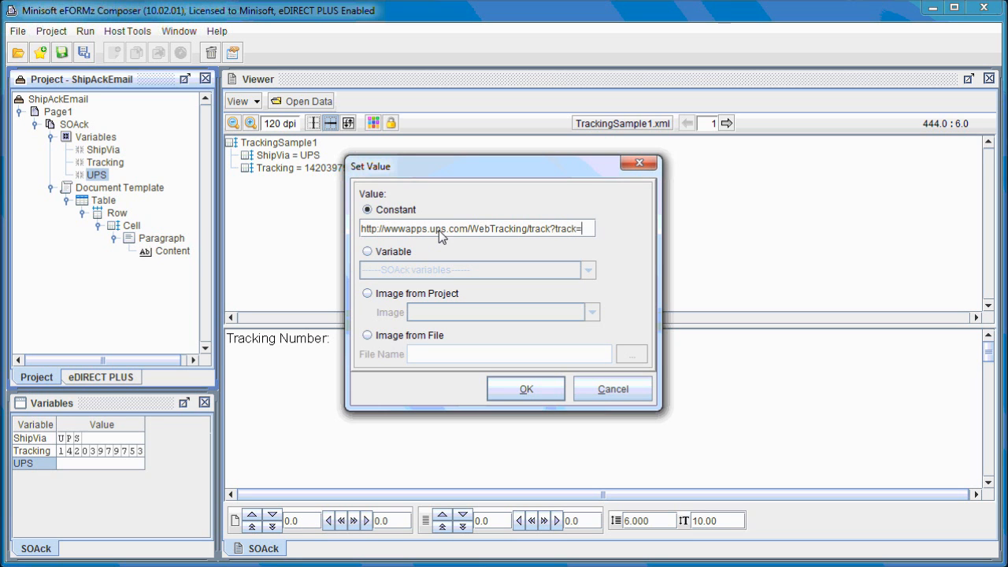
text(yes)
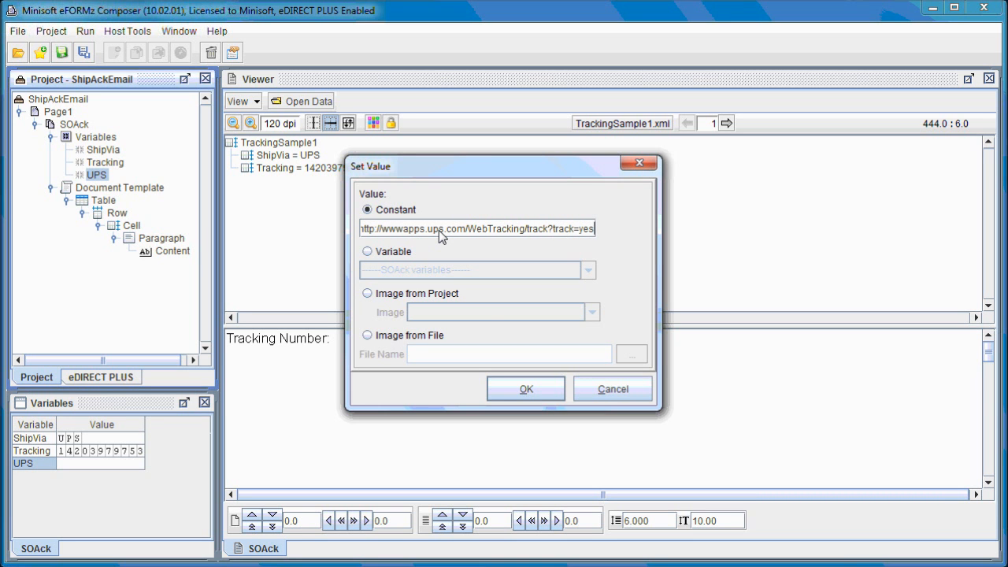
text(&)
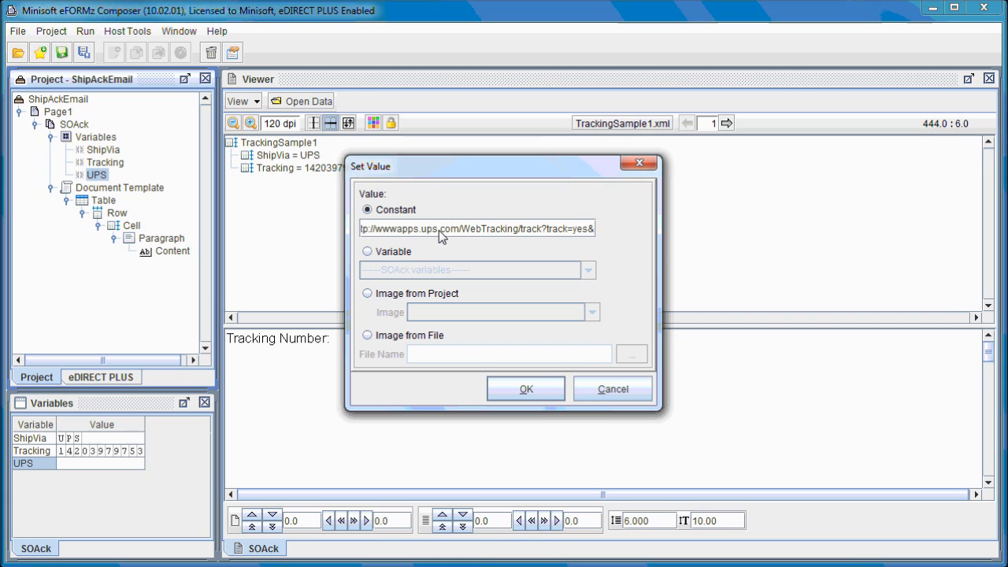
text(trackNums=)
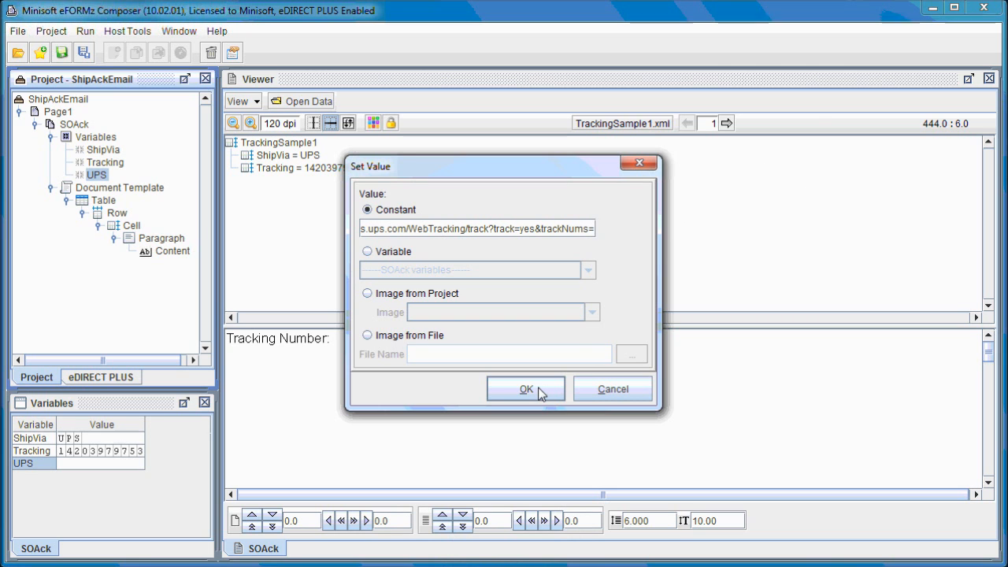
click(526, 388)
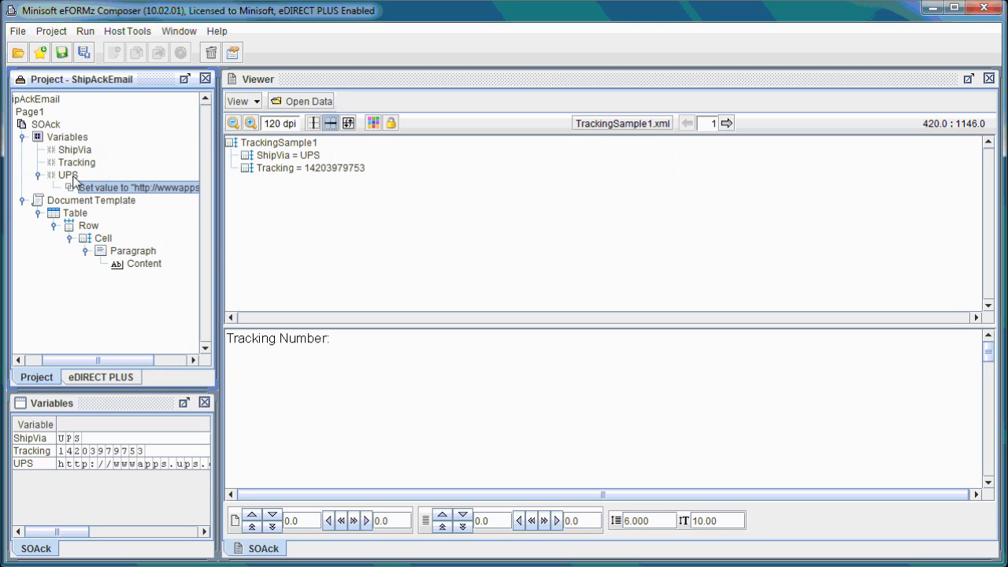
- Add a Concatenate function to UPS that appends the Tracking variable
right_click(68, 174)
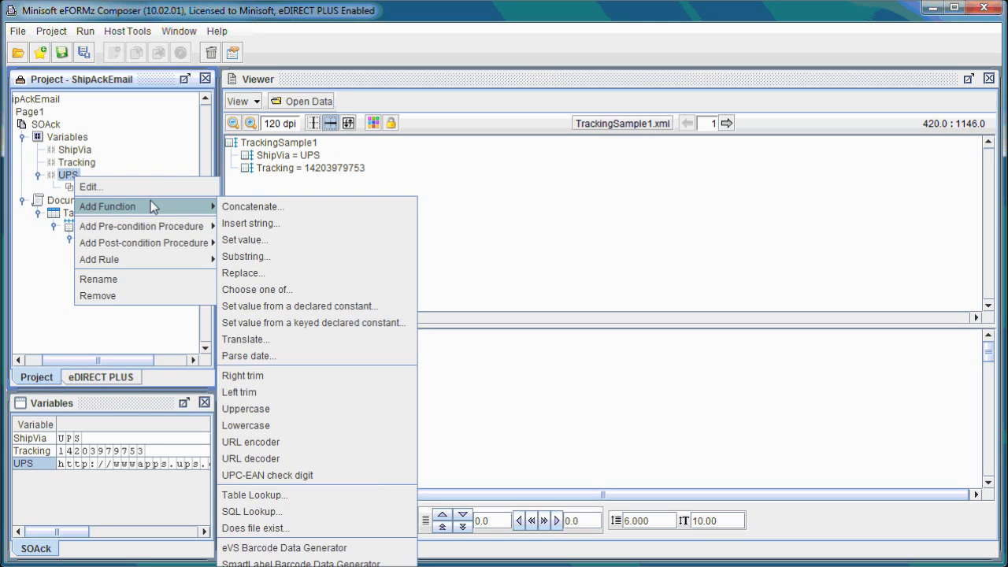
mouse_move(293, 213)
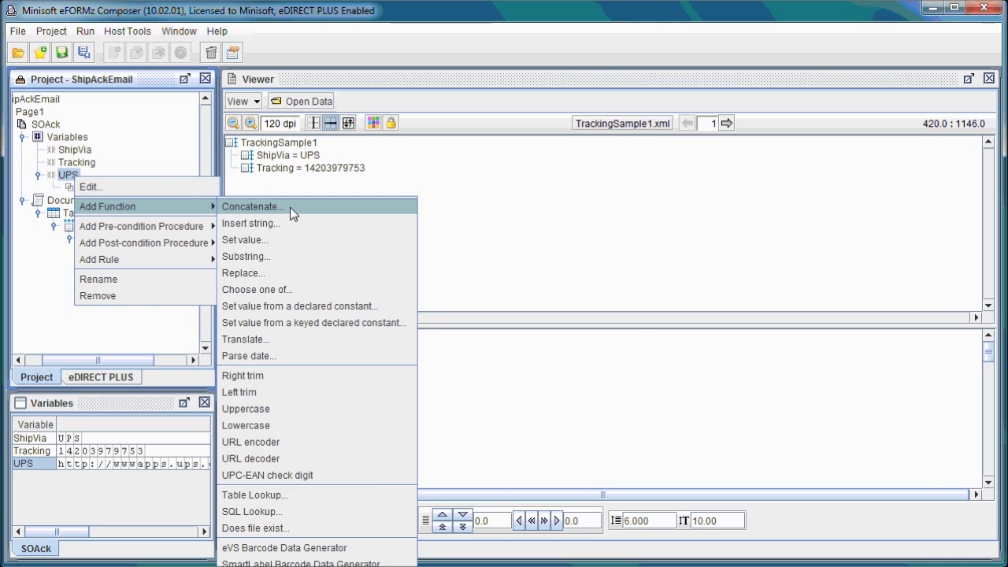
click(252, 206)
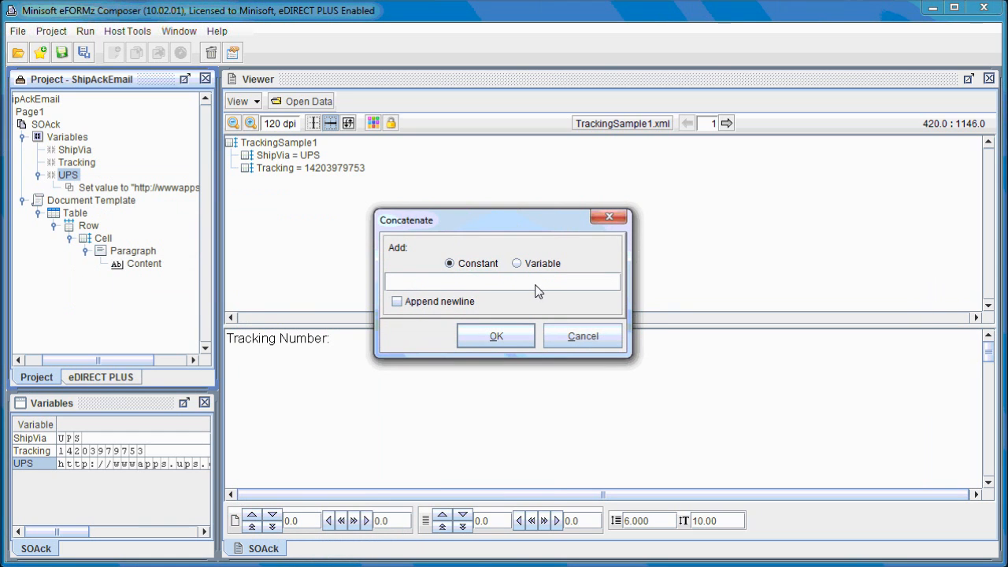
click(516, 263)
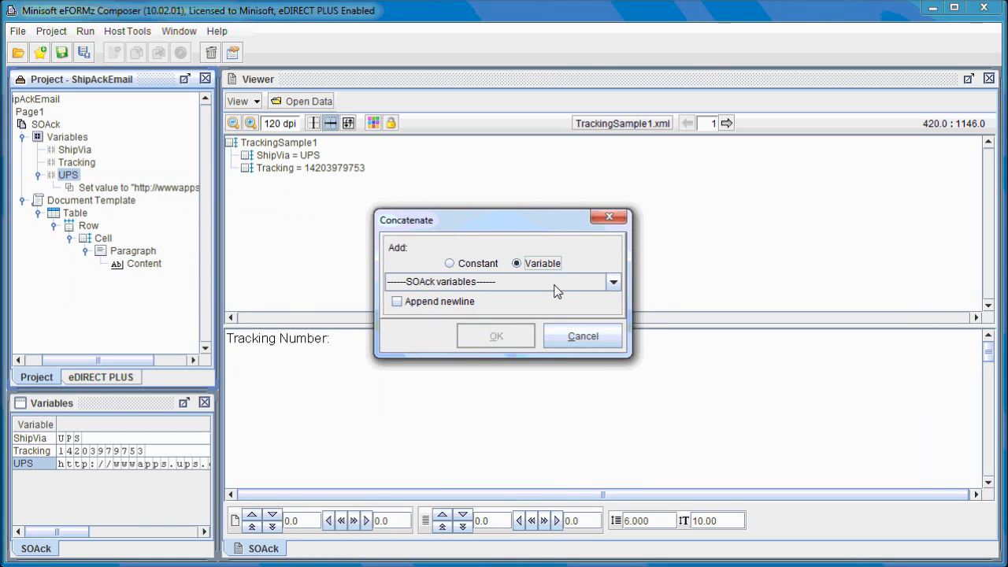
click(613, 281)
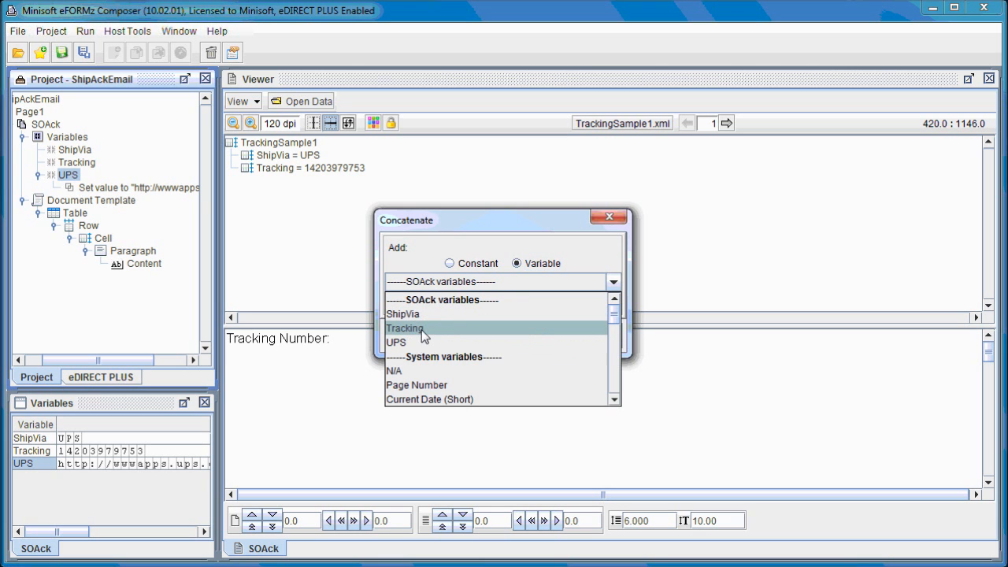
click(405, 328)
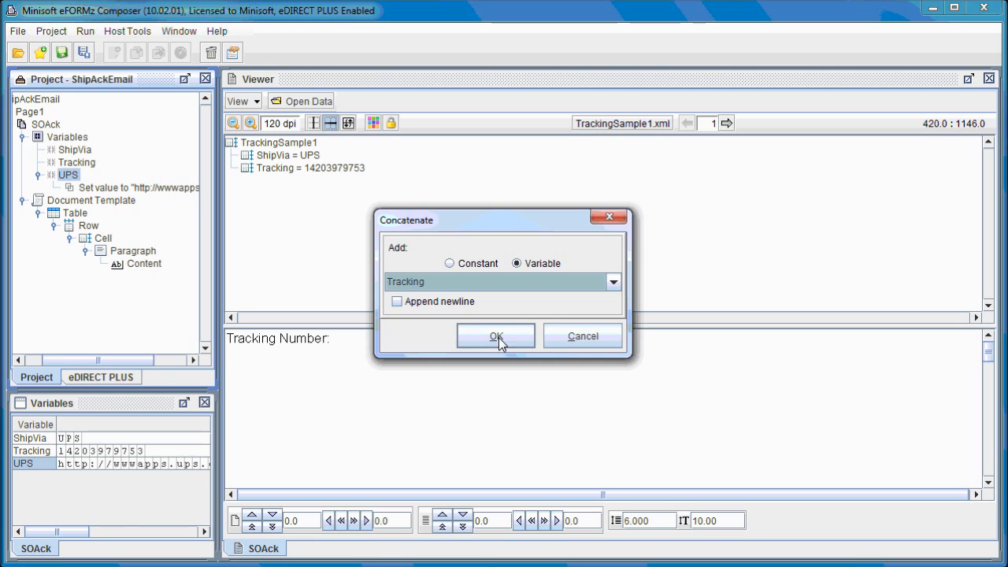
click(495, 336)
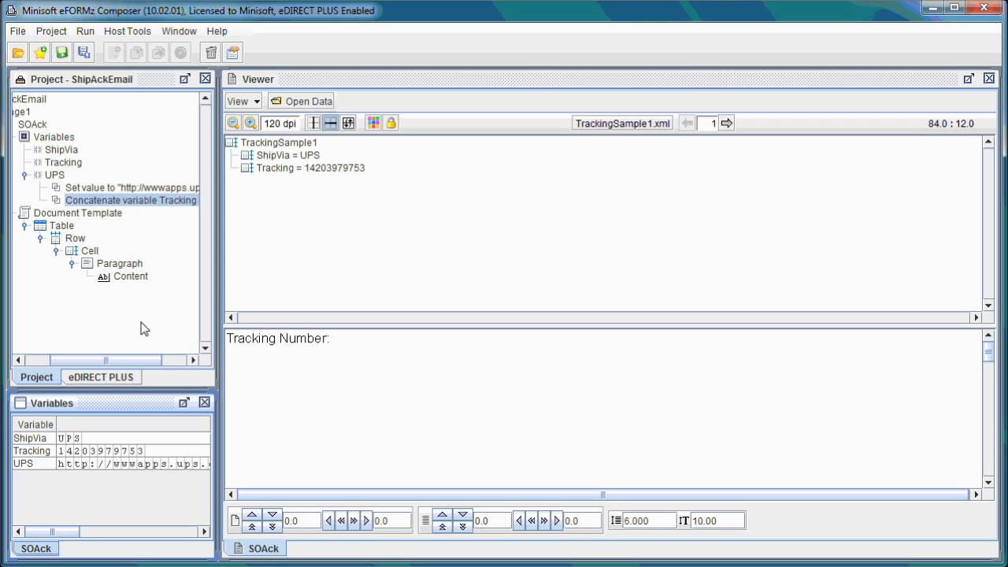
mouse_move(388, 244)
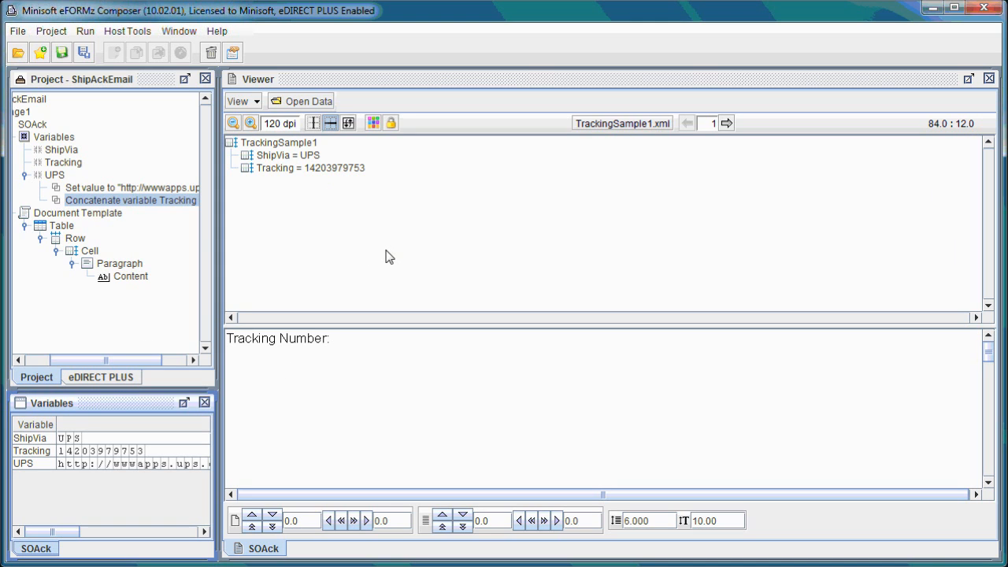
mouse_move(378, 255)
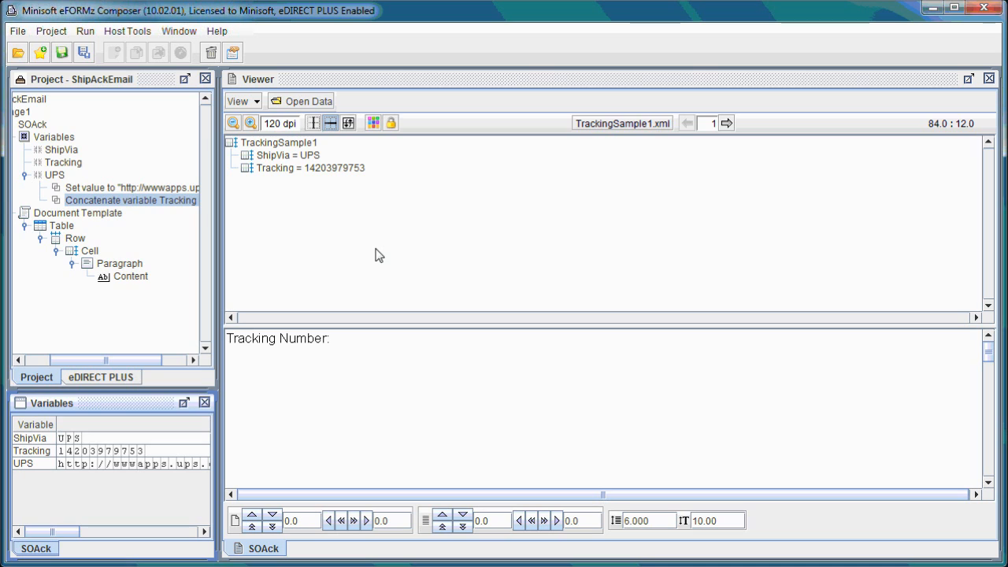
mouse_move(330, 217)
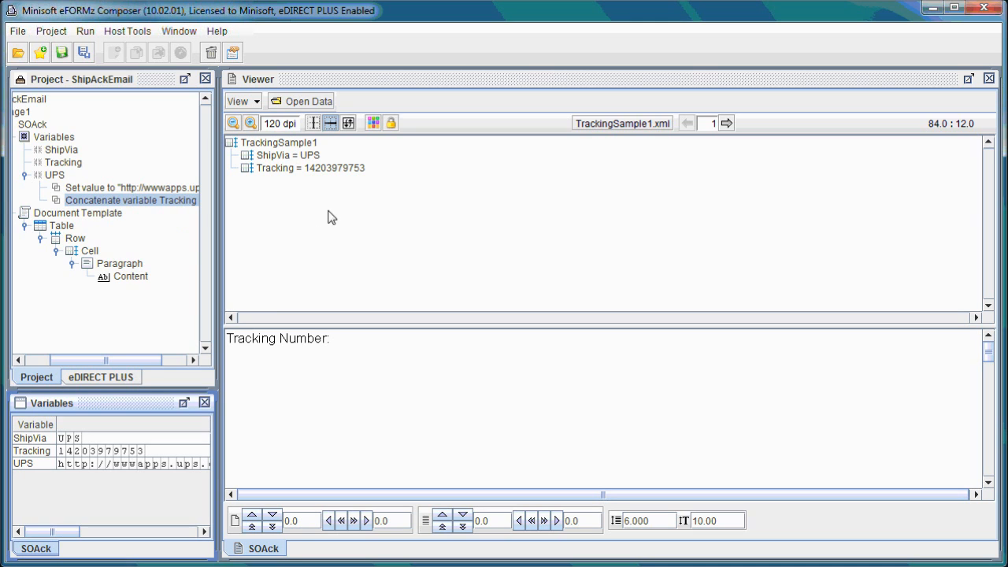
mouse_move(94, 287)
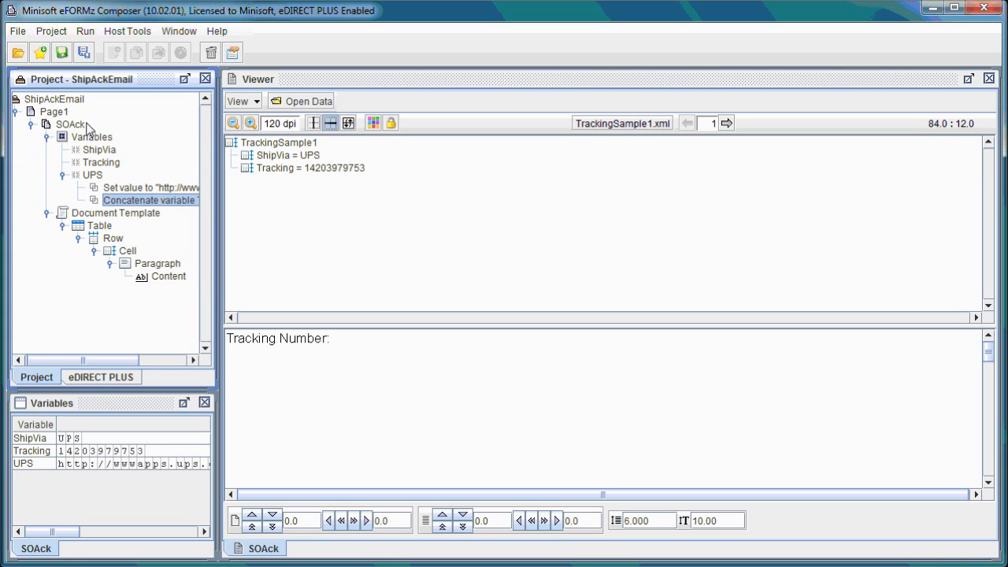
- Add a new variable named FEDEX to the SOAck form
right_click(72, 125)
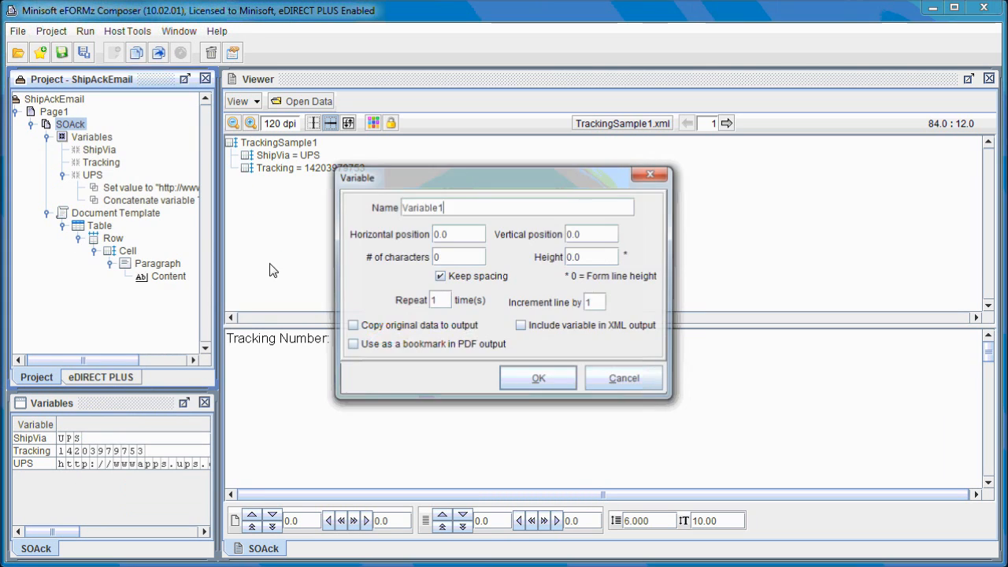
double_click(422, 207)
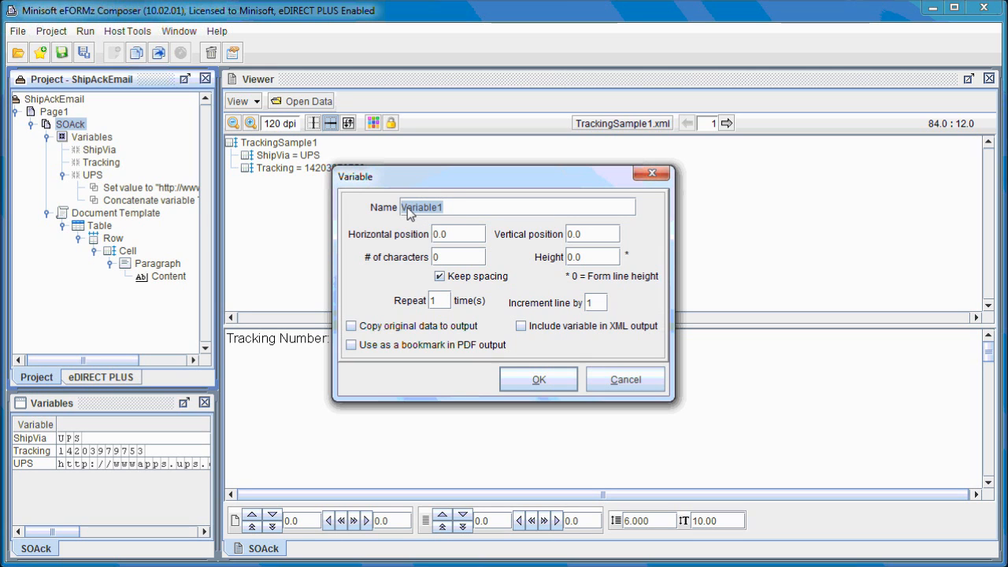
text(fedex)
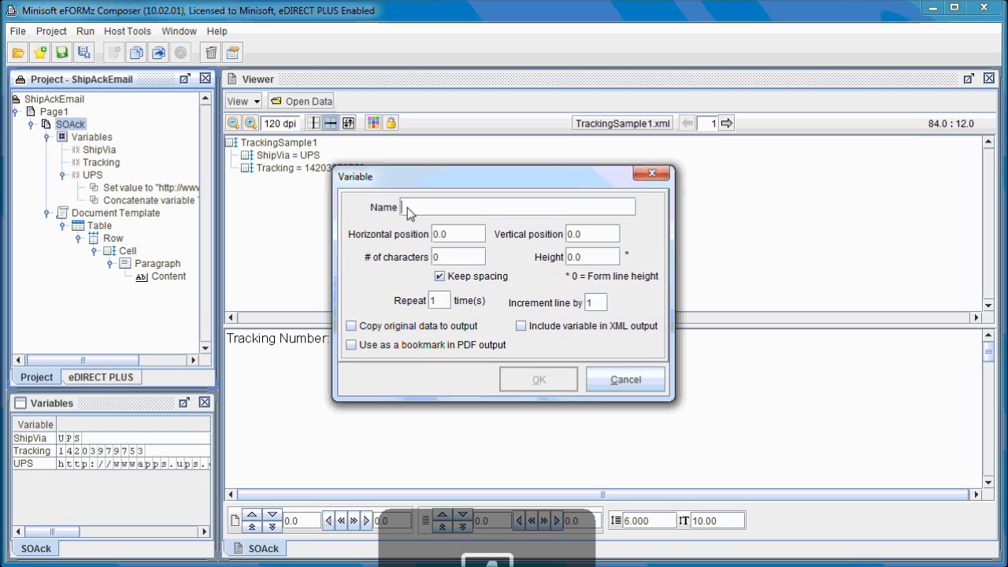
text(FEDEX)
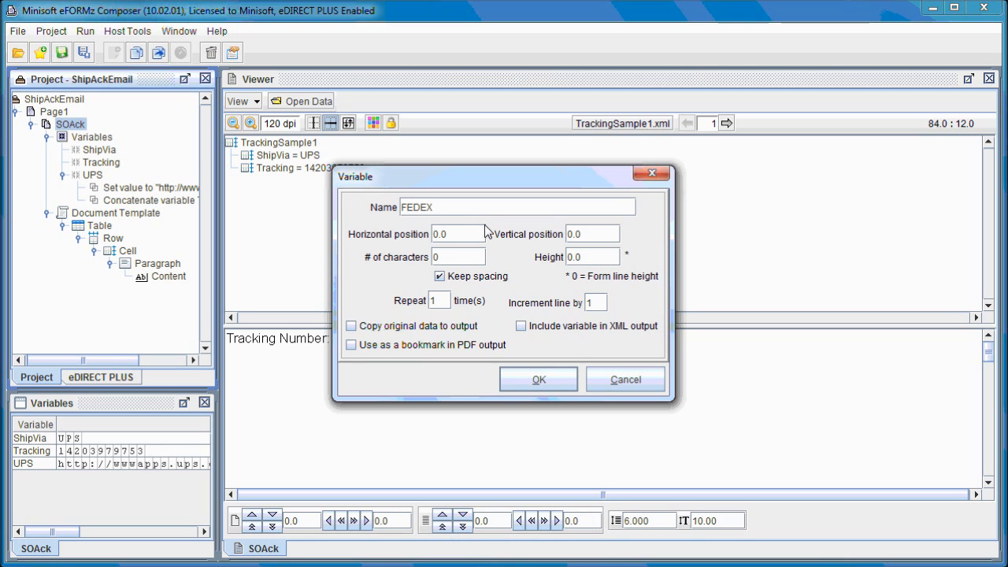
click(538, 379)
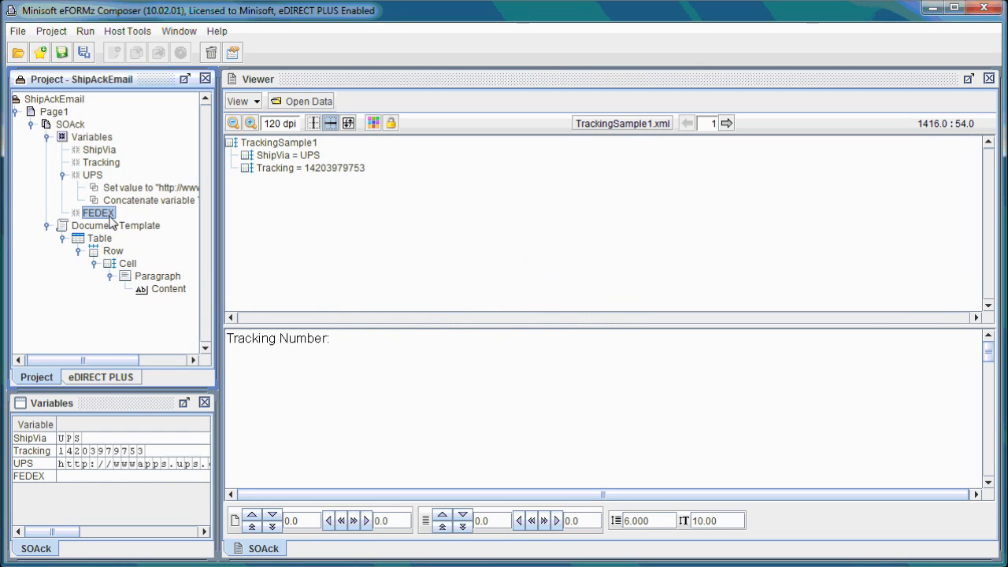
right_click(98, 213)
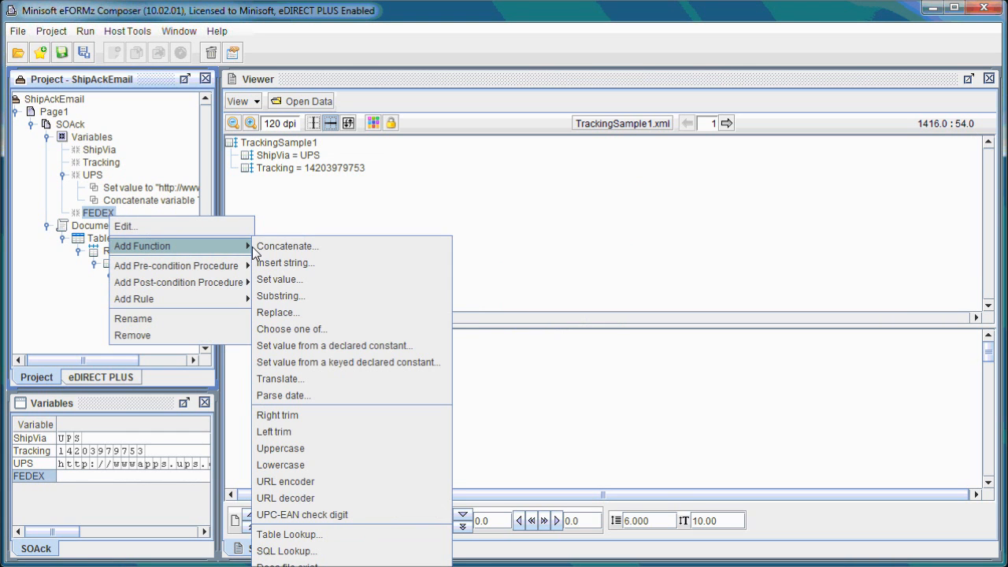
click(279, 279)
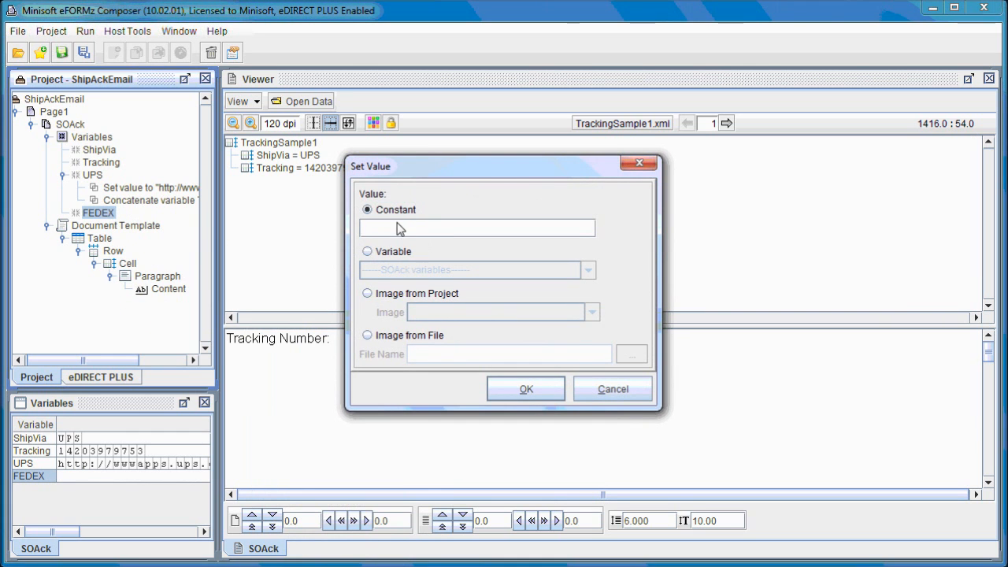
text(h)
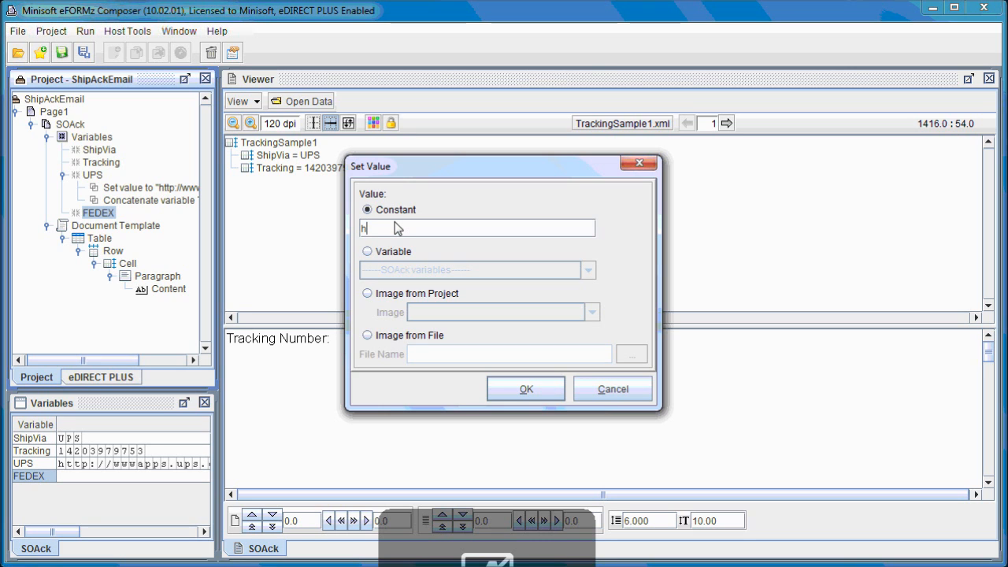
text(ttps:)
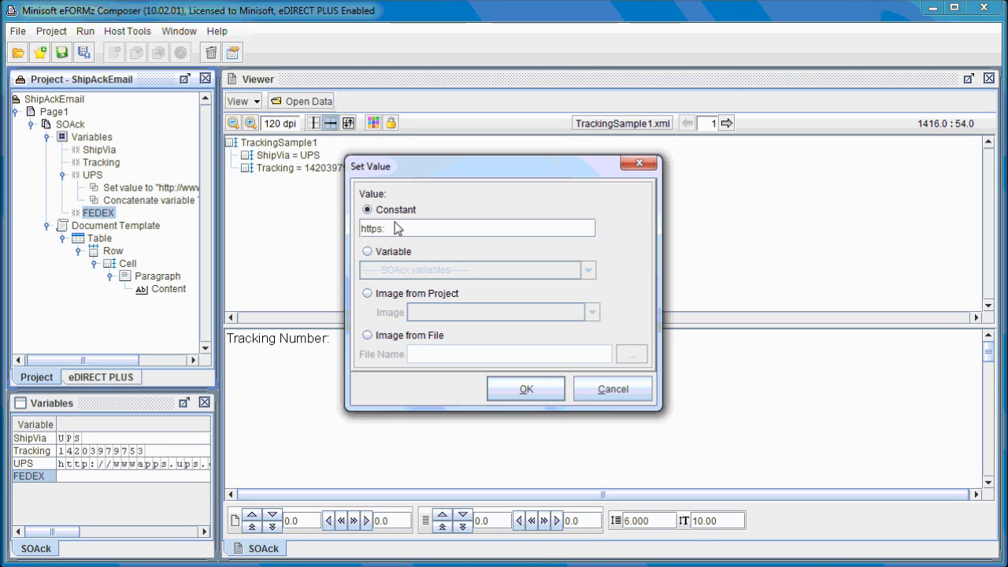
text(://www.fedex)
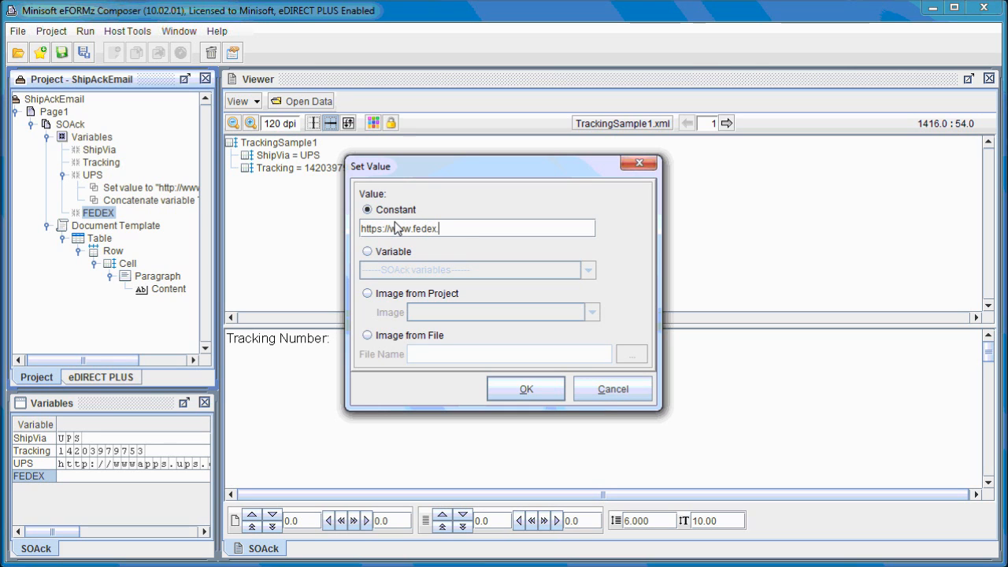
text(.com)
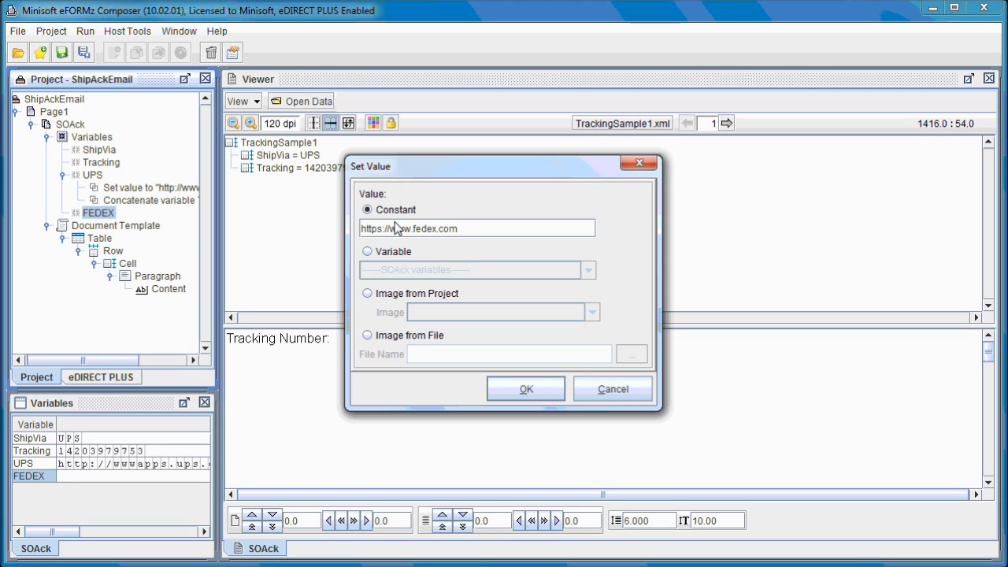
text(/fedex)
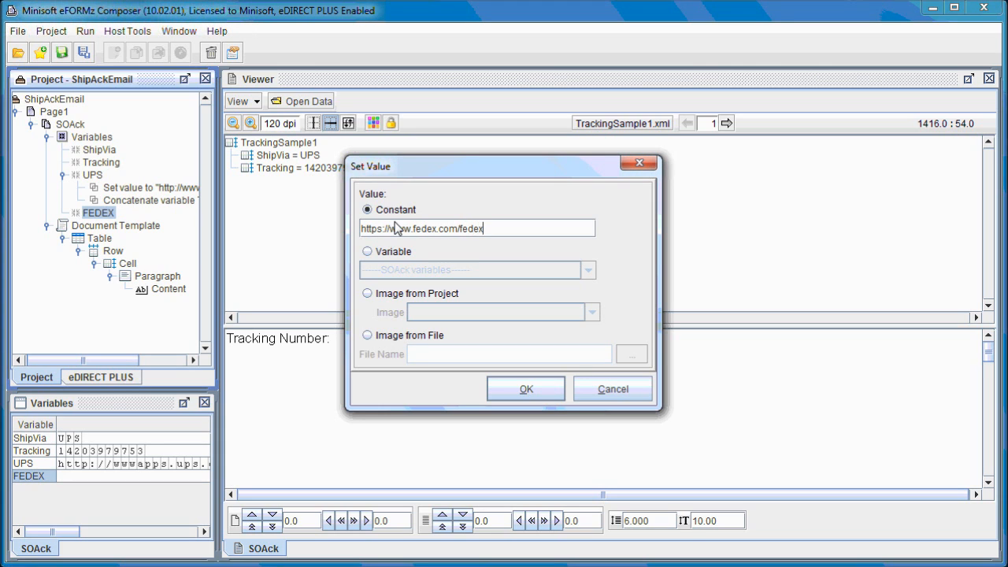
text(trac)
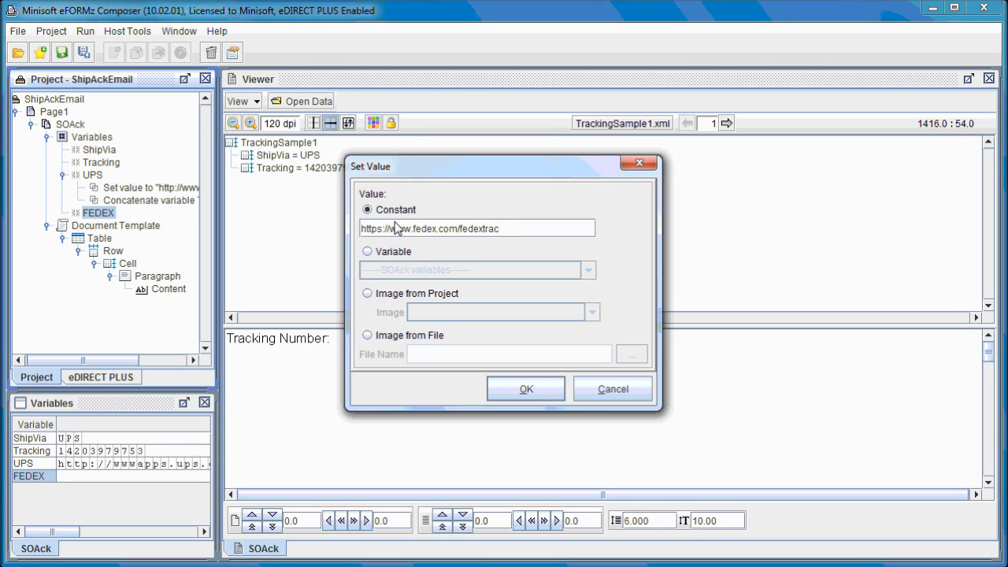
text(k/)
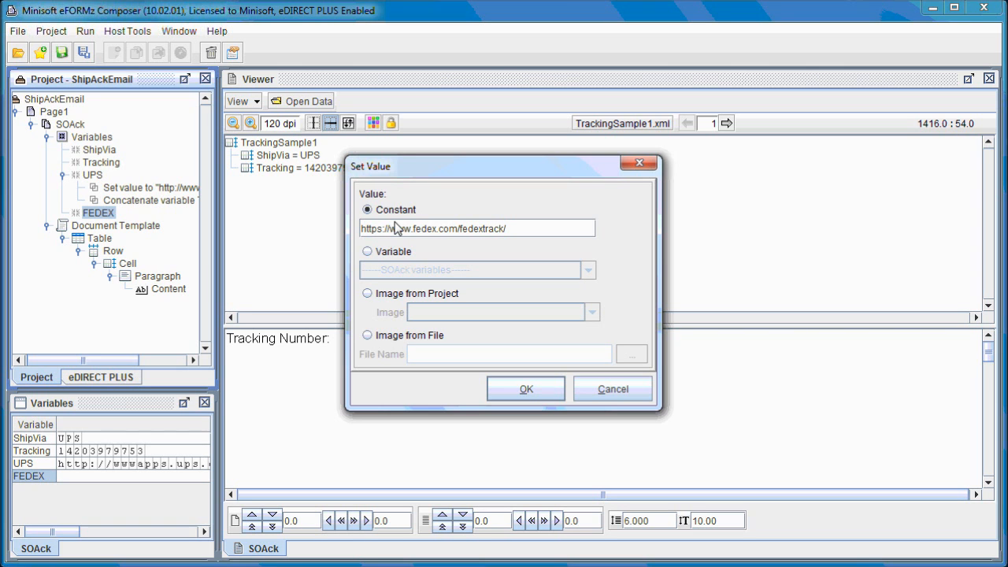
text(/?tracknumbers=)
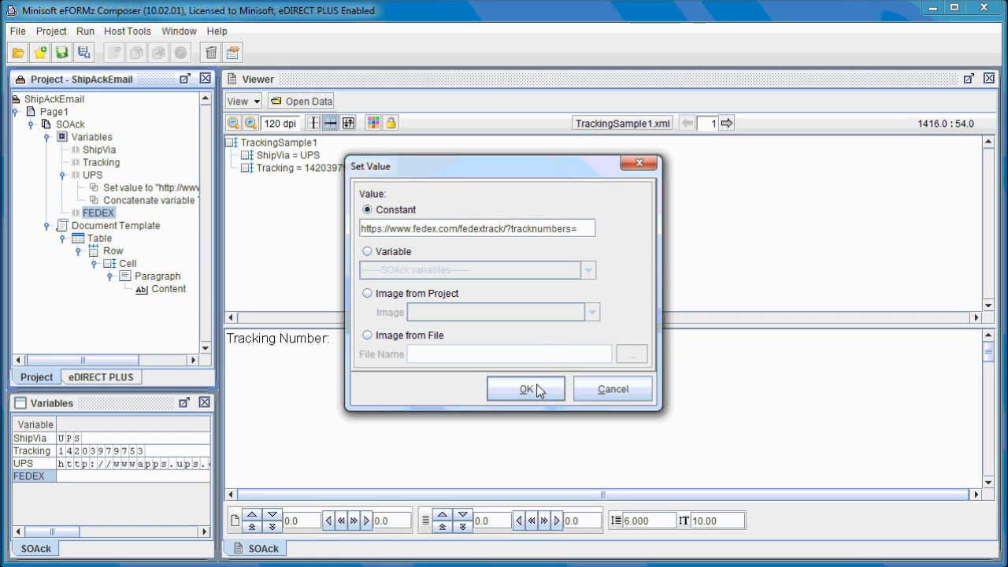
click(526, 390)
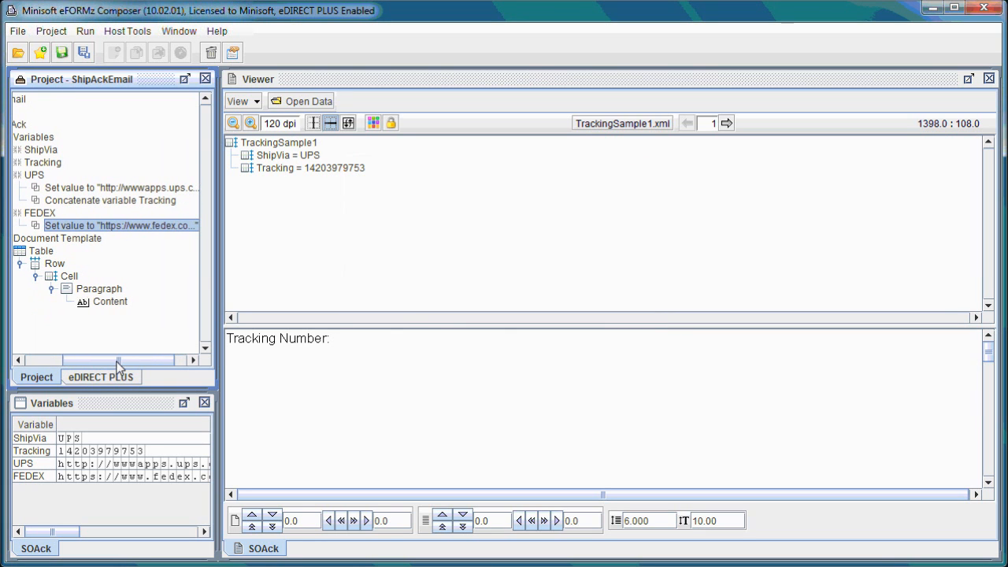
- Start a Concatenate function on FEDEX that appends from a variable
right_click(38, 213)
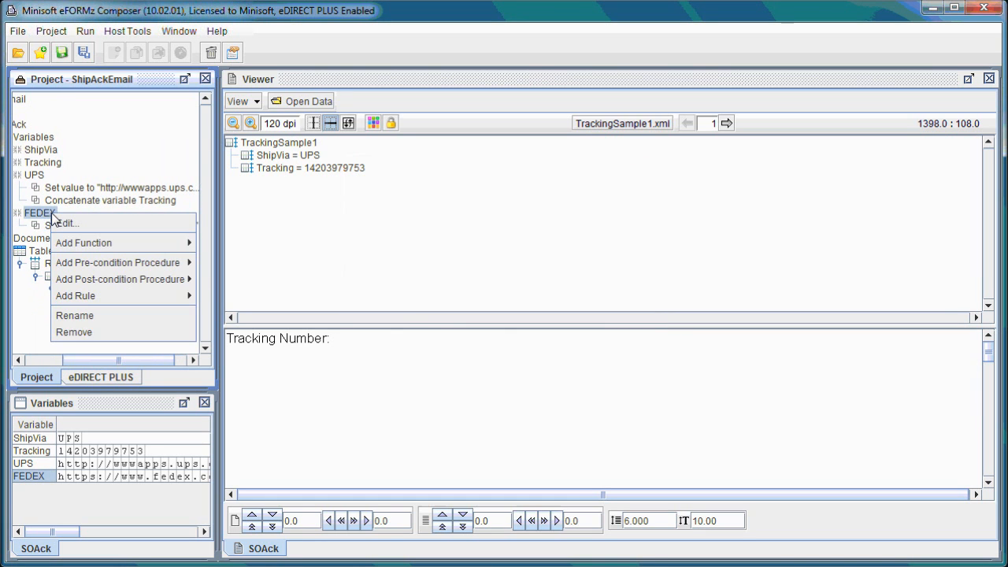
click(83, 243)
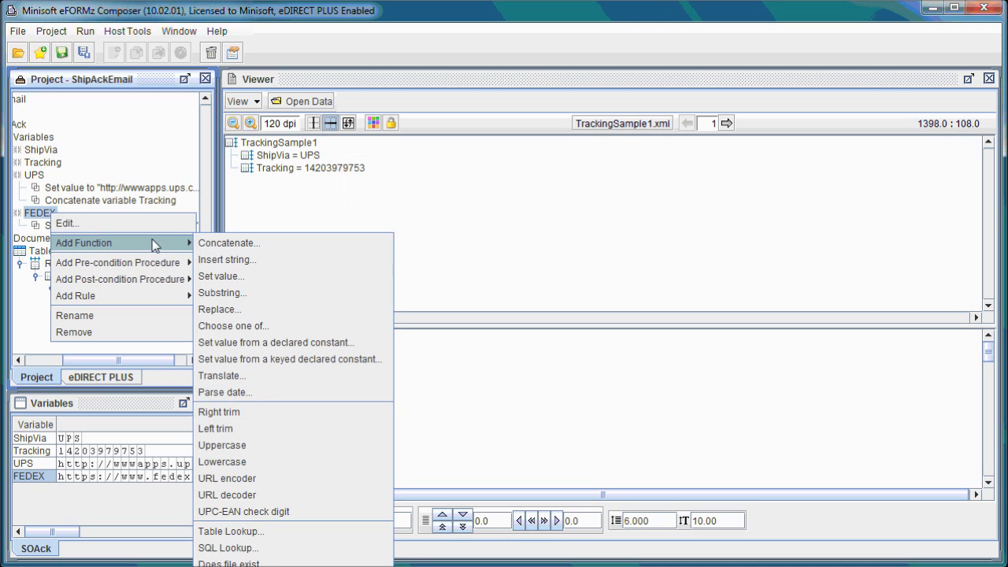
click(228, 243)
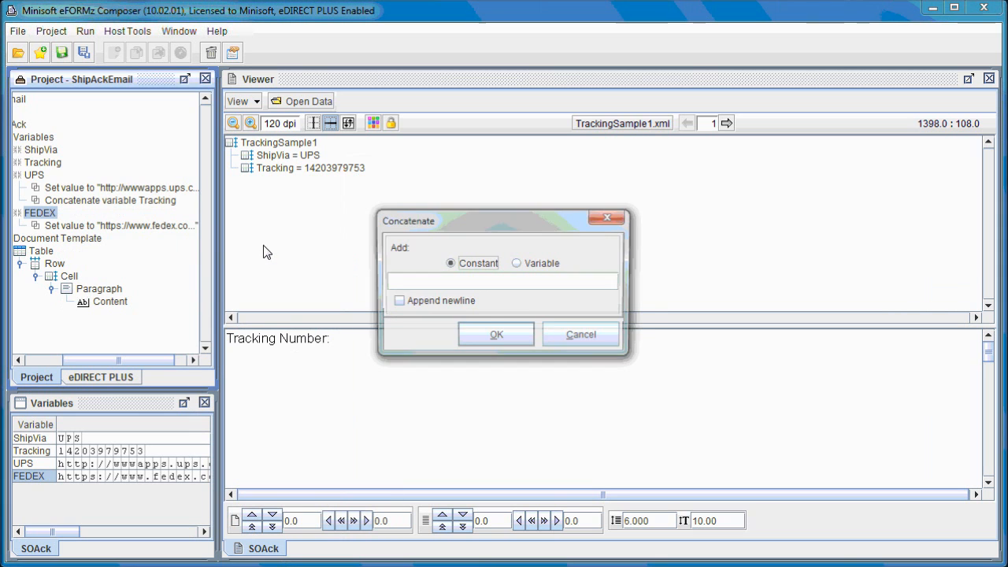
mouse_move(524, 282)
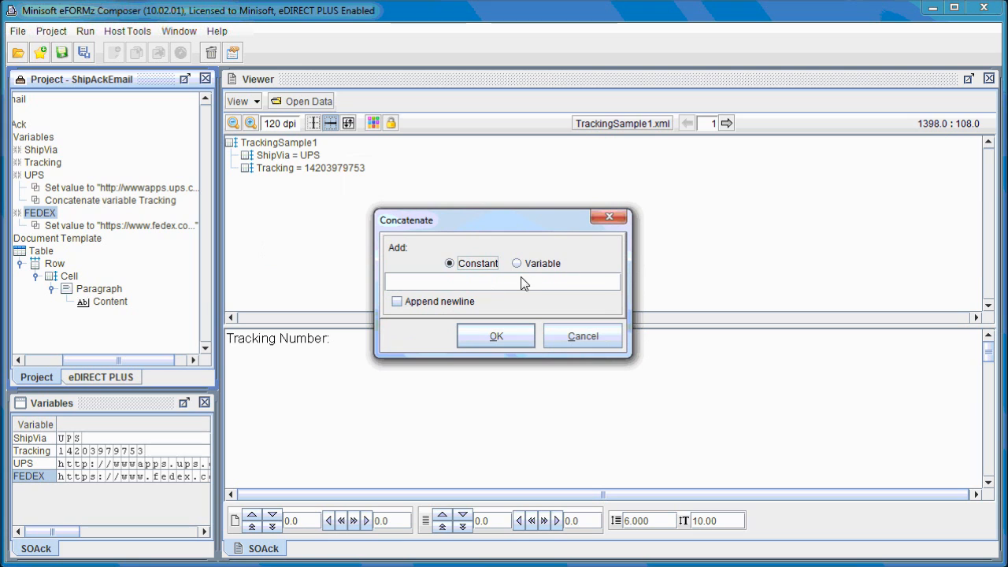
click(516, 263)
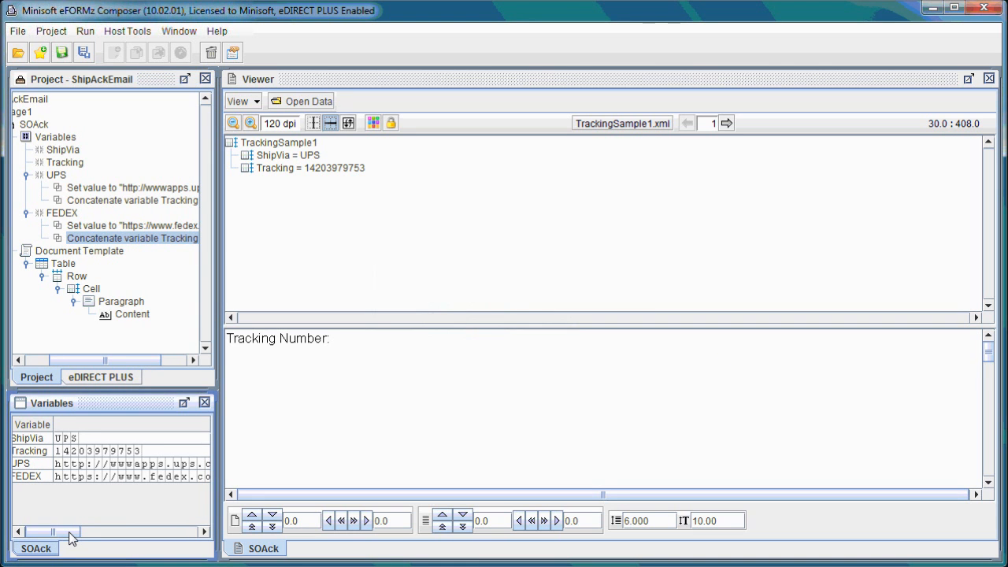
drag(54, 531, 110, 531)
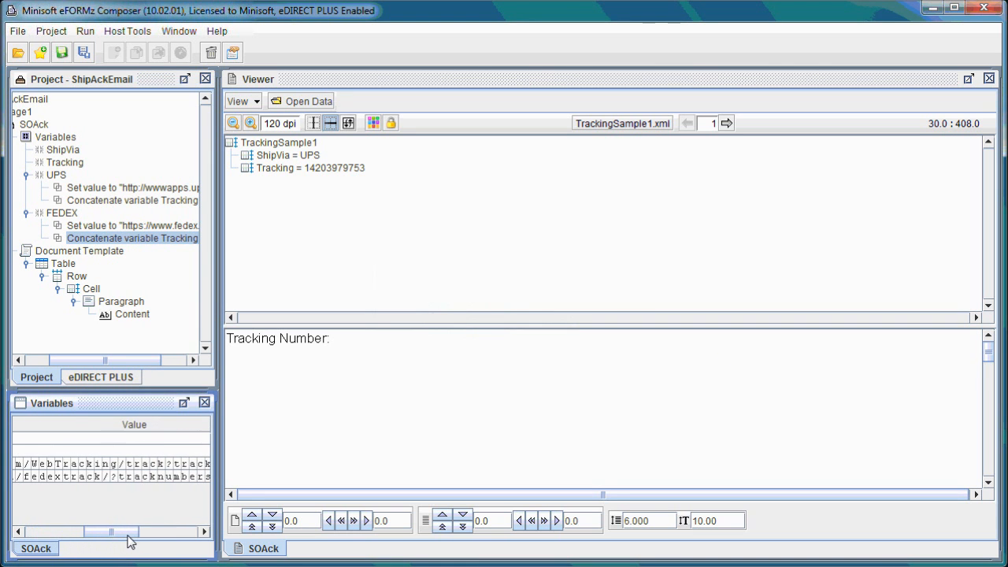
drag(111, 532, 150, 532)
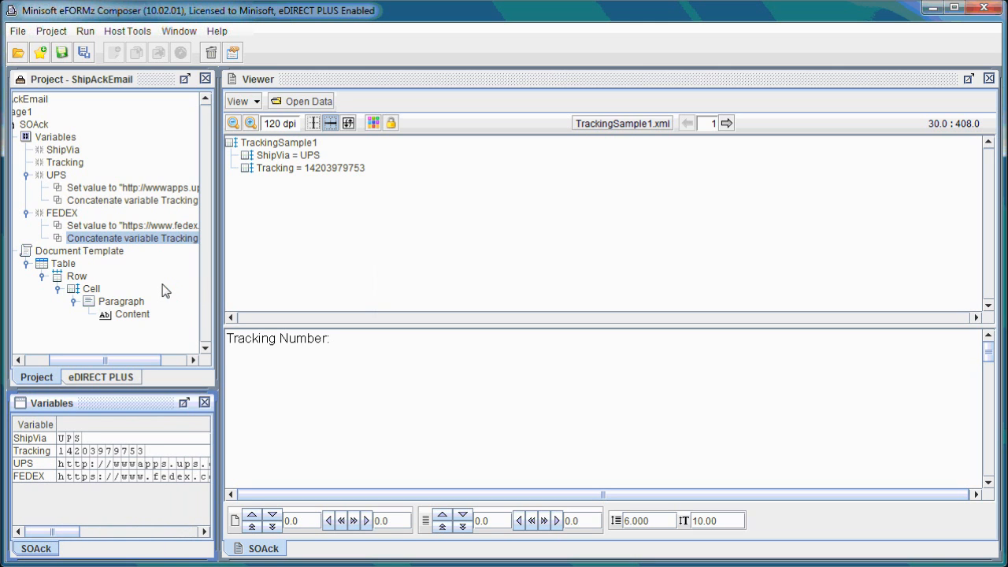
mouse_move(126, 283)
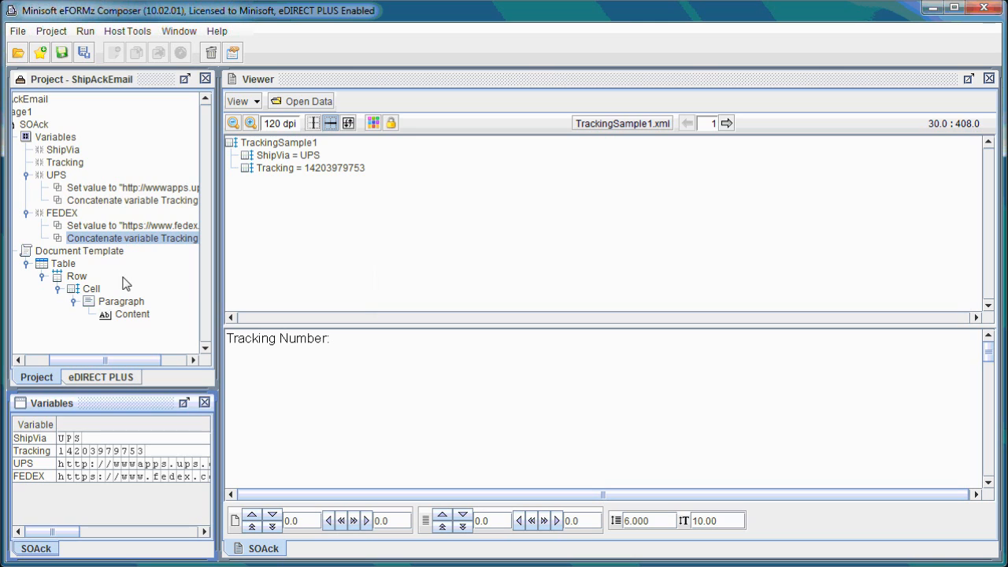
mouse_move(195, 284)
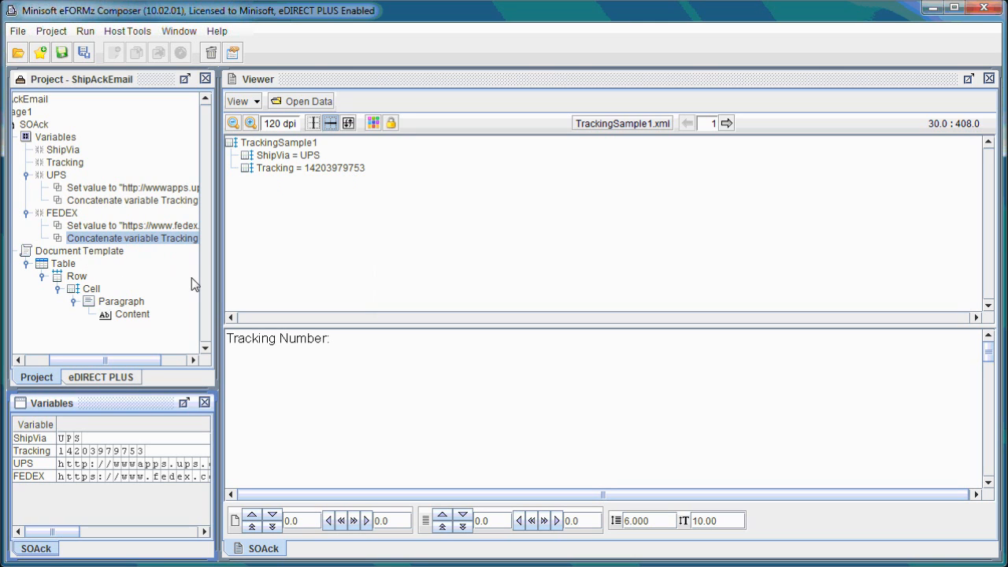
mouse_move(178, 286)
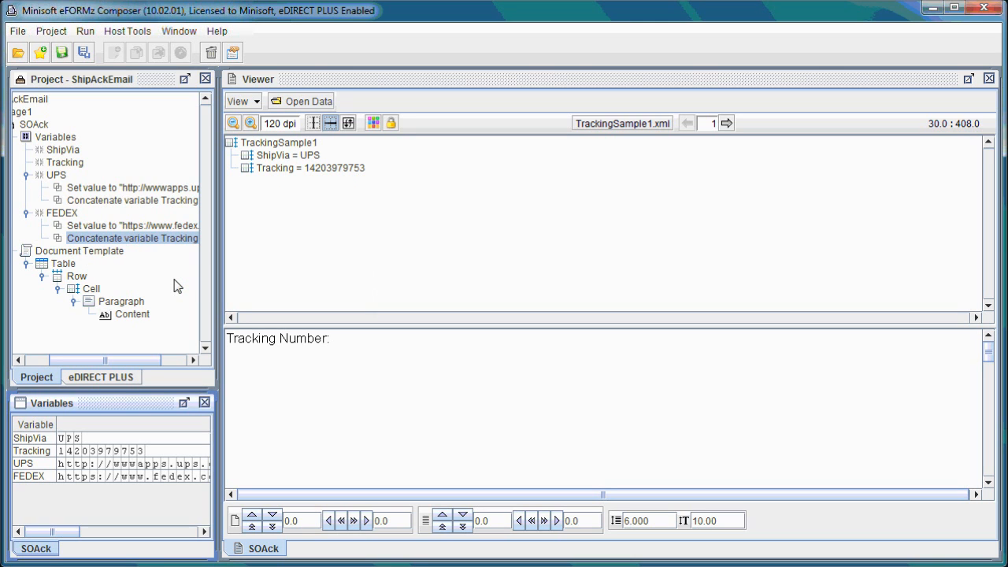
mouse_move(189, 274)
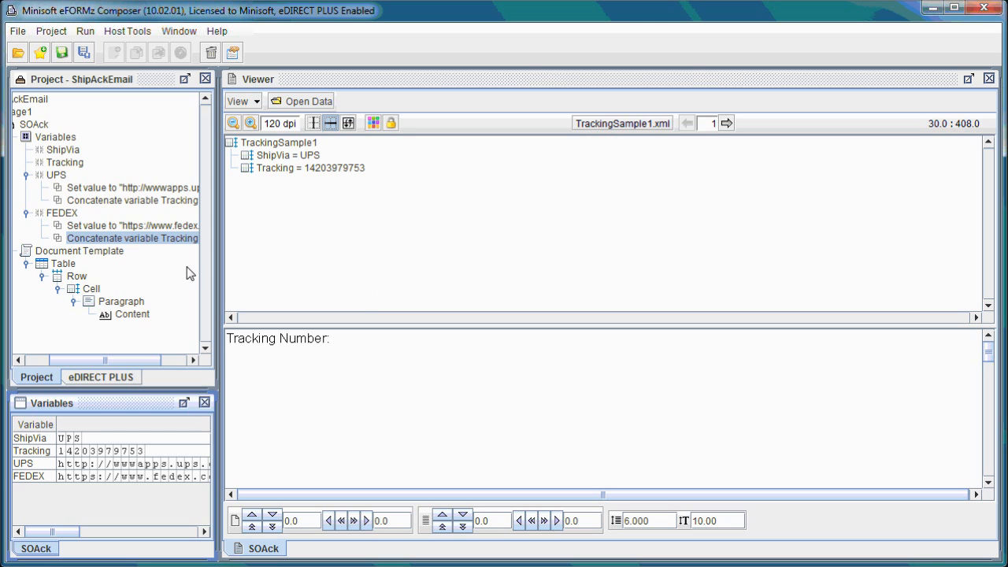
mouse_move(263, 199)
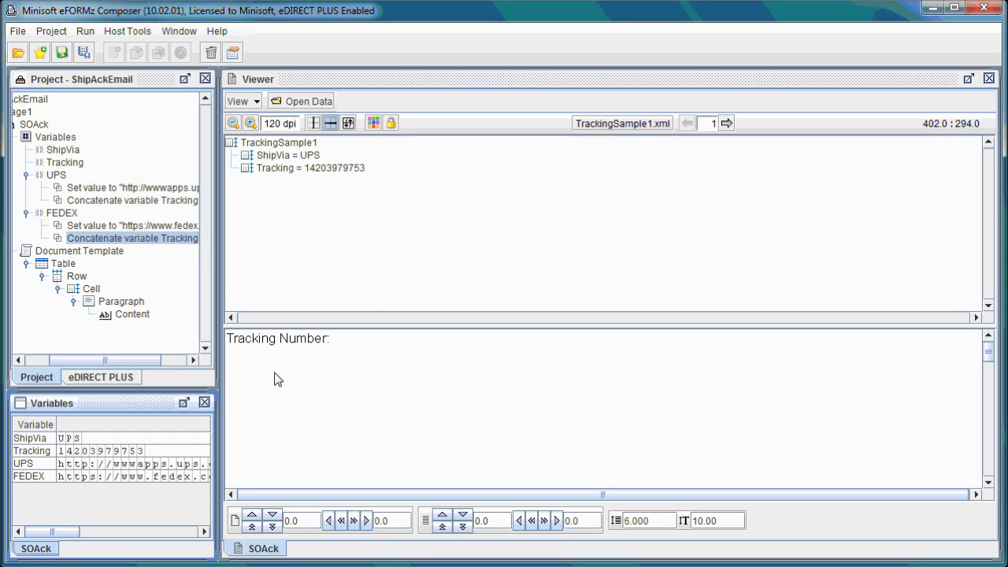
mouse_move(146, 296)
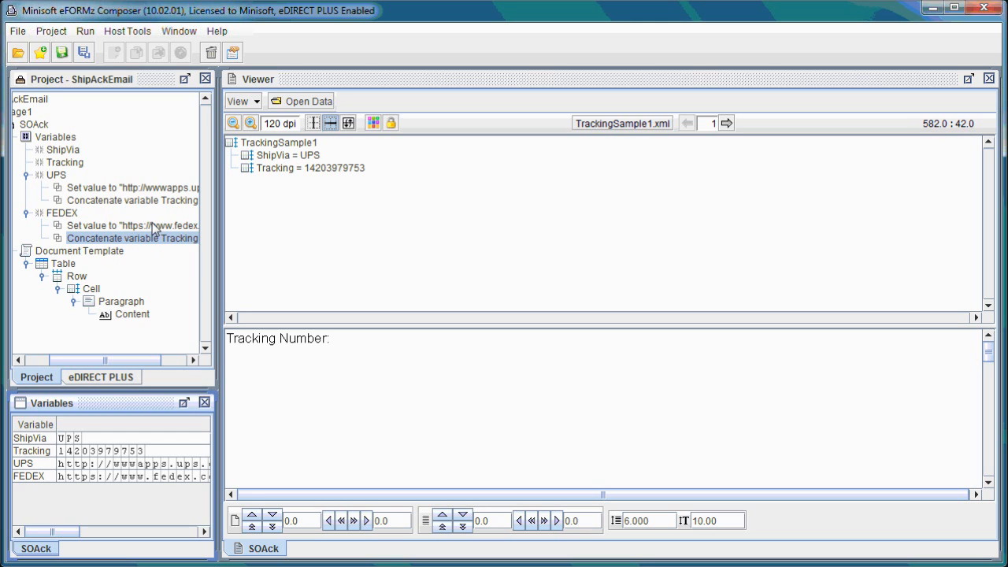
mouse_move(312, 204)
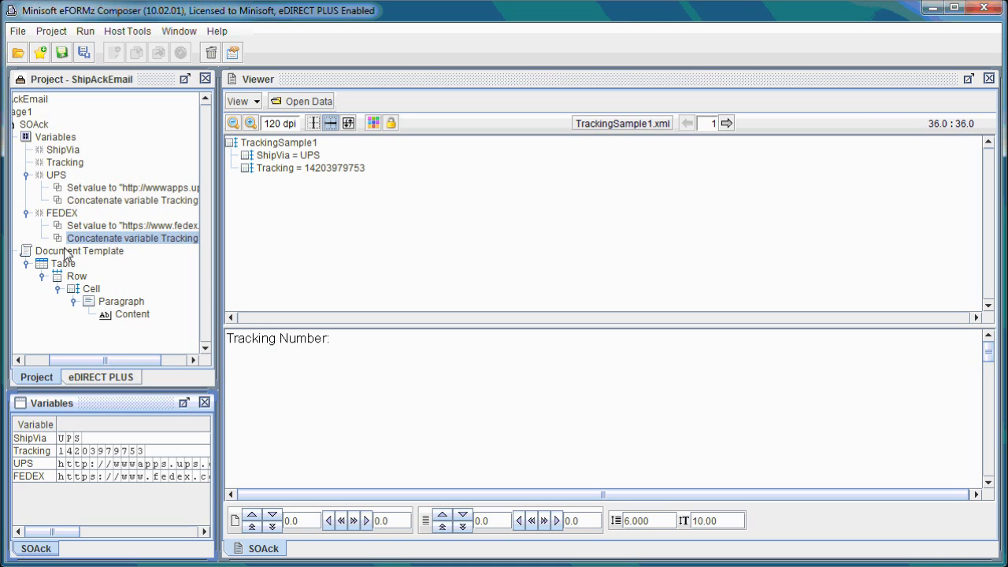
mouse_move(334, 234)
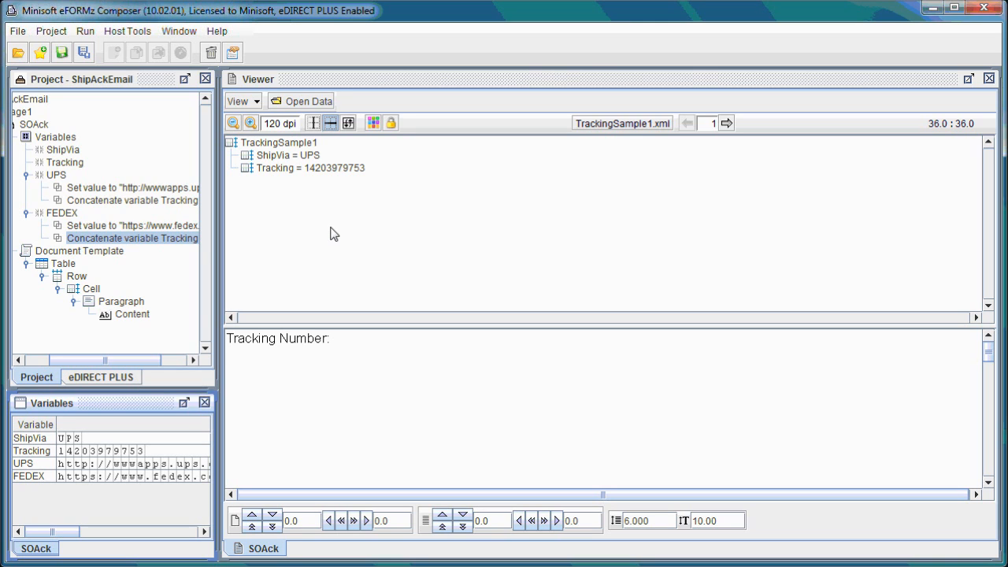
mouse_move(222, 253)
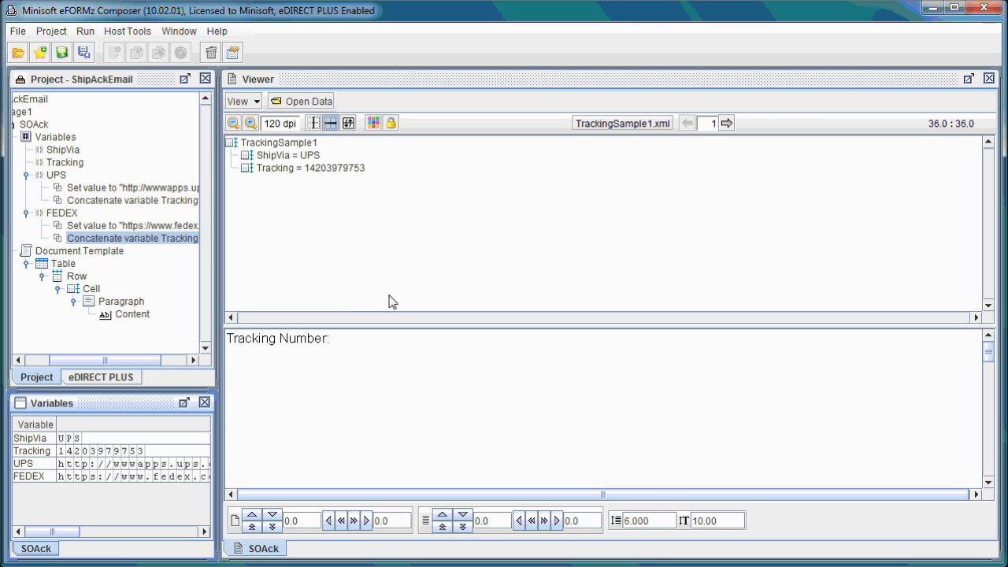
mouse_move(224, 359)
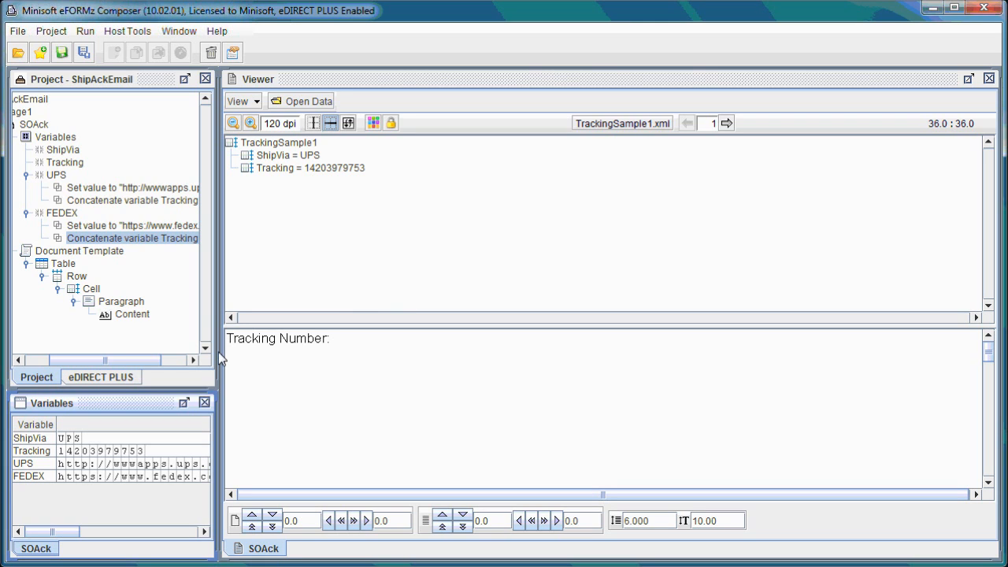
mouse_move(163, 354)
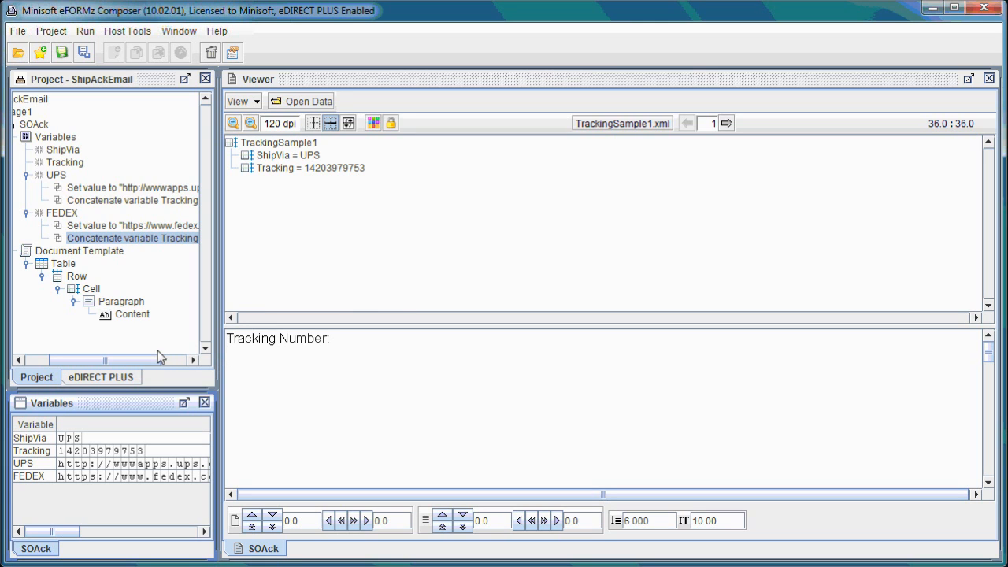
mouse_move(160, 369)
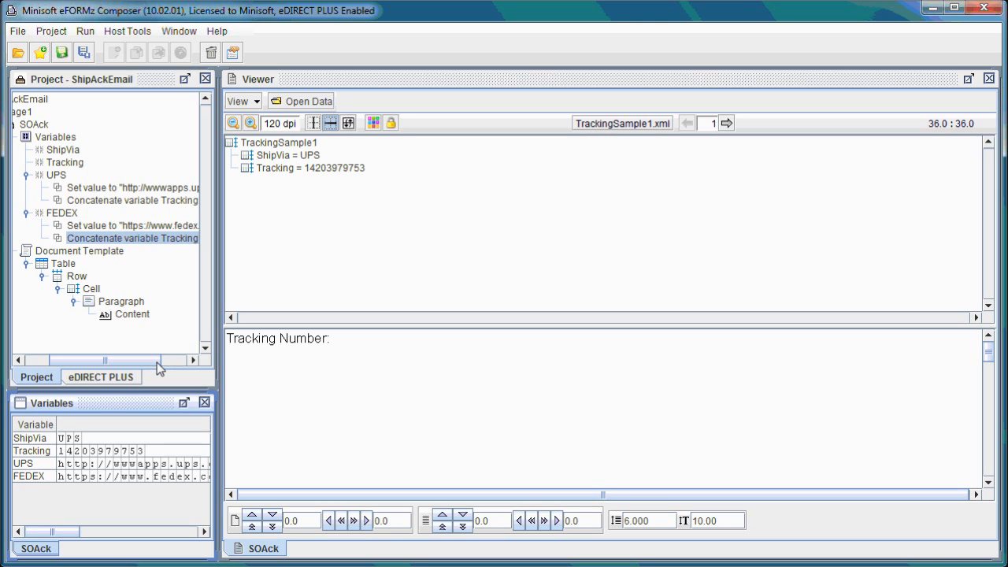
mouse_move(126, 302)
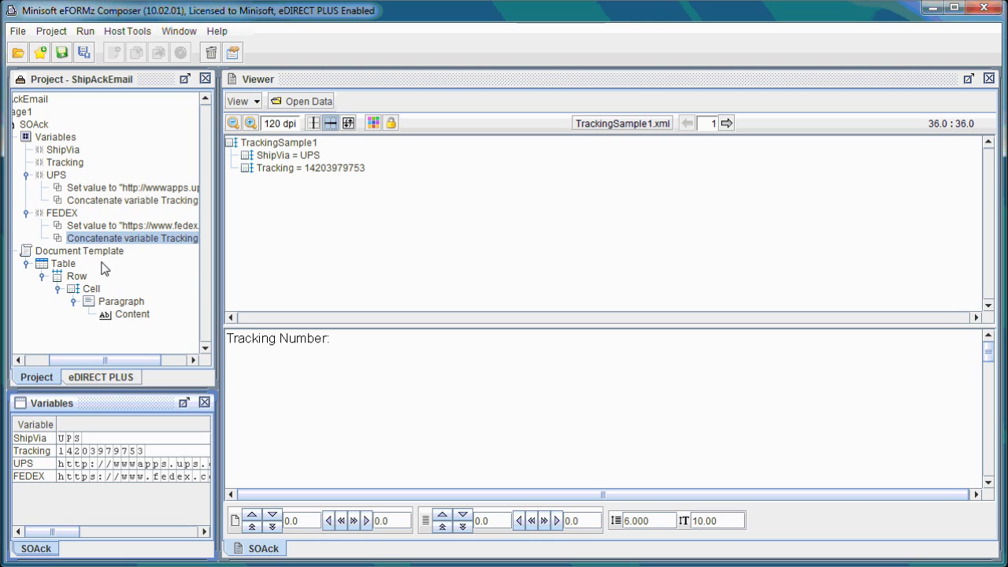
- Add a second Cell under the template table Row, with a Paragraph inside it
click(79, 250)
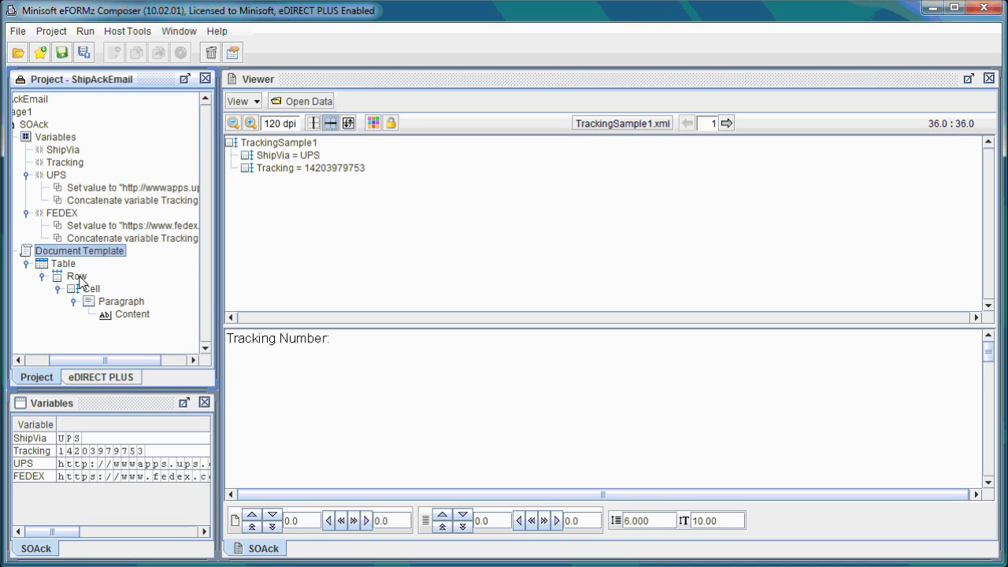
right_click(76, 276)
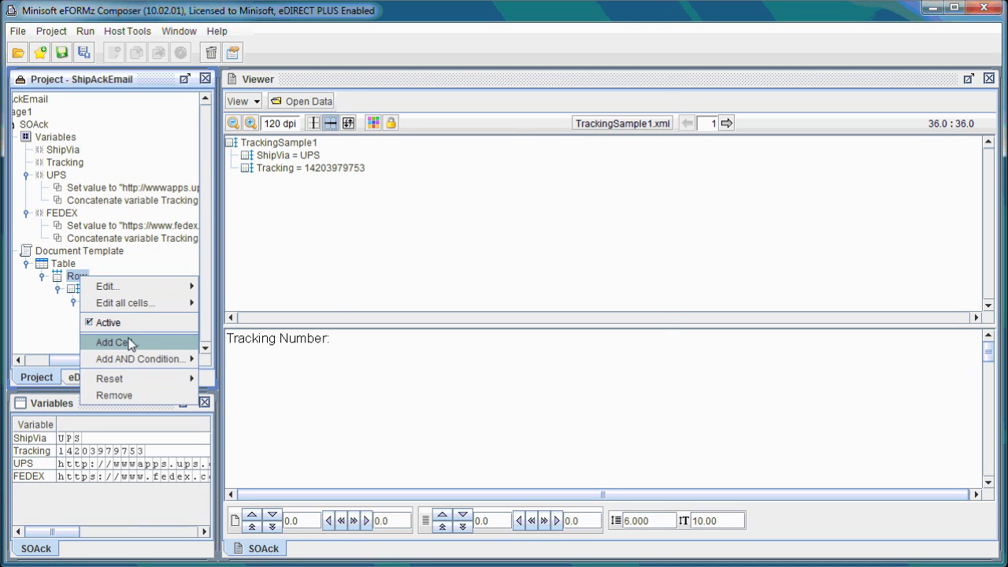
click(124, 342)
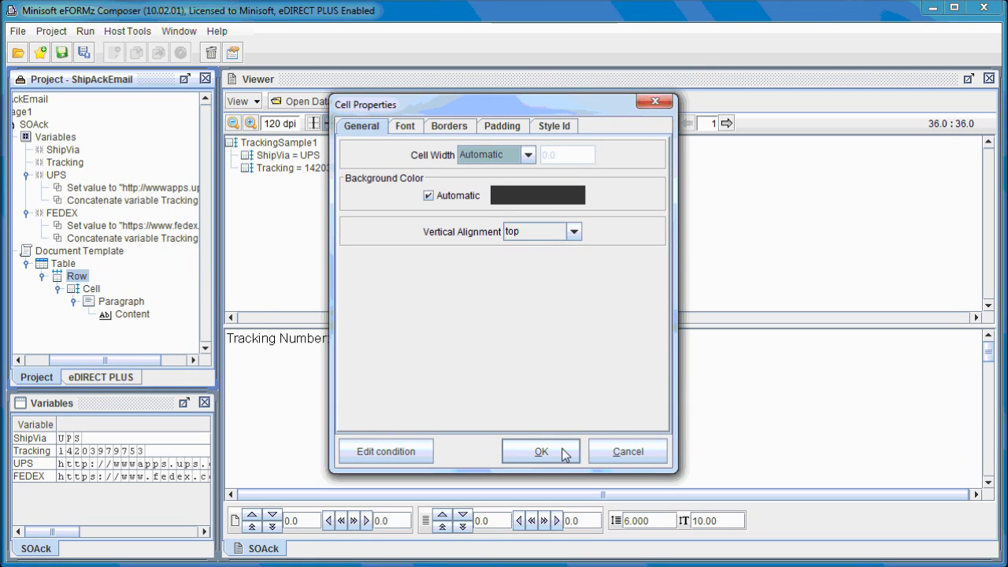
click(539, 451)
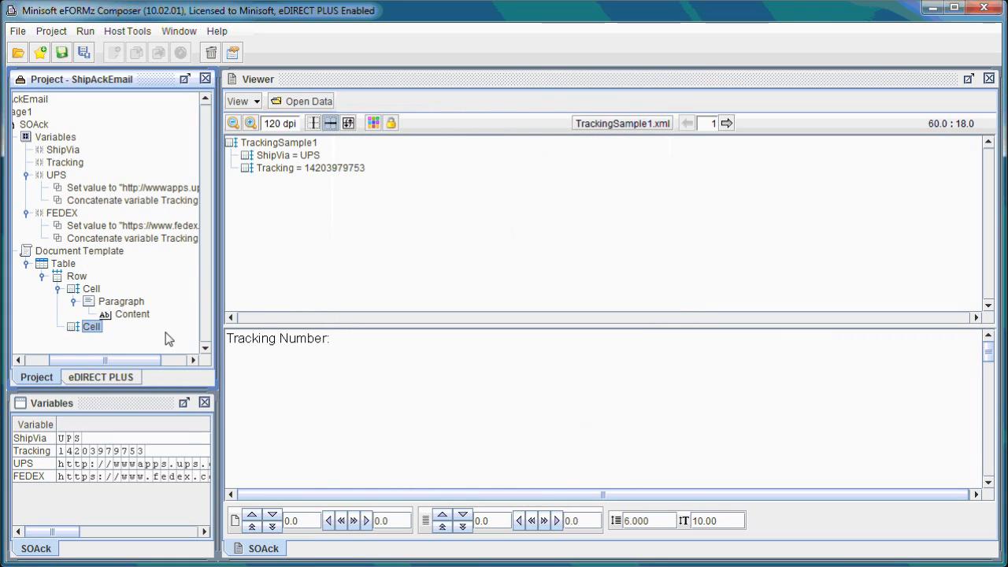
right_click(91, 327)
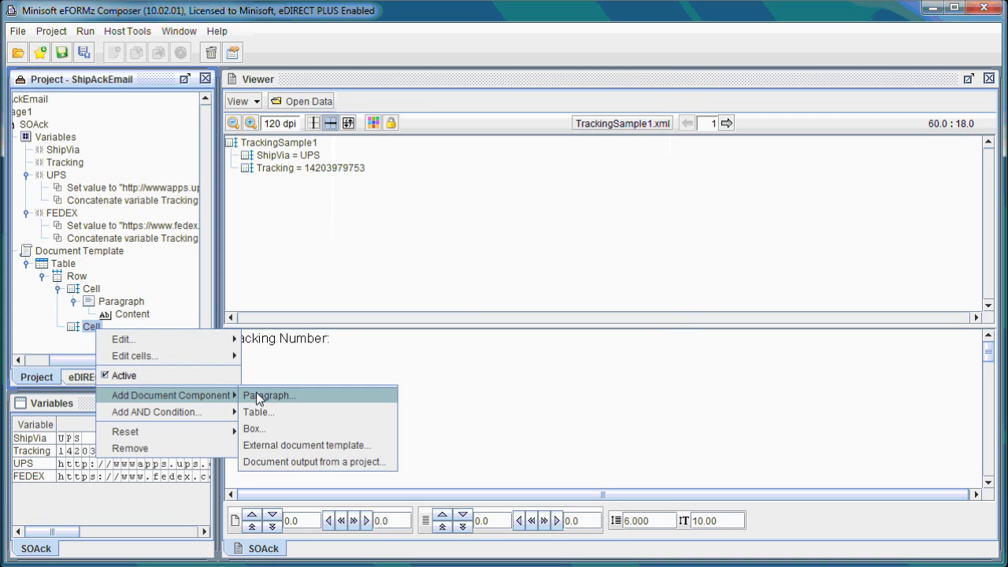
click(269, 396)
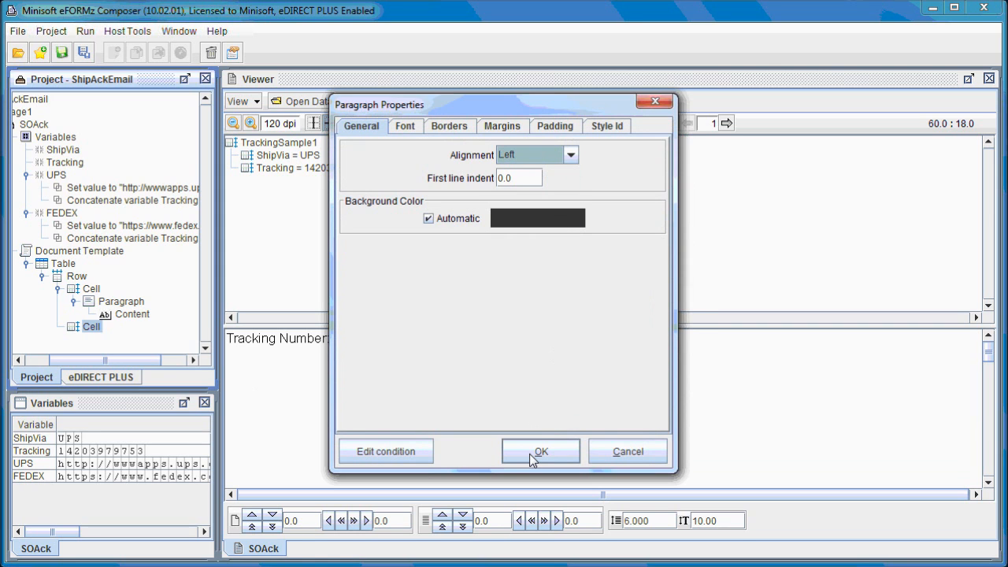
click(540, 451)
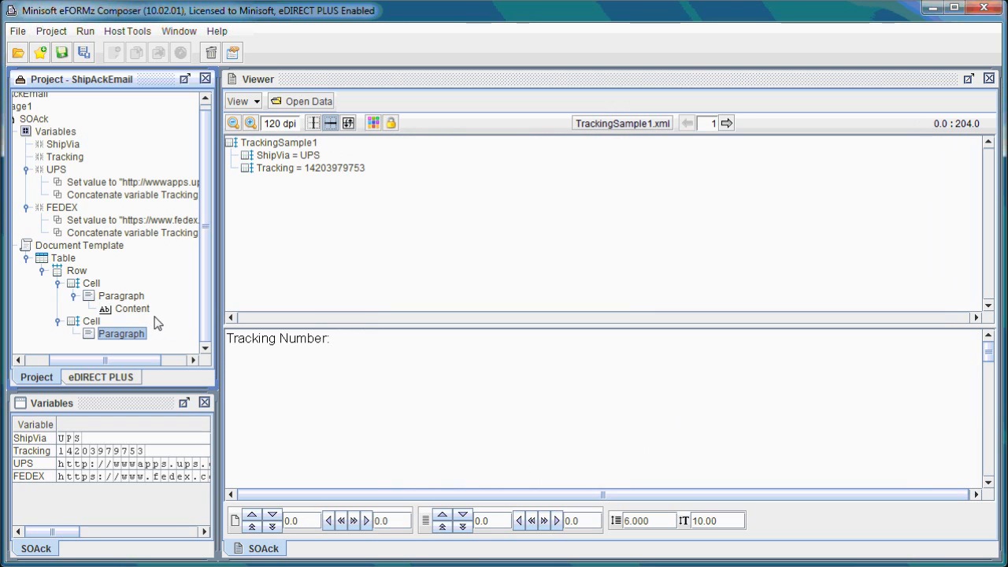
mouse_move(175, 341)
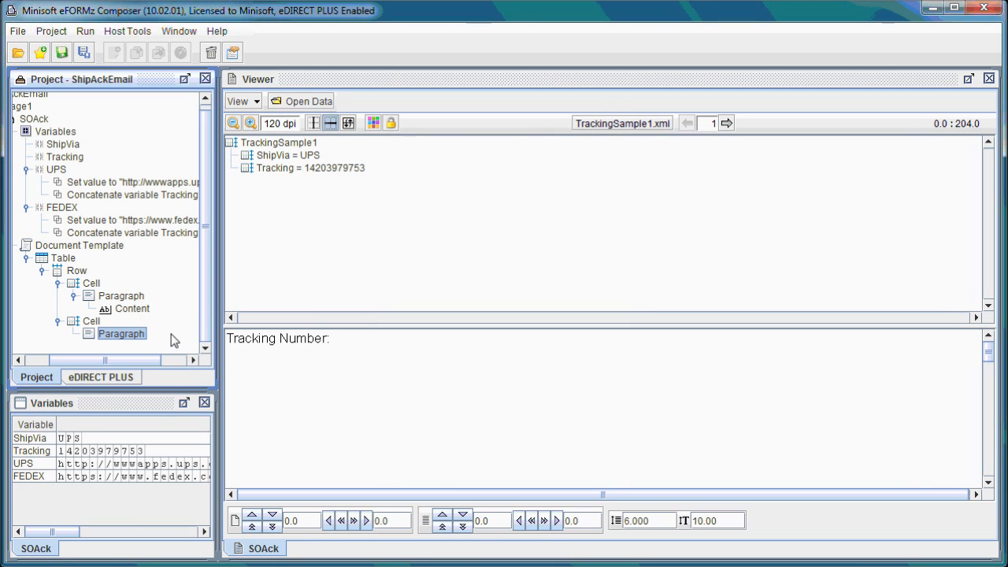
- Add a Link to the second cell's paragraph, addressed by the UPS variable
right_click(122, 333)
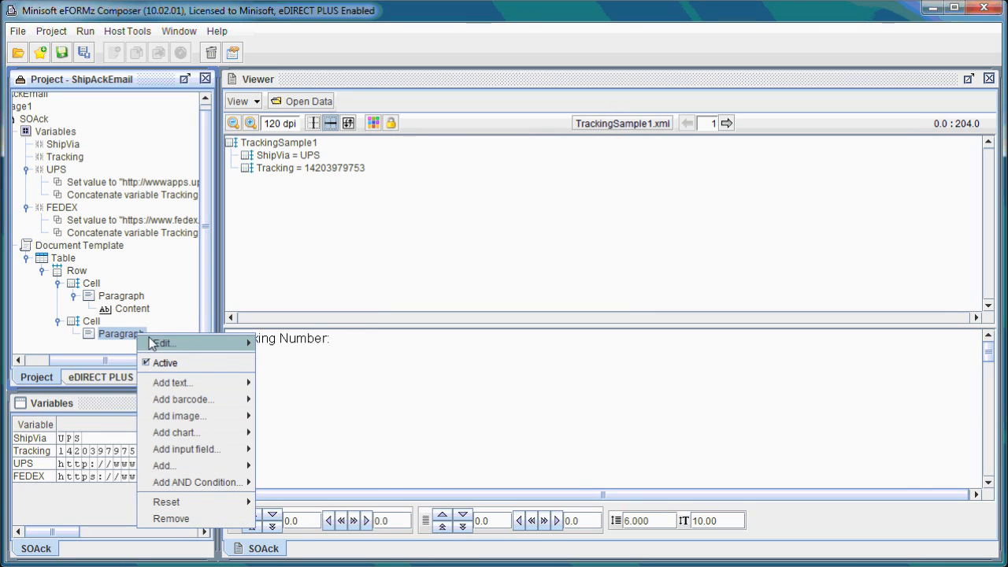
mouse_move(164, 466)
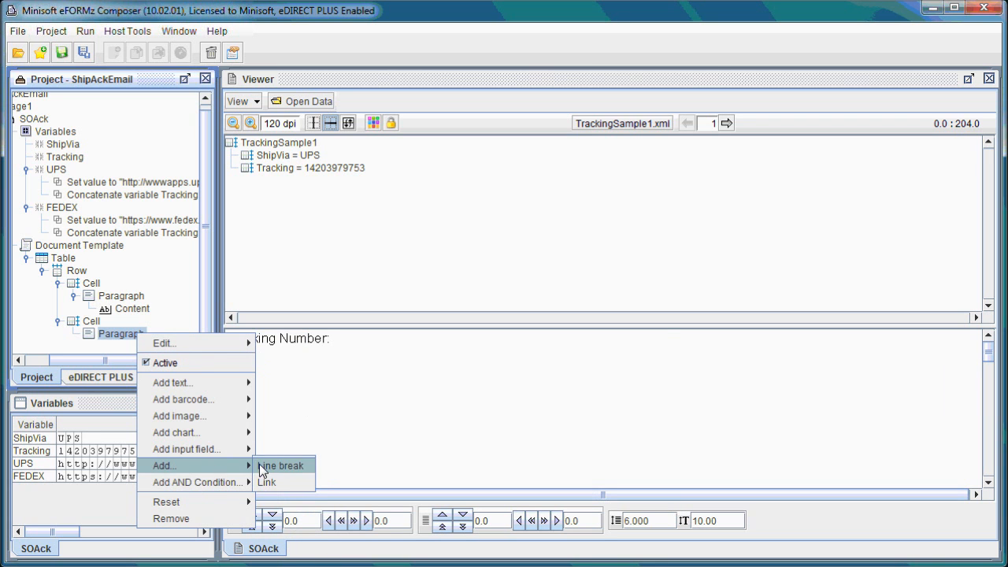
click(266, 483)
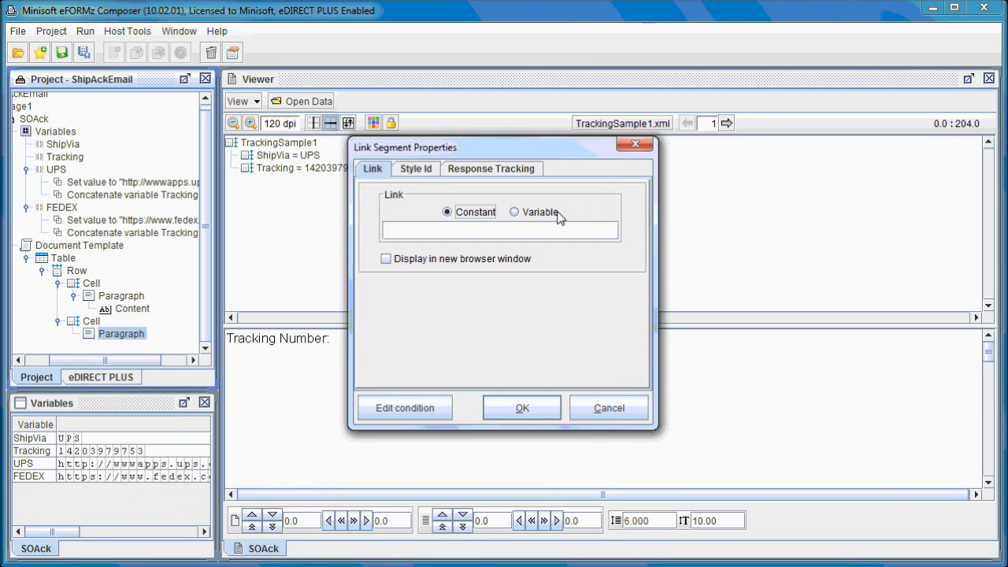
click(512, 211)
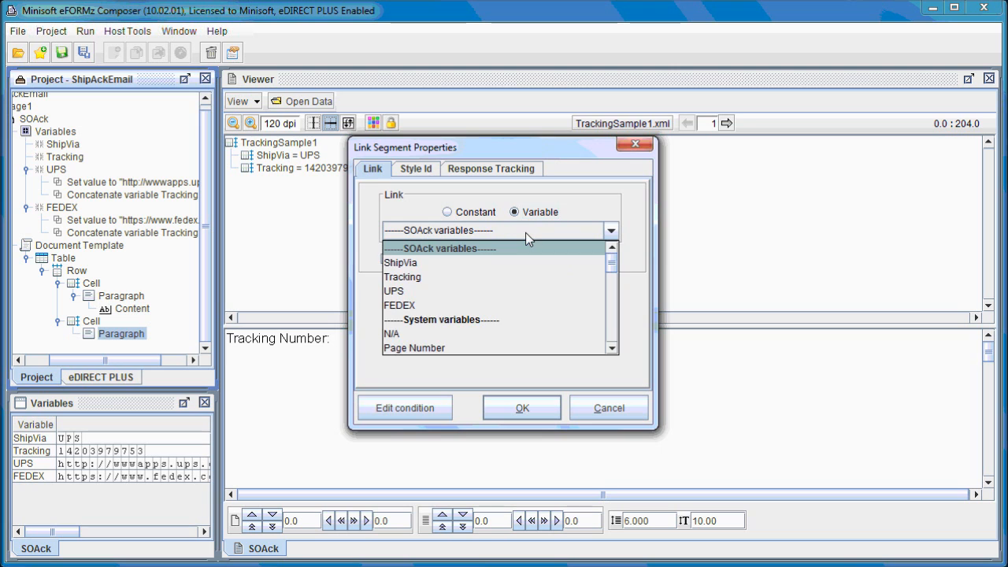
click(394, 291)
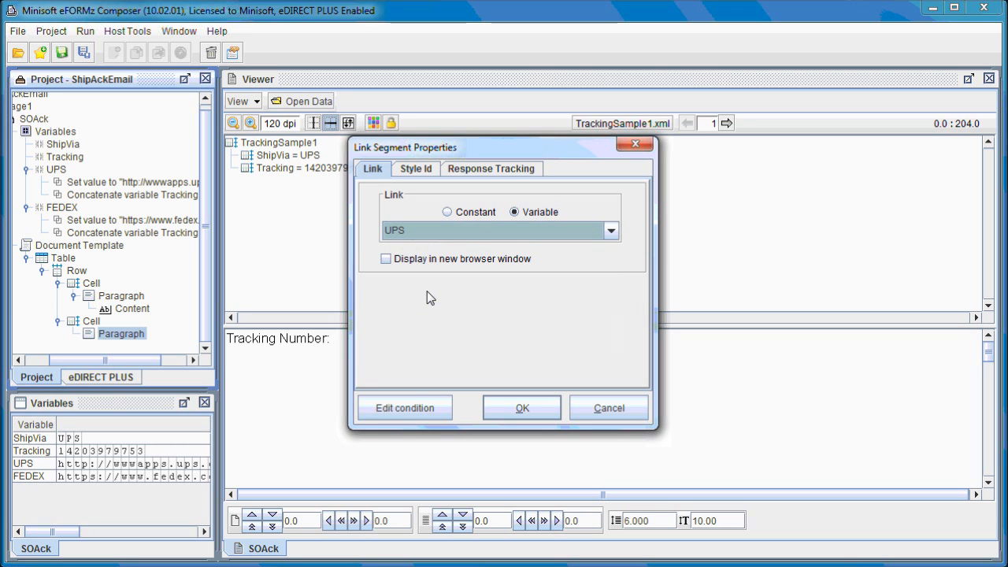
click(522, 408)
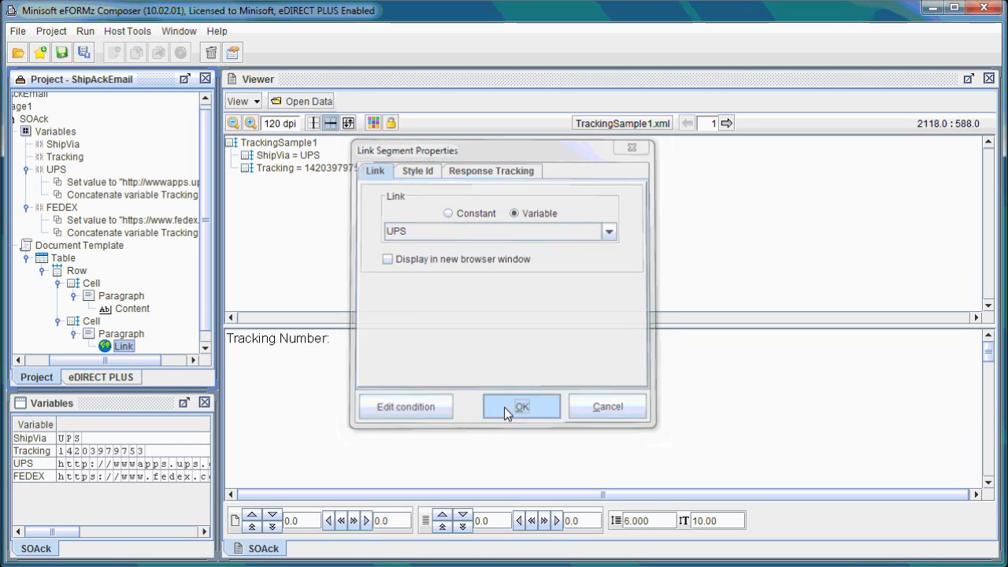
click(521, 407)
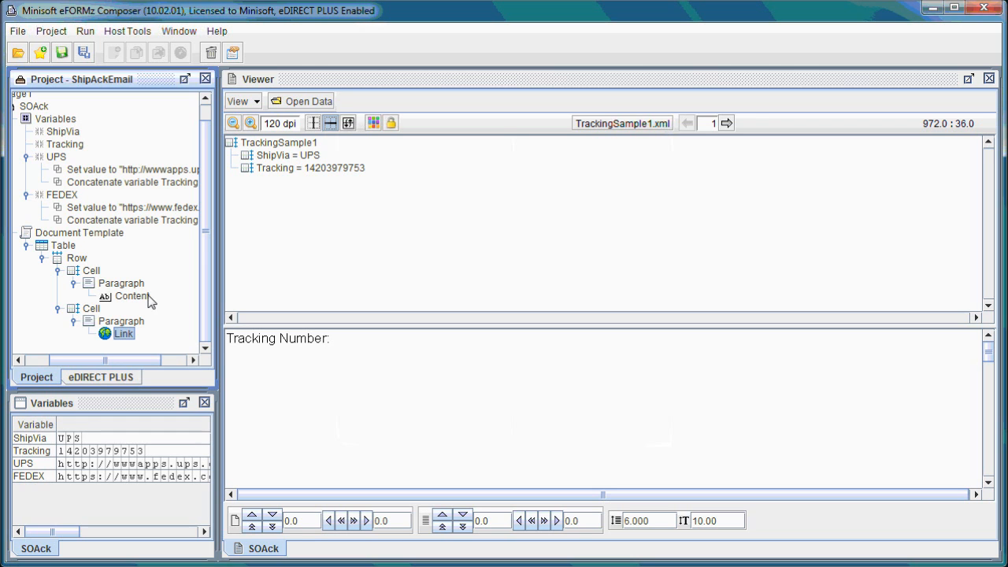
mouse_move(130, 340)
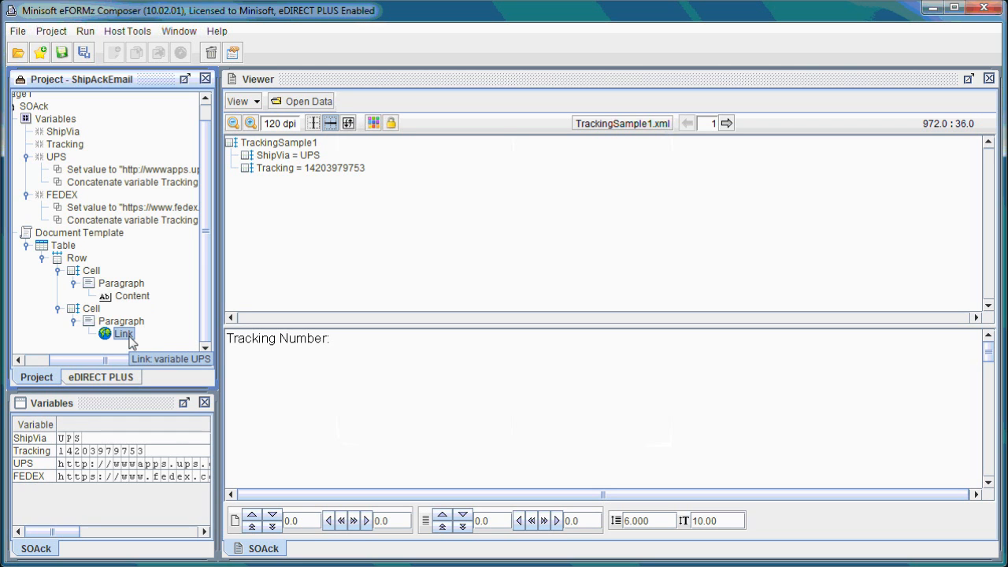
right_click(122, 334)
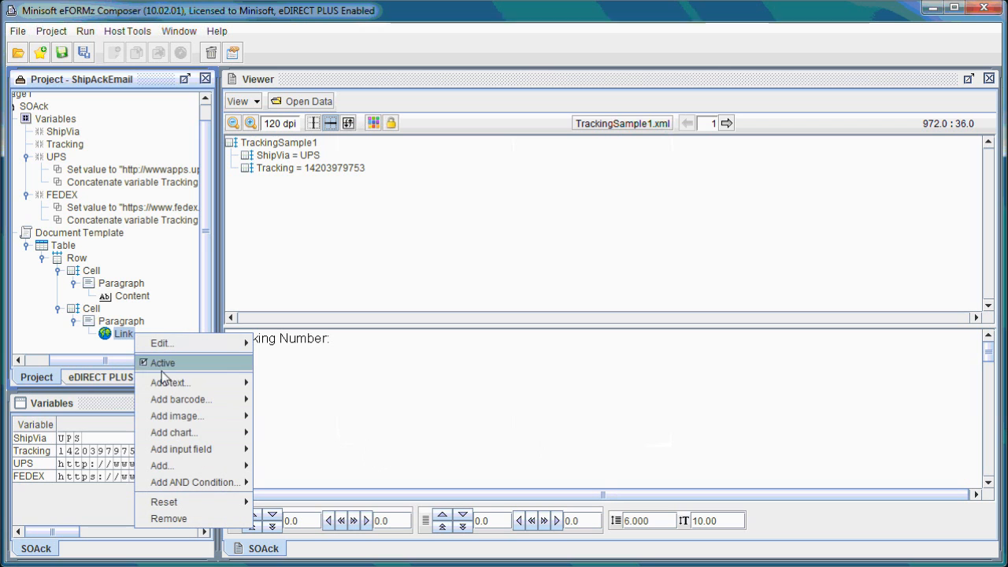
mouse_move(168, 383)
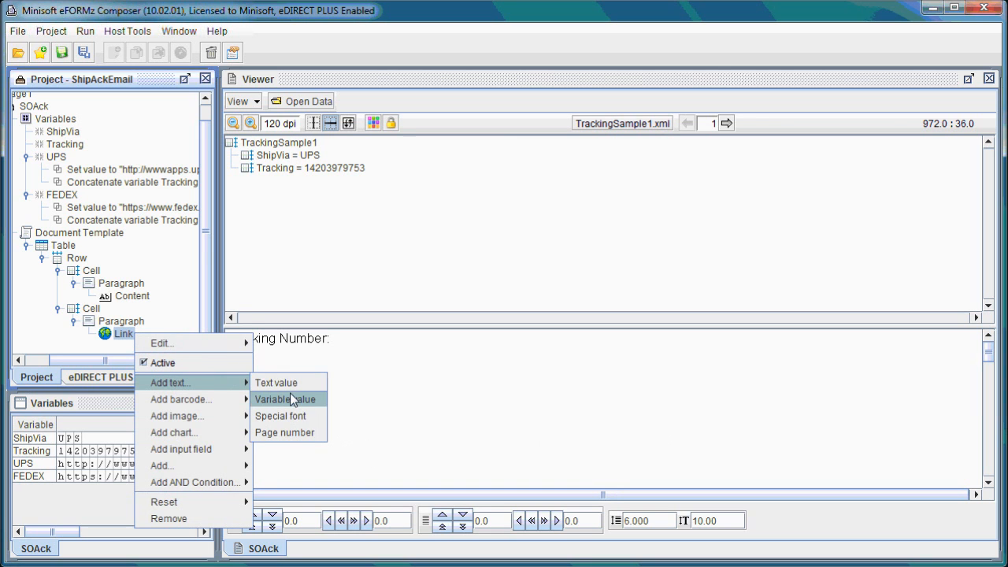
click(288, 400)
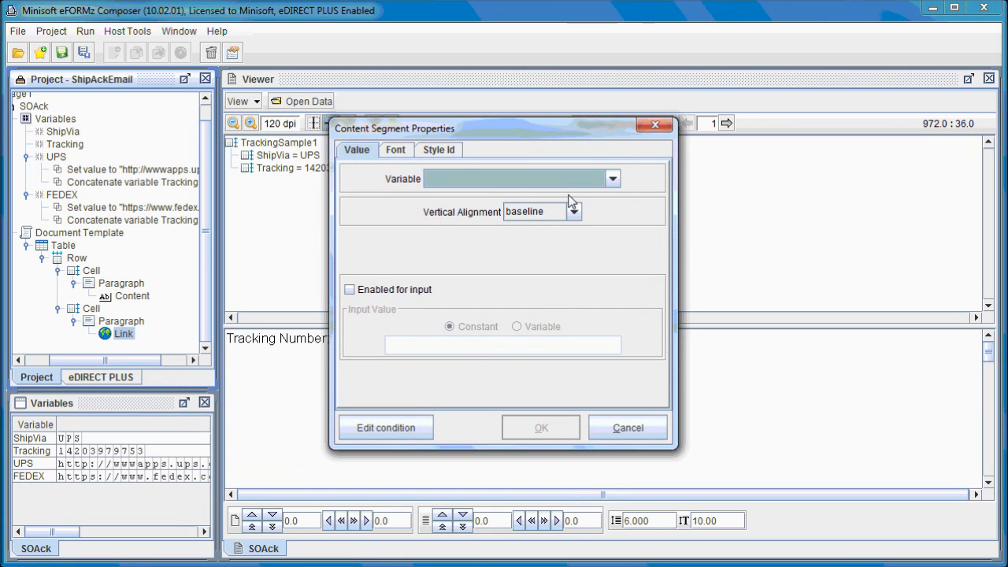
click(612, 178)
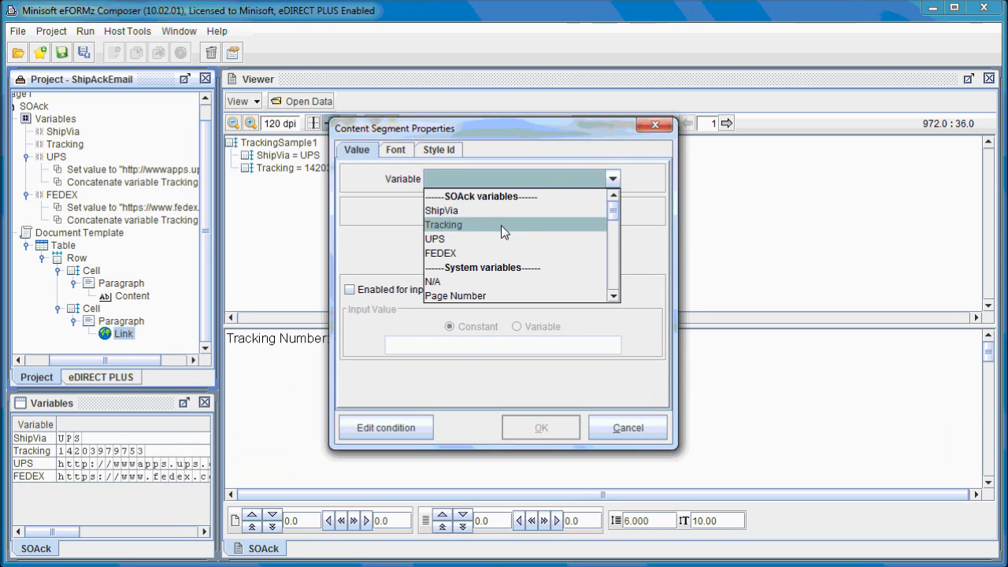
click(444, 225)
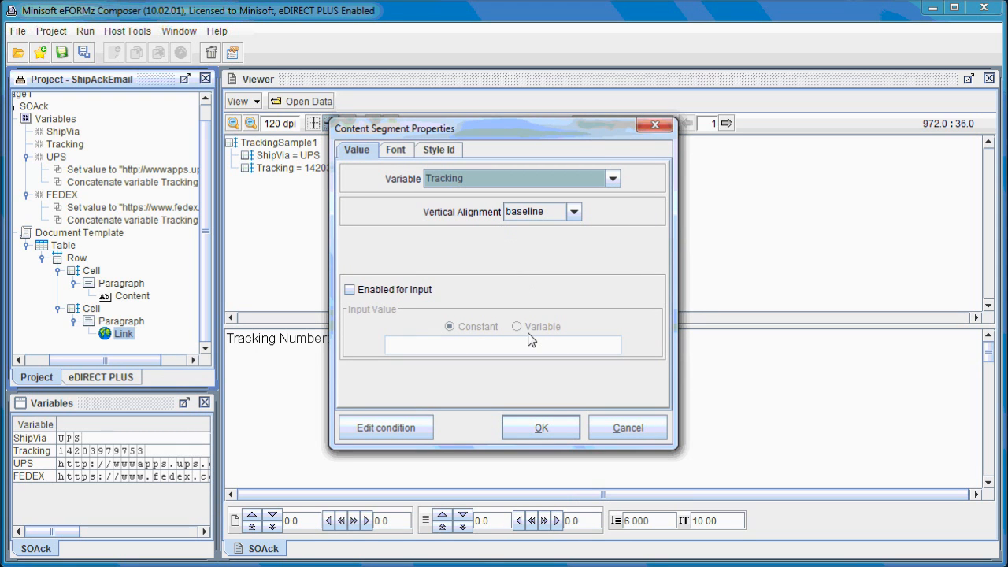
click(541, 428)
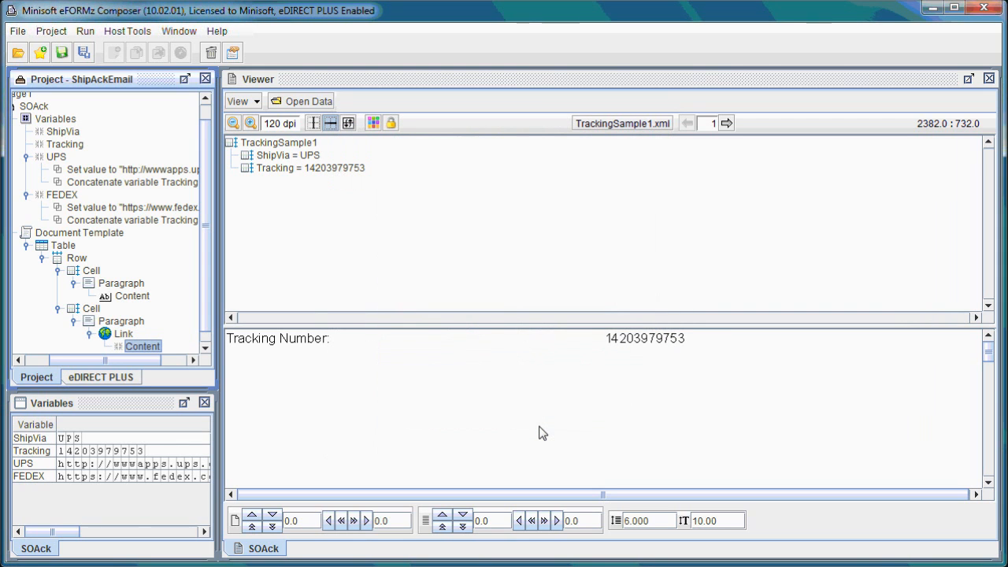
mouse_move(639, 352)
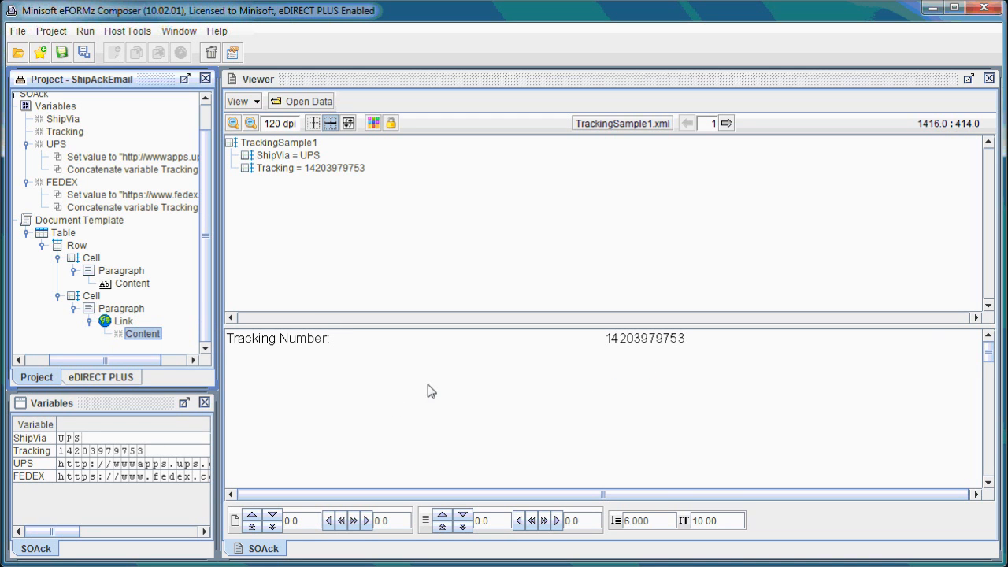
mouse_move(398, 395)
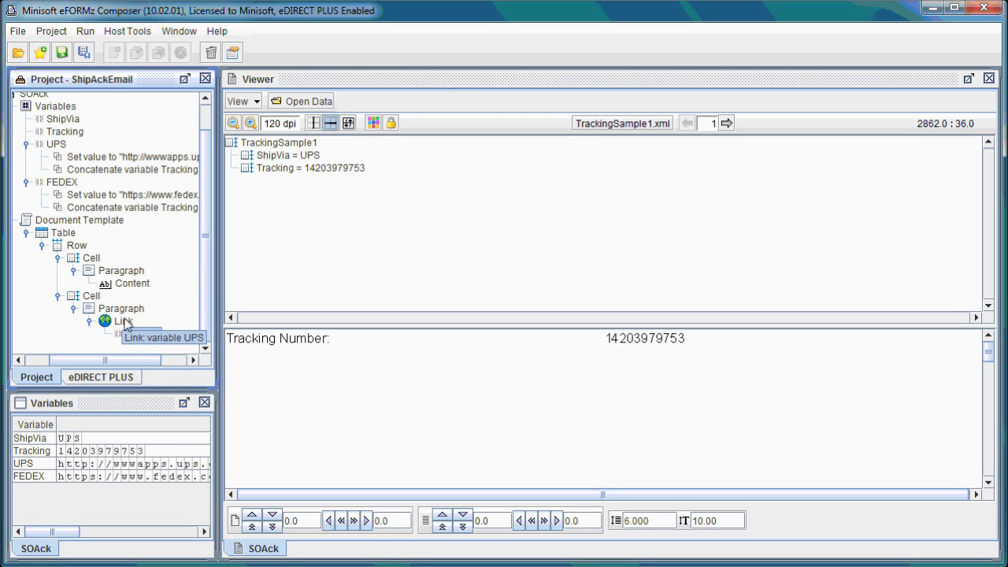
- Give the UPS link an AND condition: ShipVia contains UPS
right_click(122, 321)
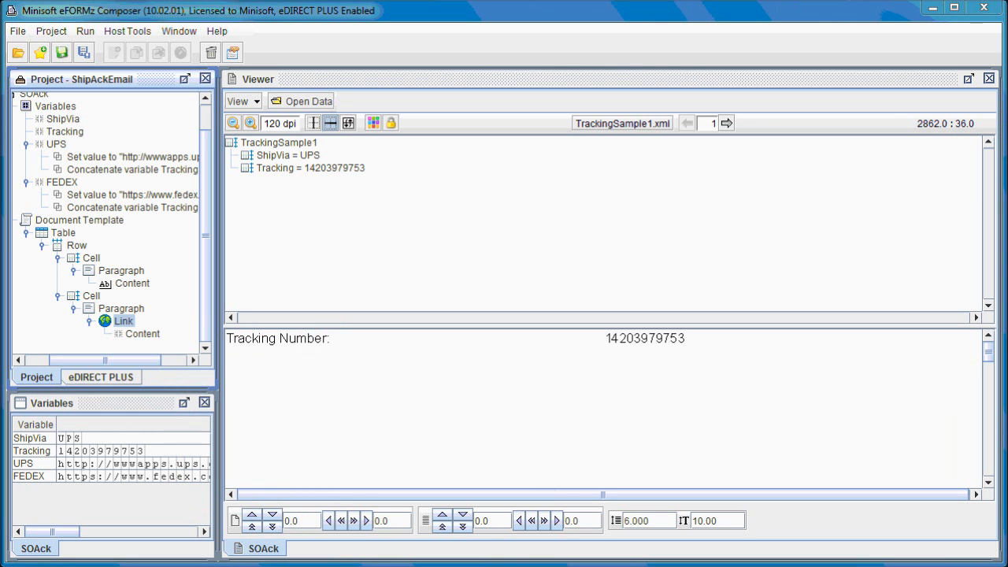
right_click(124, 321)
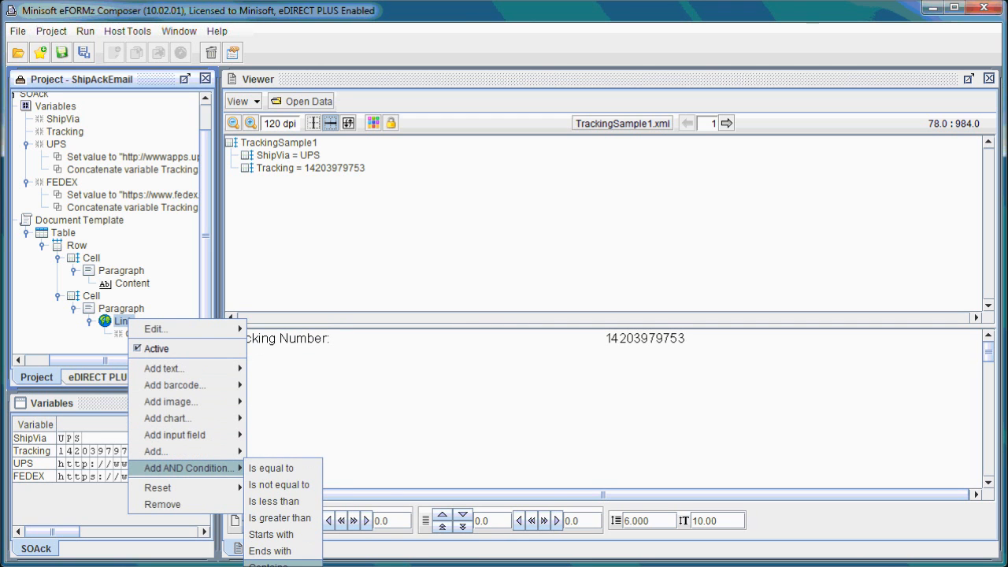
click(270, 468)
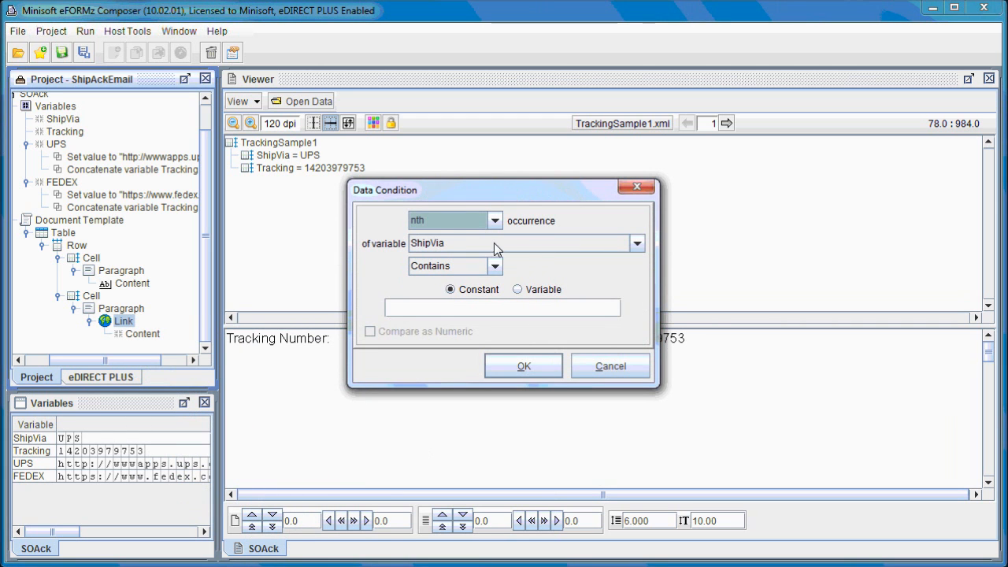
mouse_move(508, 256)
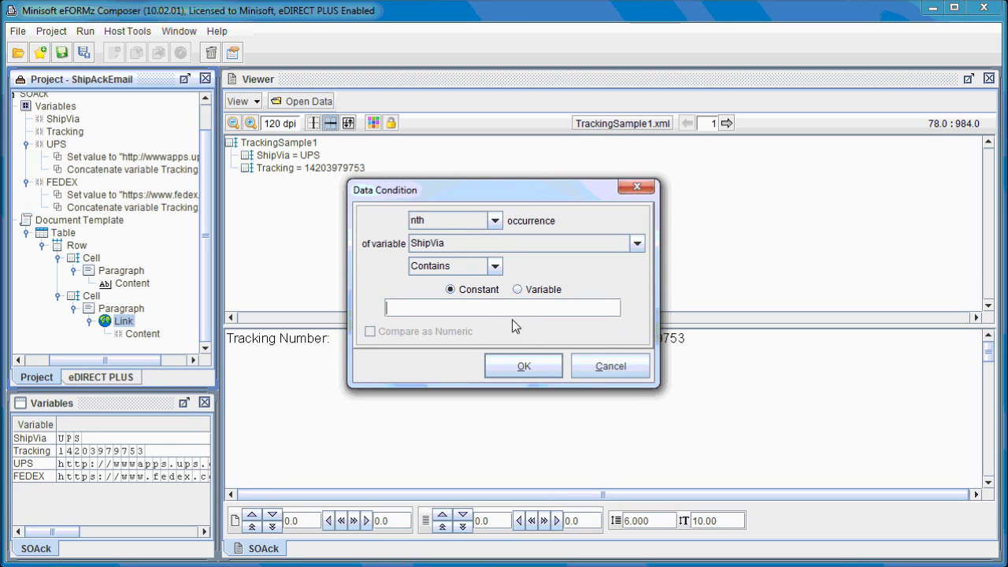
text(UPS)
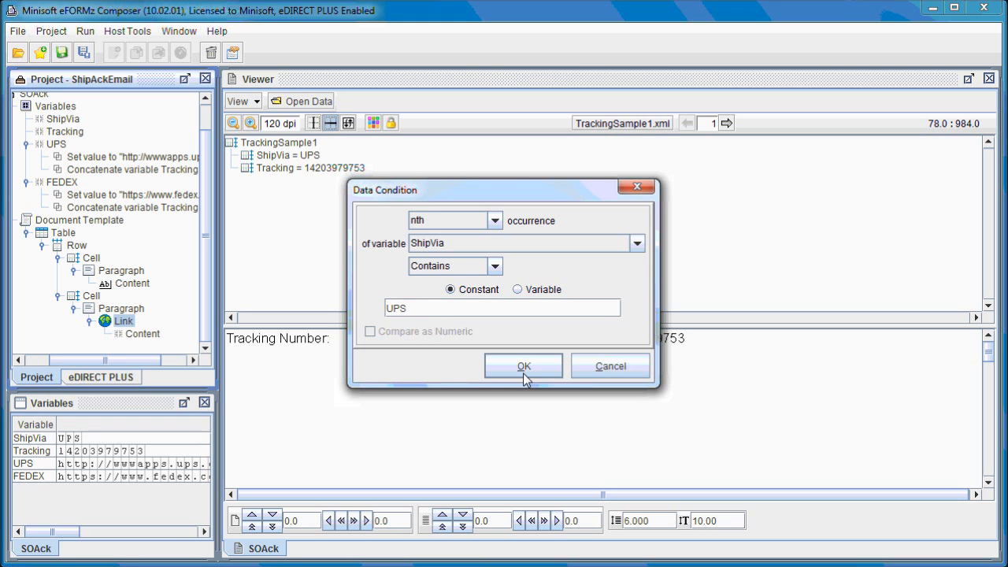
click(523, 366)
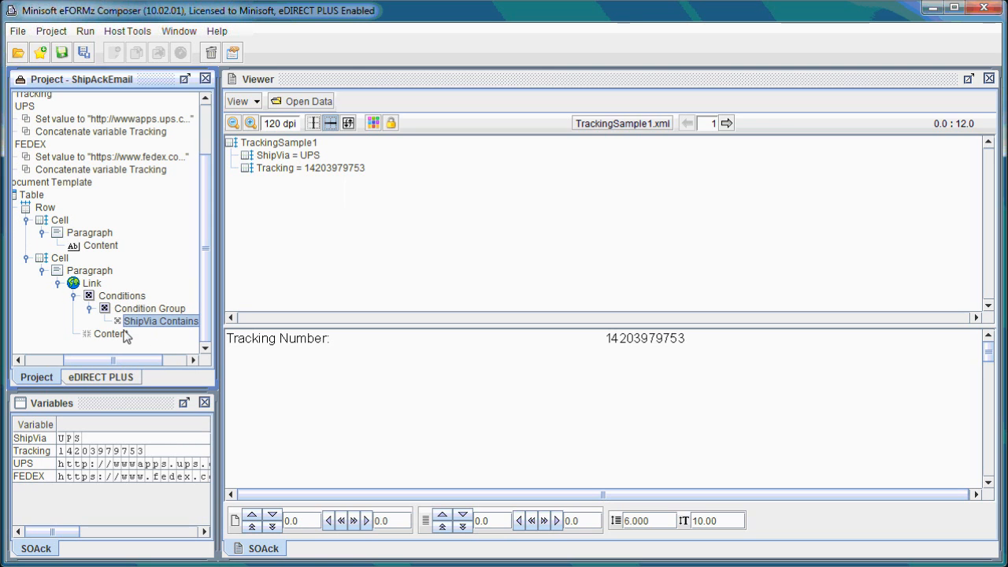
mouse_move(165, 308)
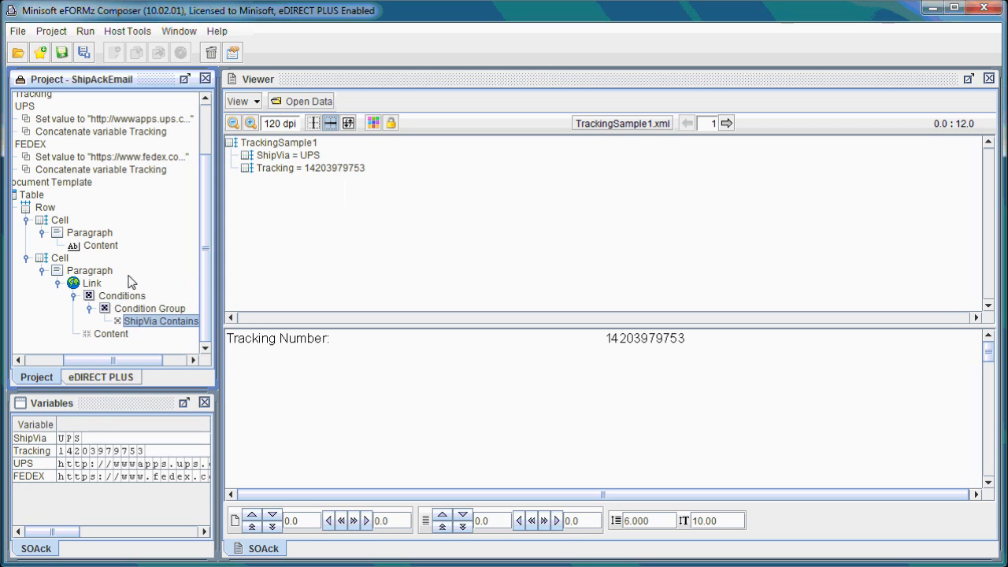
- Add a second Link to the paragraph using the FEDEX variable as its address
right_click(90, 270)
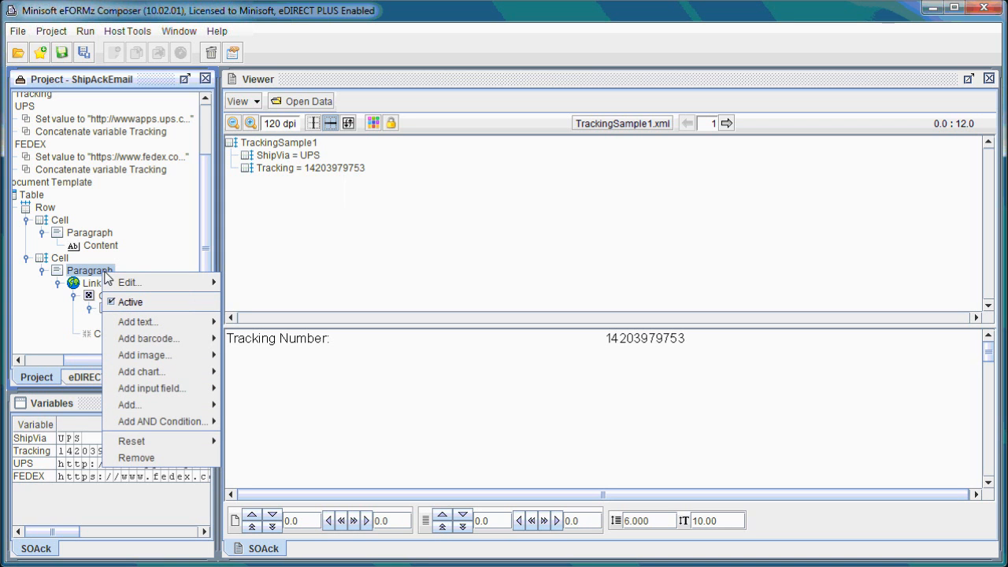
mouse_move(128, 405)
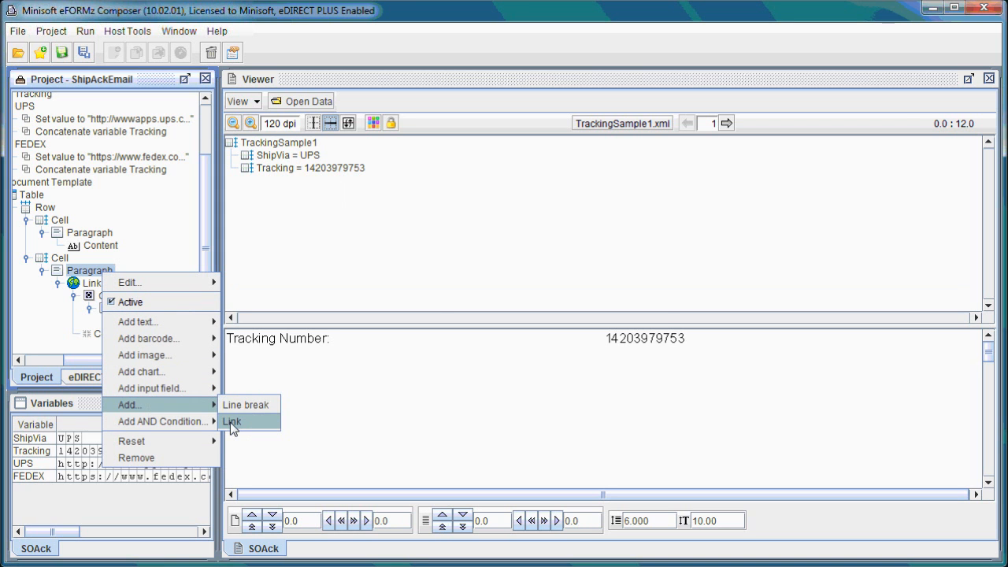
click(232, 420)
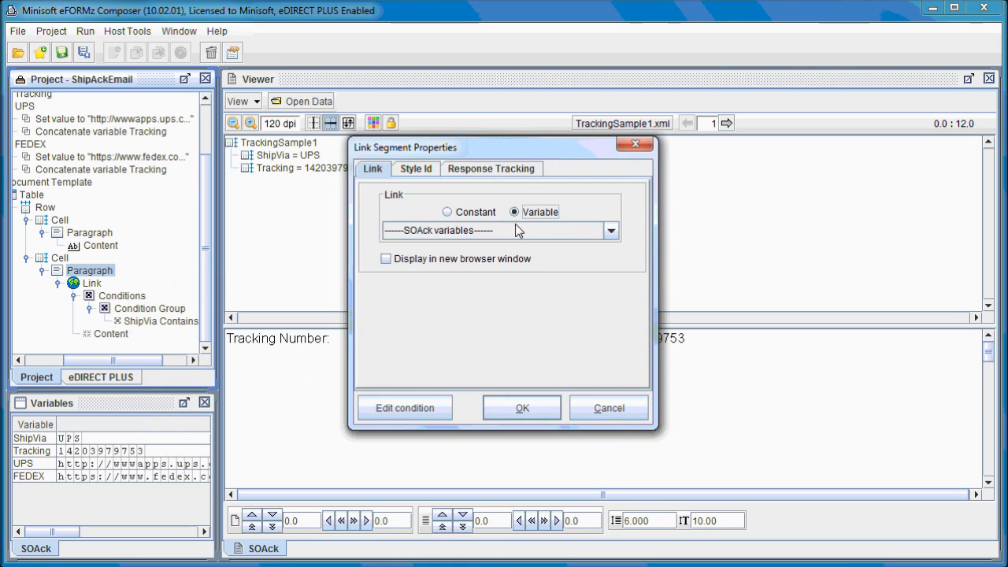
click(611, 230)
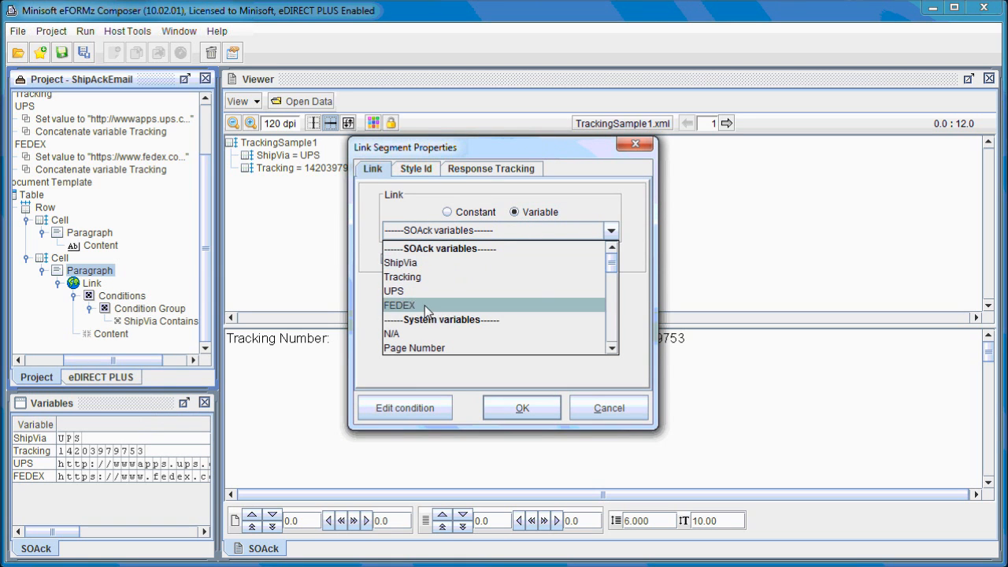
click(400, 305)
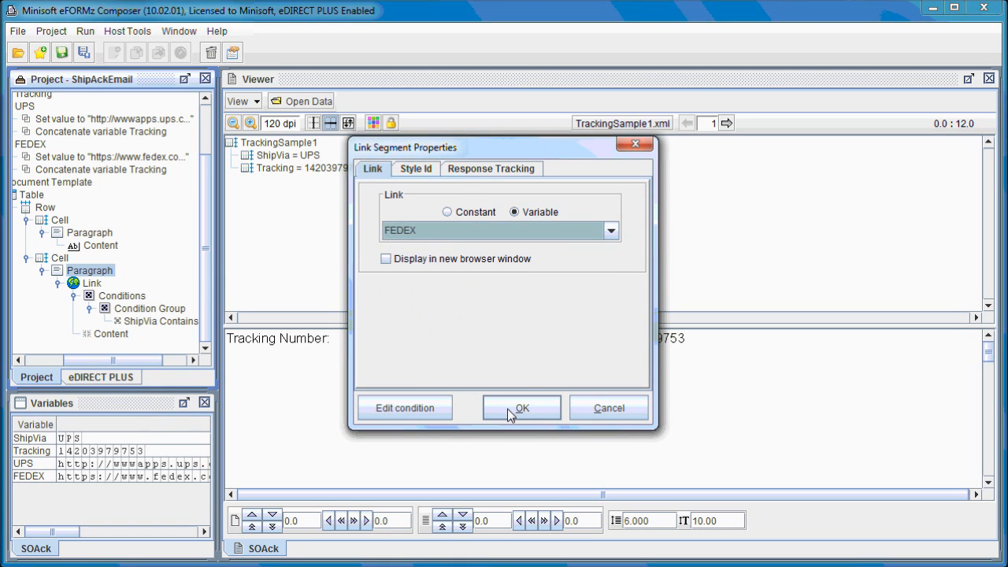
click(522, 407)
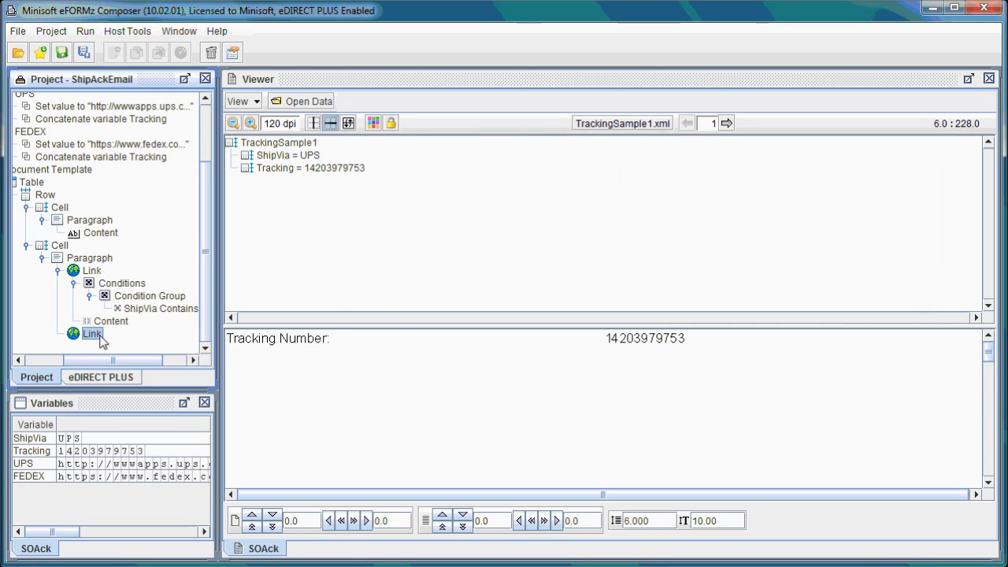
- Add variable-value text showing Tracking inside the FEDEX link
right_click(93, 333)
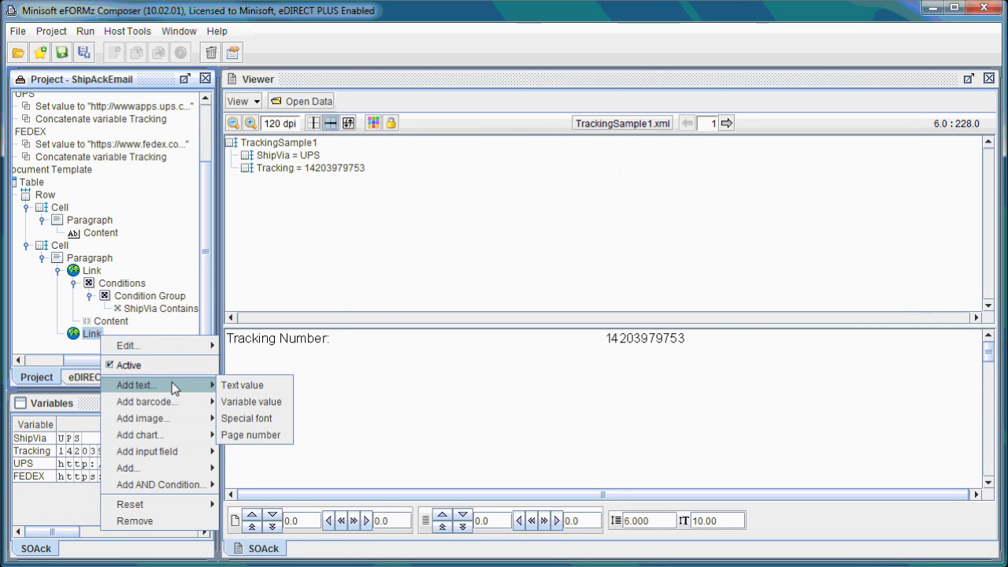
click(251, 401)
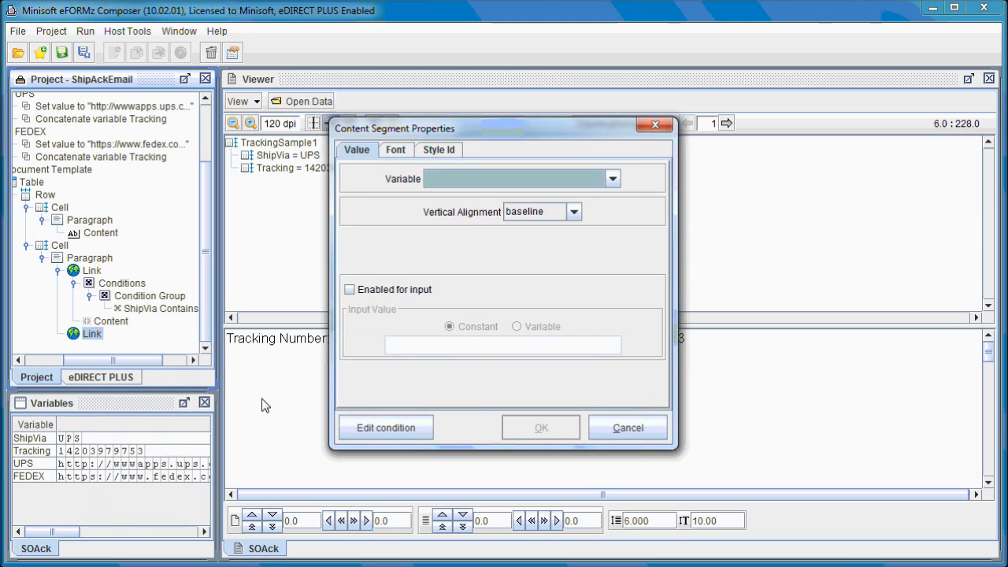
click(613, 178)
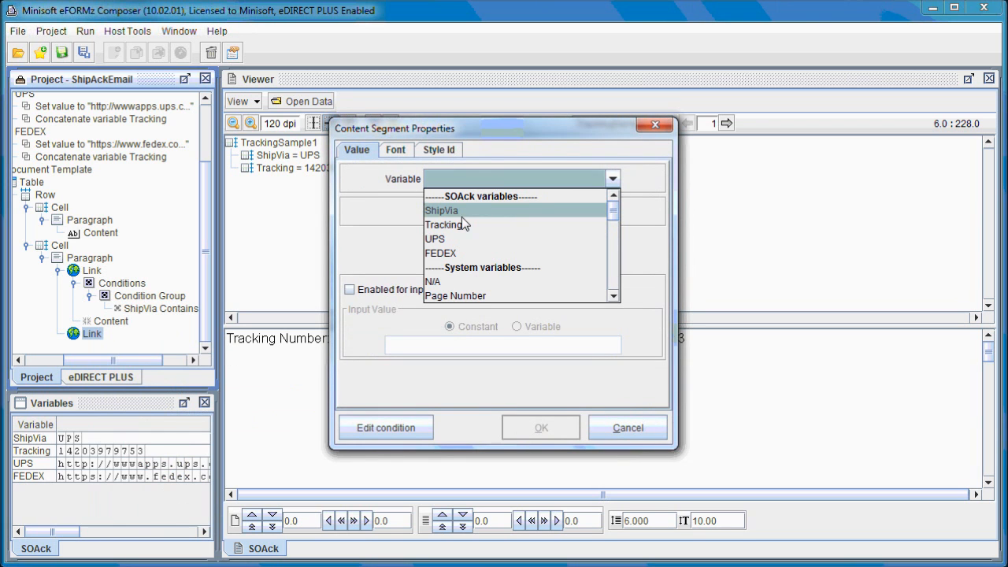
click(437, 224)
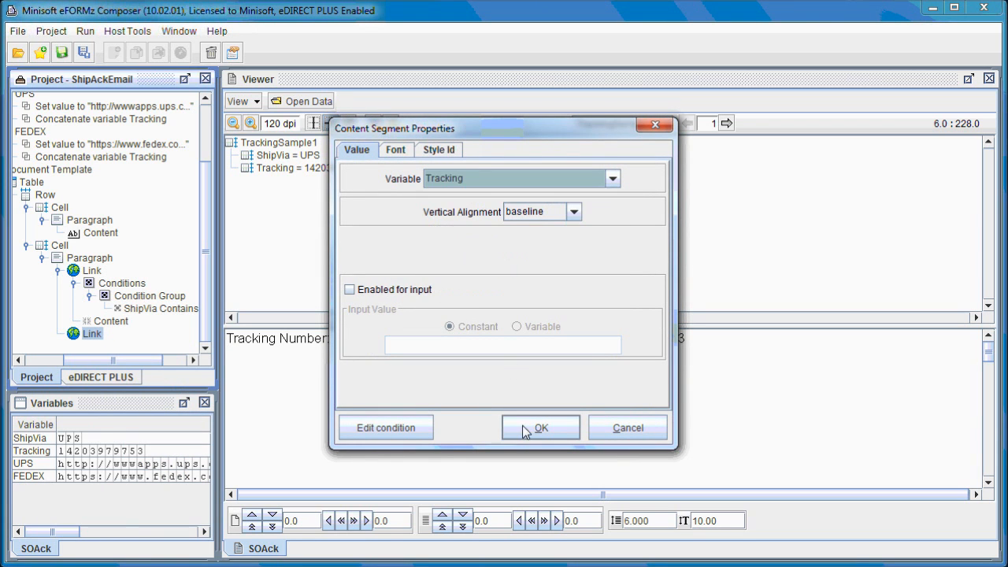
click(540, 427)
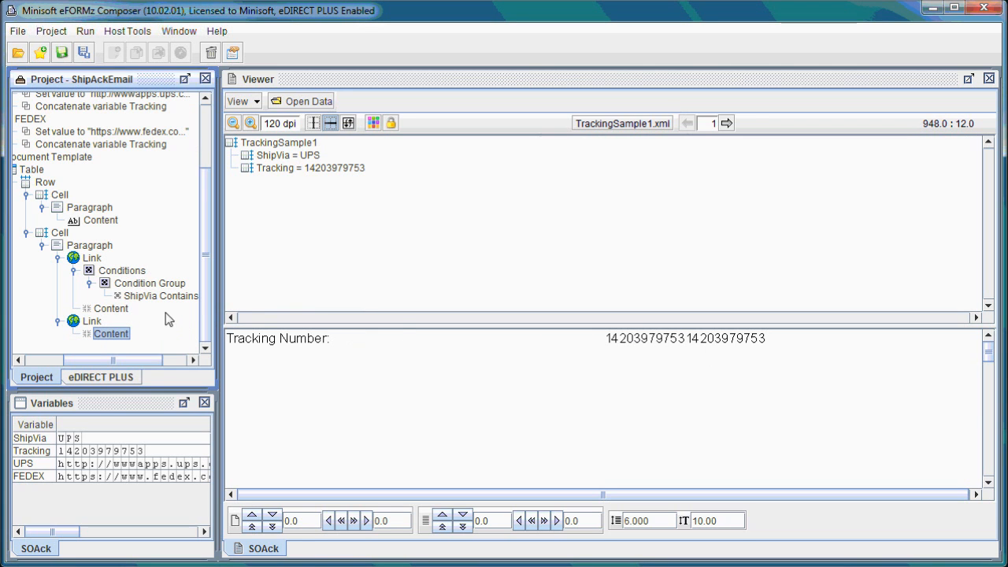
- Add an AND Contains condition to the second link: ShipVia contains 'FED'
right_click(91, 320)
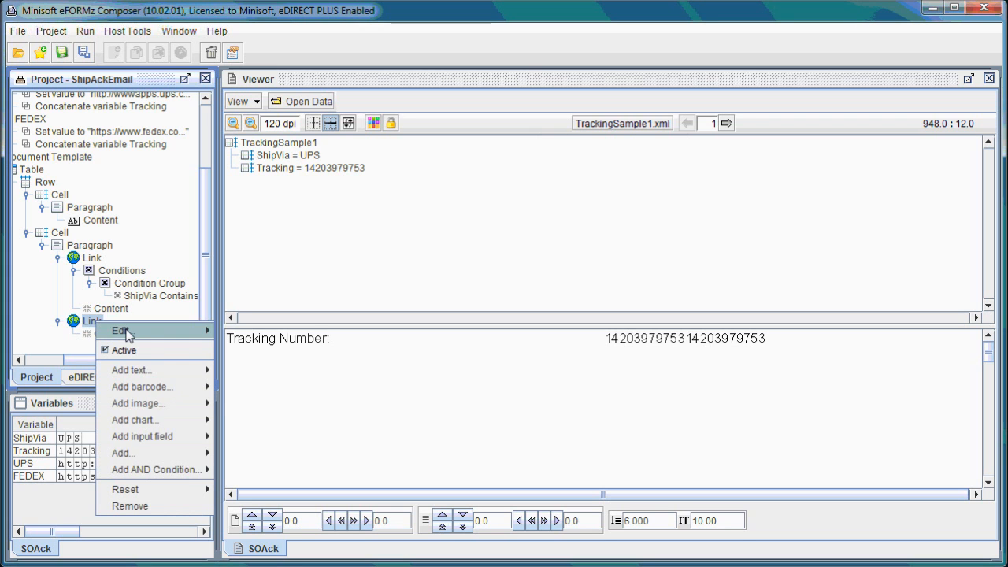
mouse_move(155, 470)
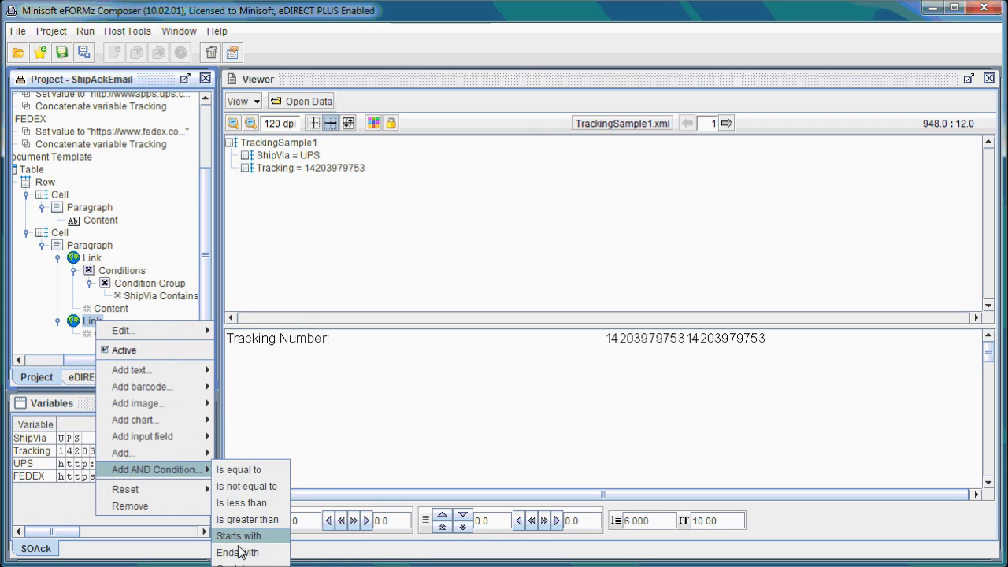
click(239, 535)
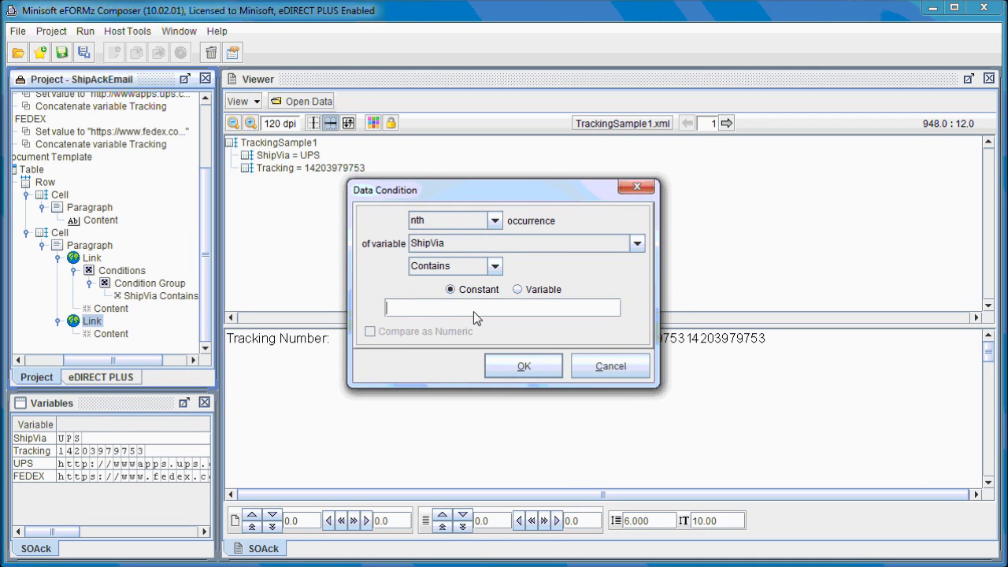
text(F)
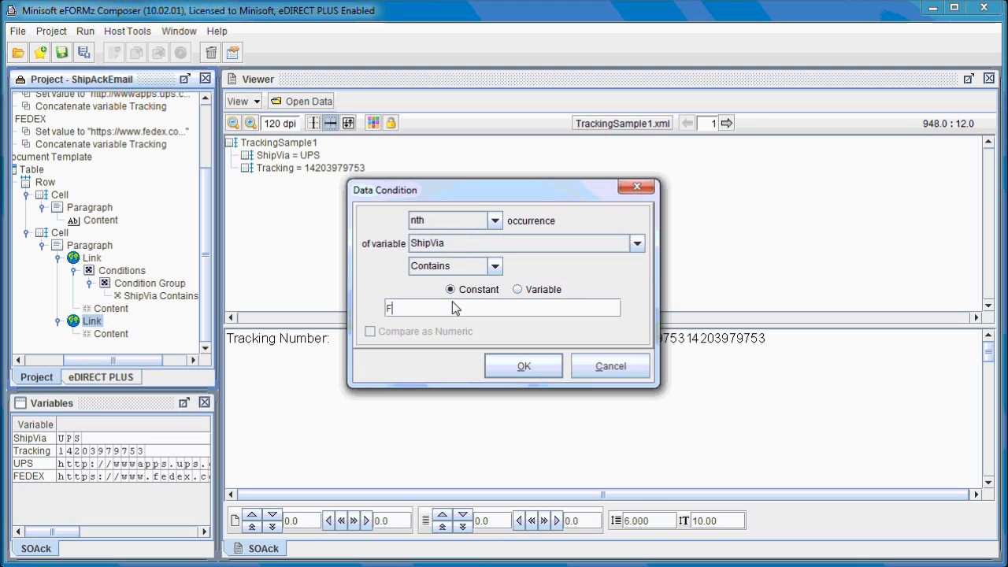
text(ED)
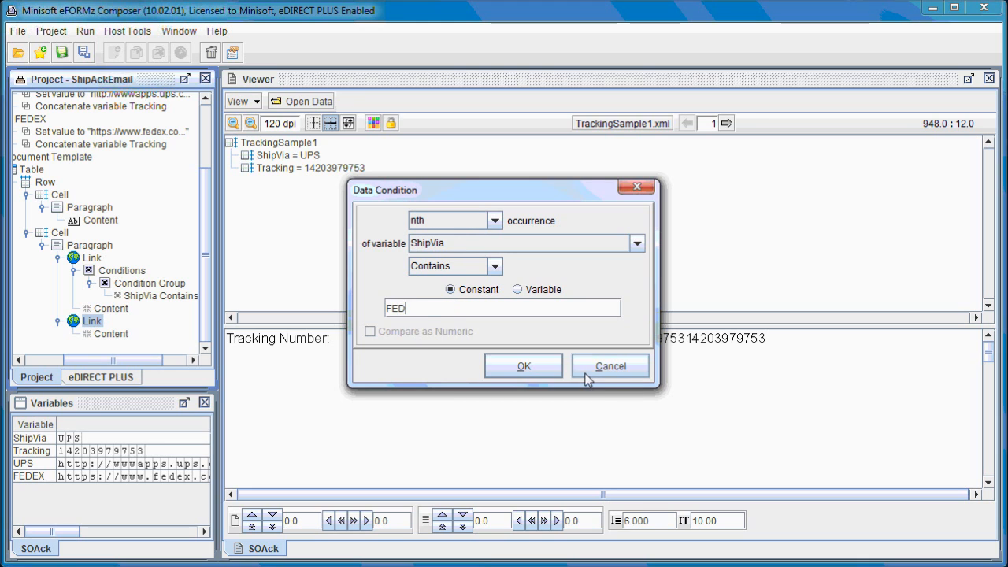
click(523, 365)
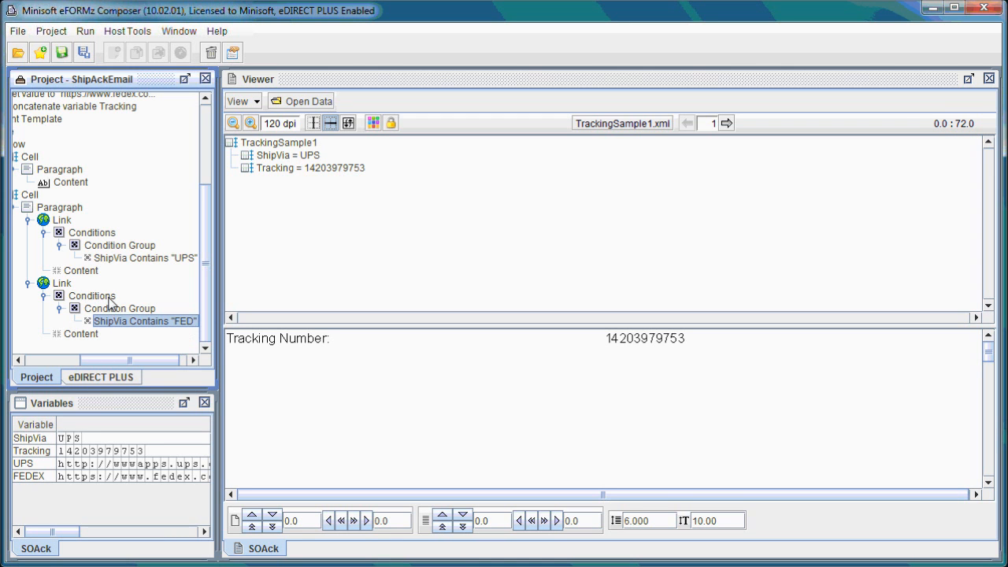
- Add an OR Contains condition to the FEDEX link's conditions: ShipVia contains 'FX'
right_click(91, 296)
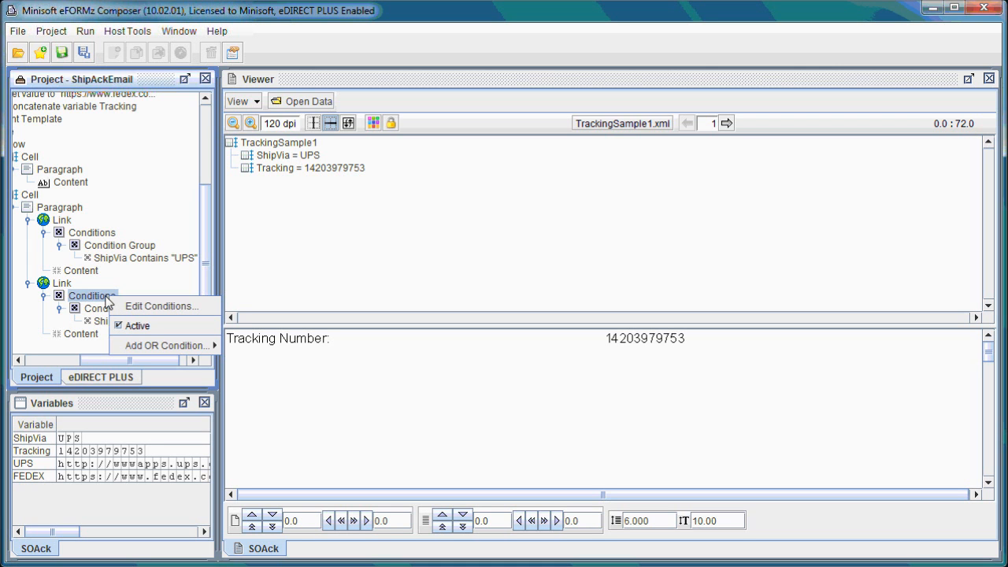
mouse_move(165, 343)
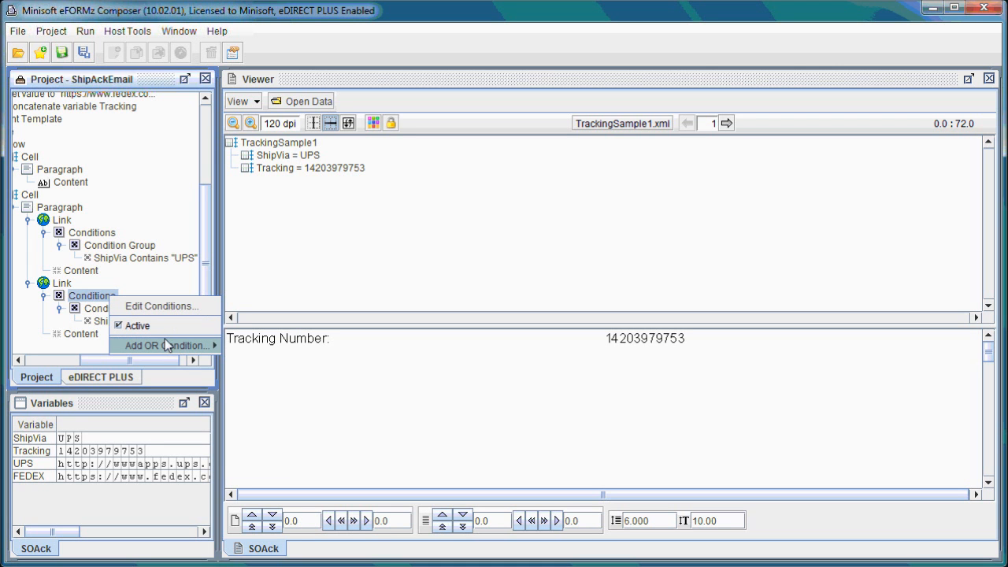
click(165, 344)
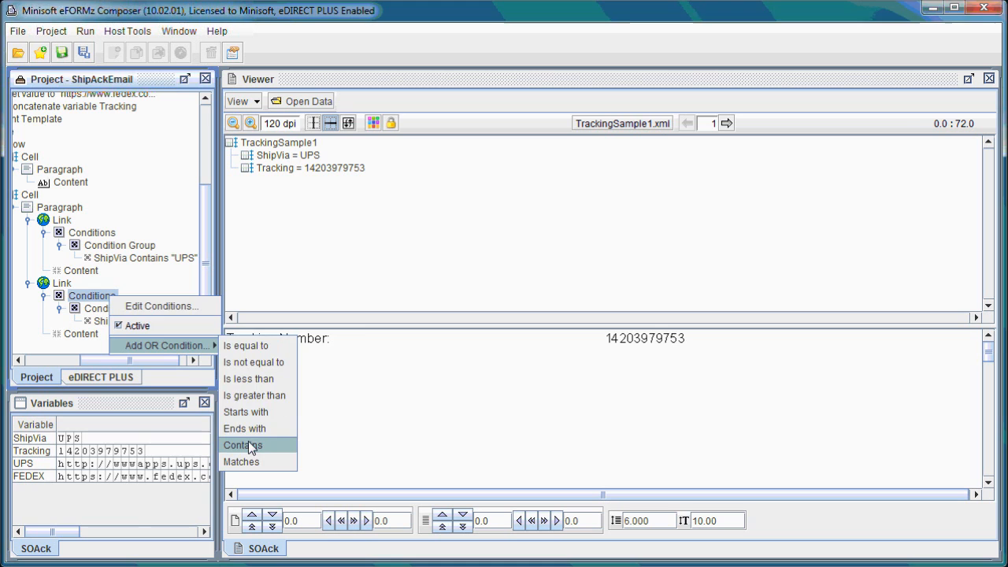
click(243, 445)
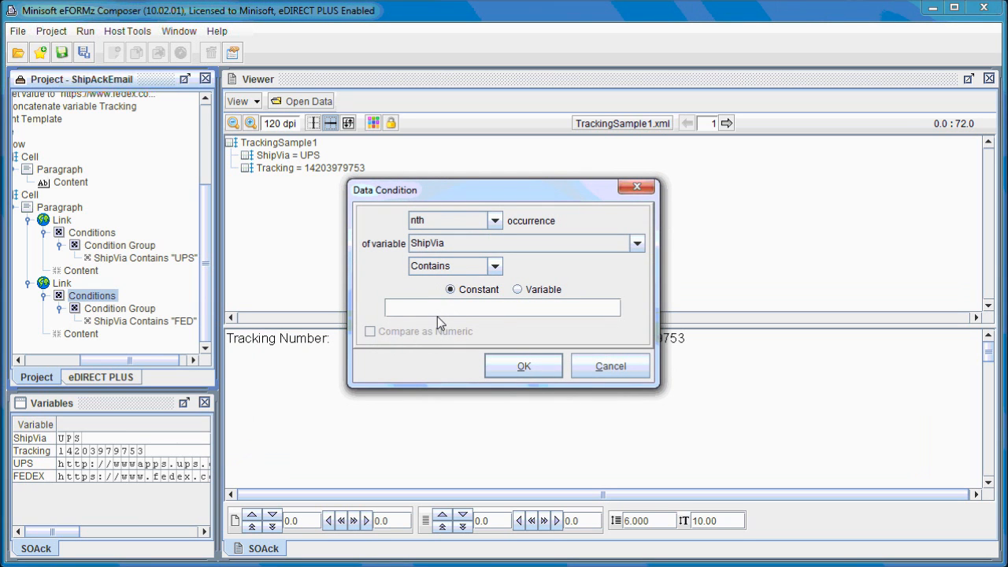
text(FX)
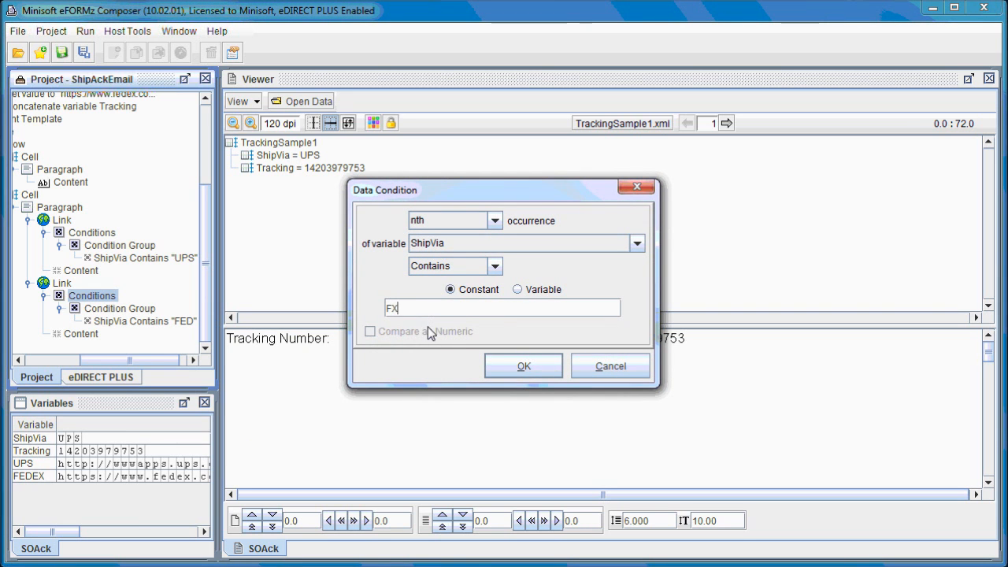
click(523, 366)
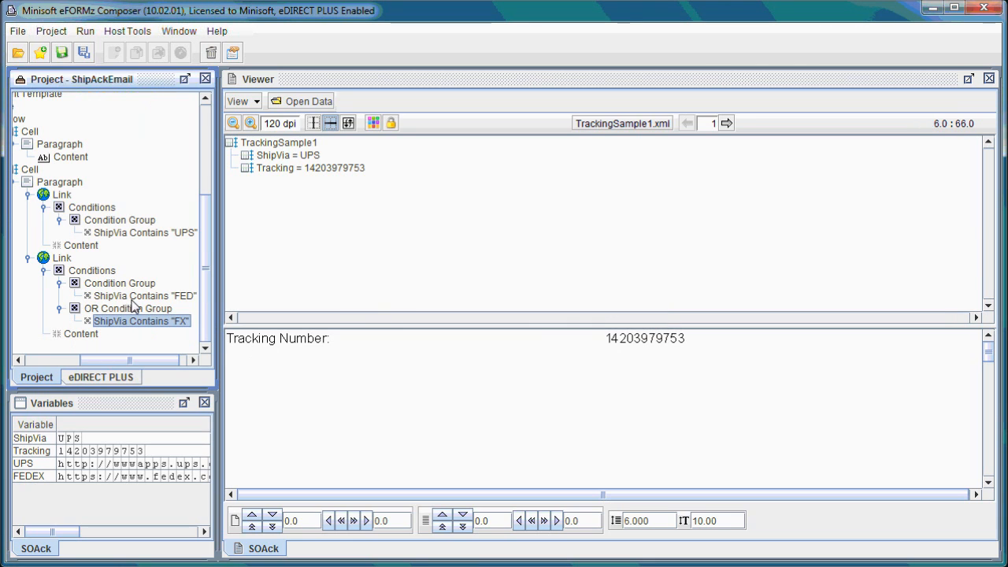
mouse_move(178, 348)
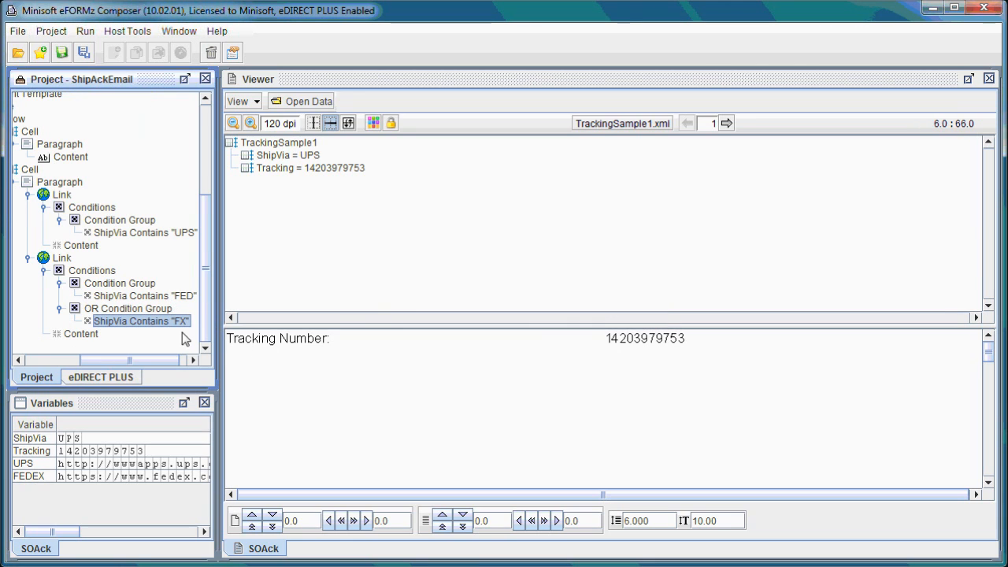
mouse_move(106, 343)
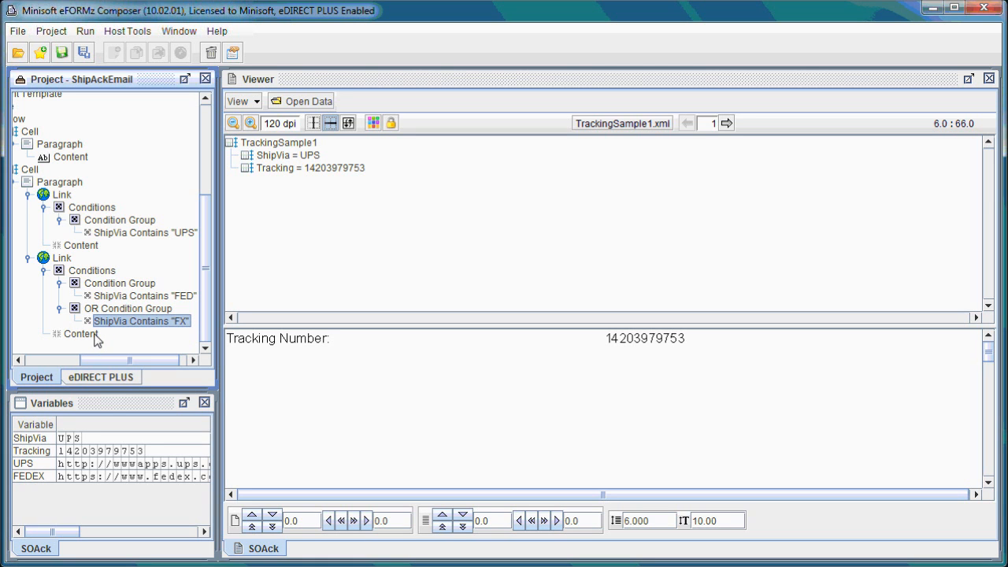
mouse_move(119, 376)
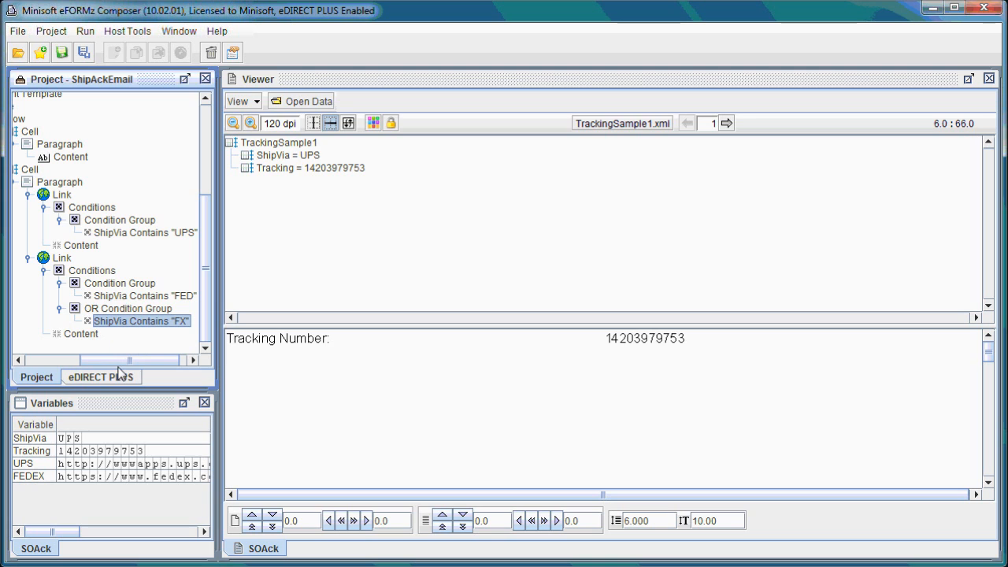
mouse_move(170, 354)
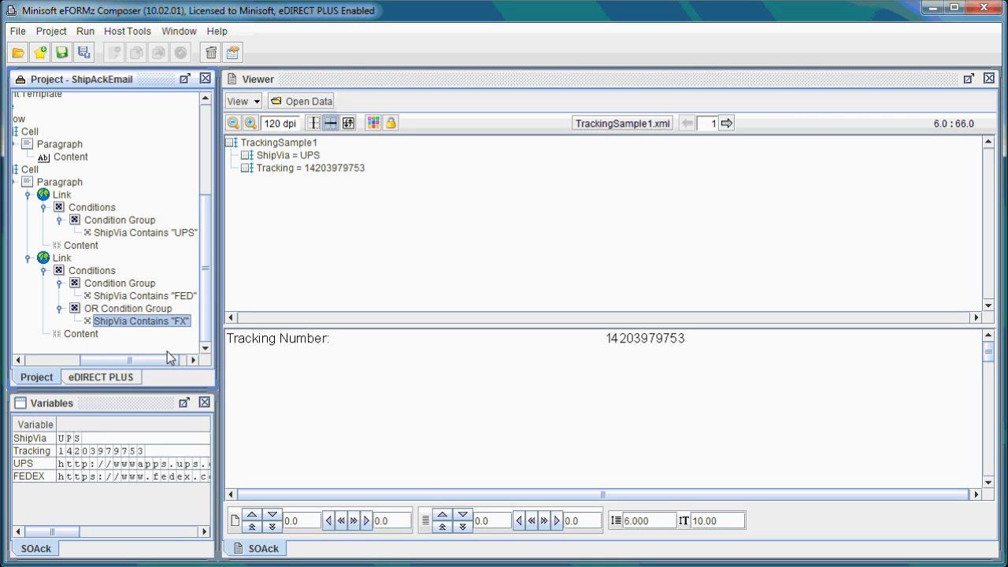
mouse_move(171, 371)
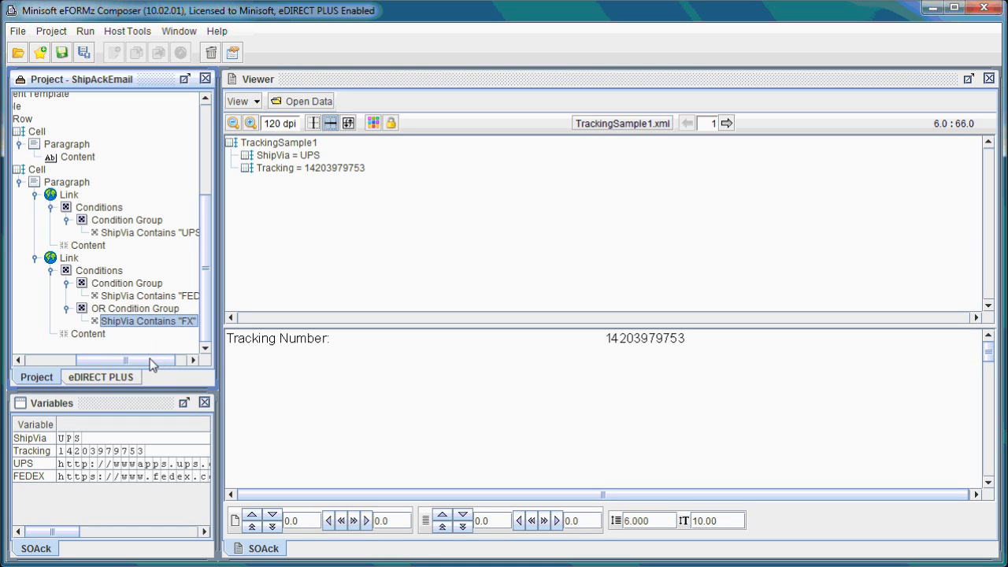
mouse_move(100, 384)
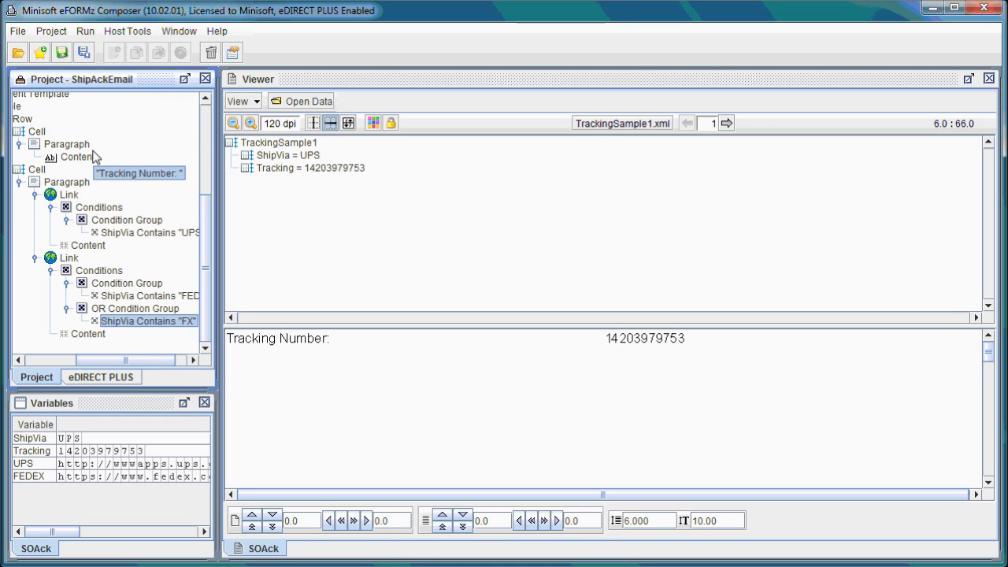
mouse_move(116, 183)
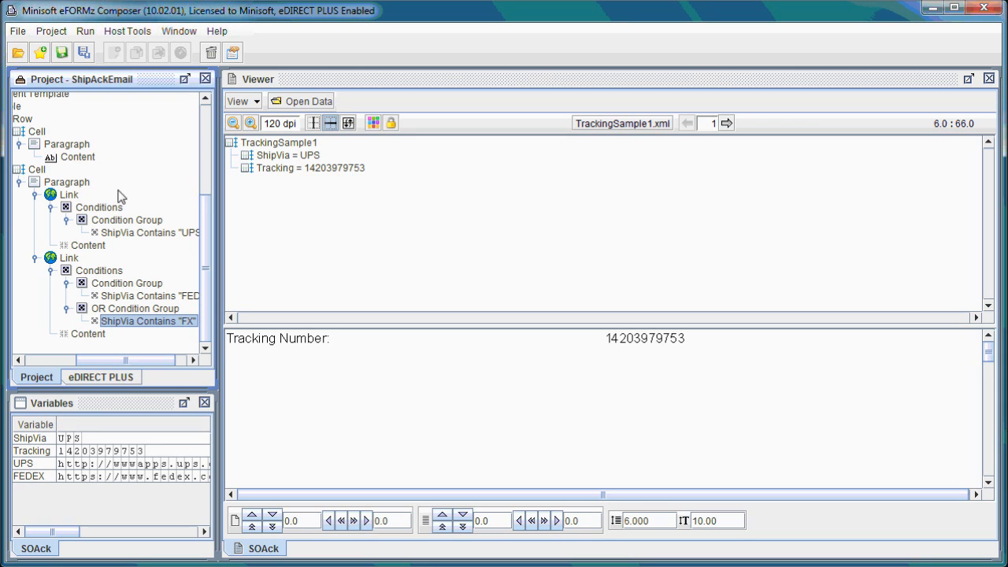
mouse_move(323, 377)
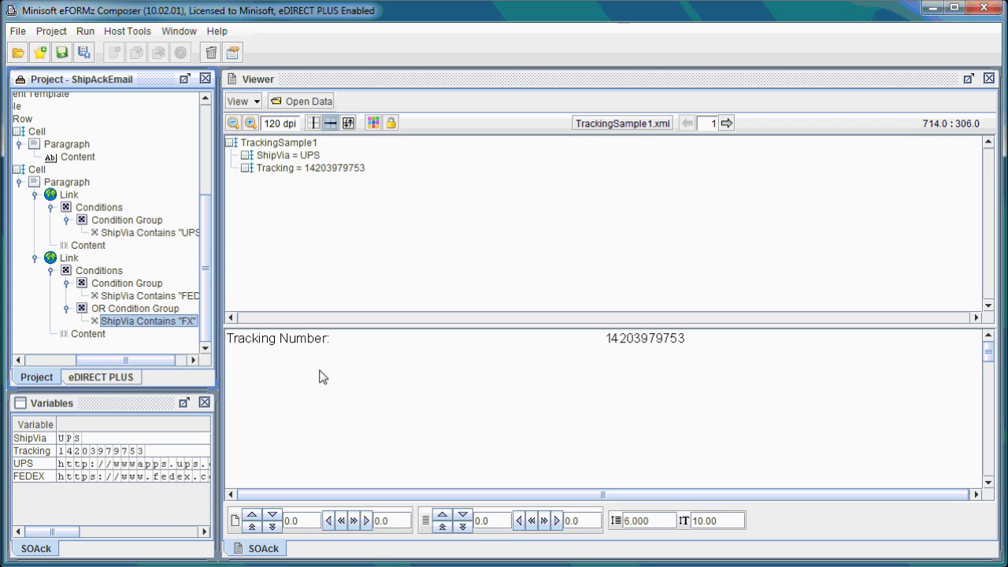